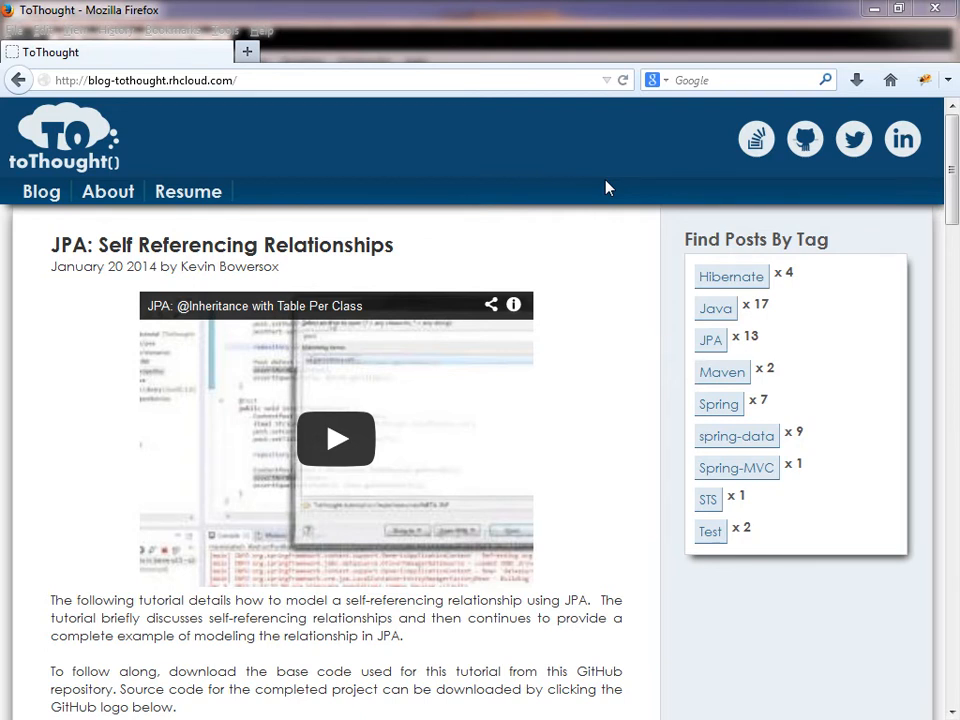
pyautogui.moveTo(428, 230)
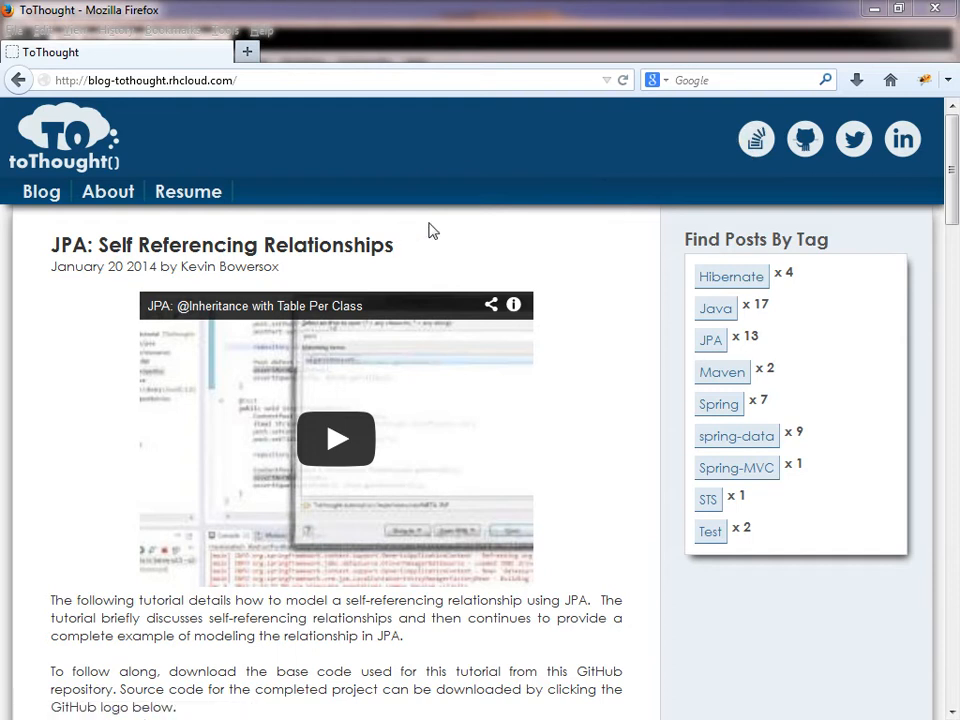
pyautogui.moveTo(564, 240)
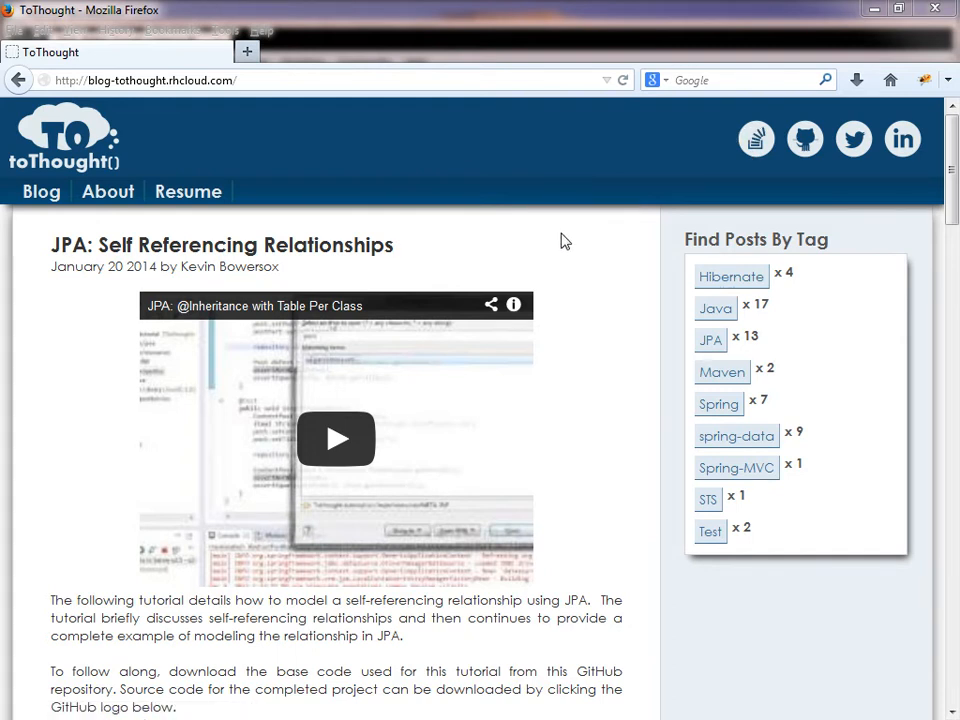
# Expand the author table in the Object Browser and list its columns
pyautogui.scroll(-3)
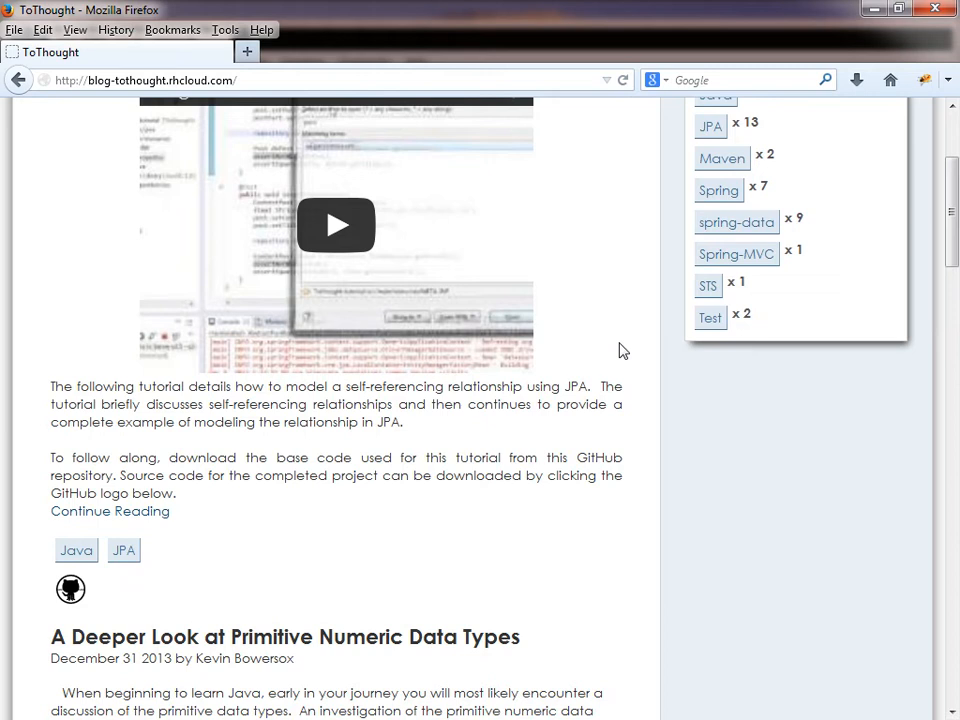
pyautogui.moveTo(620, 314)
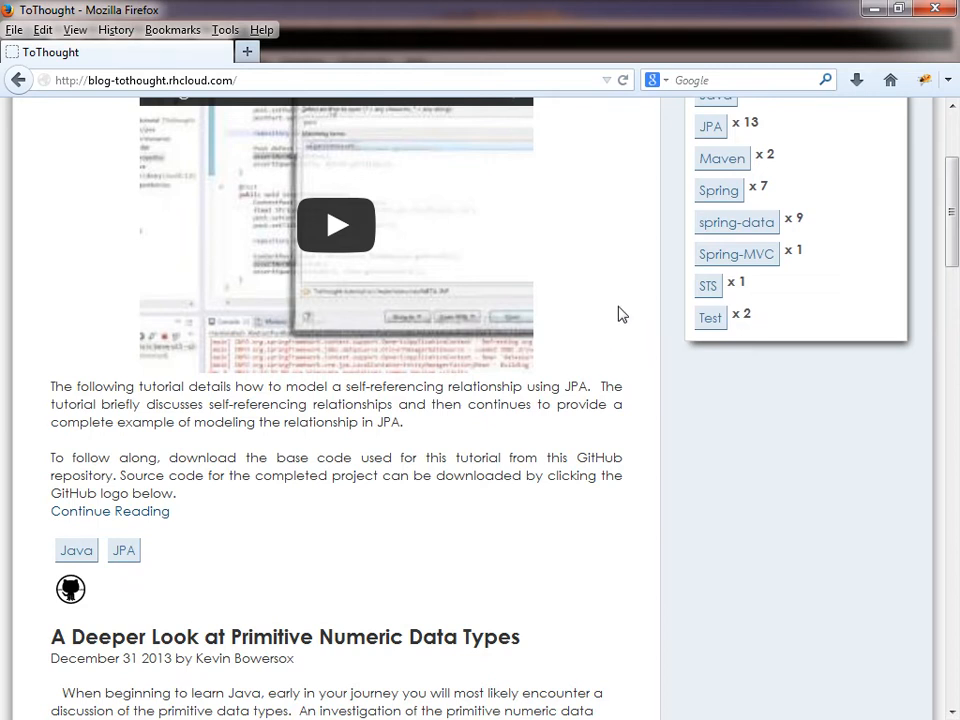
pyautogui.moveTo(212, 478)
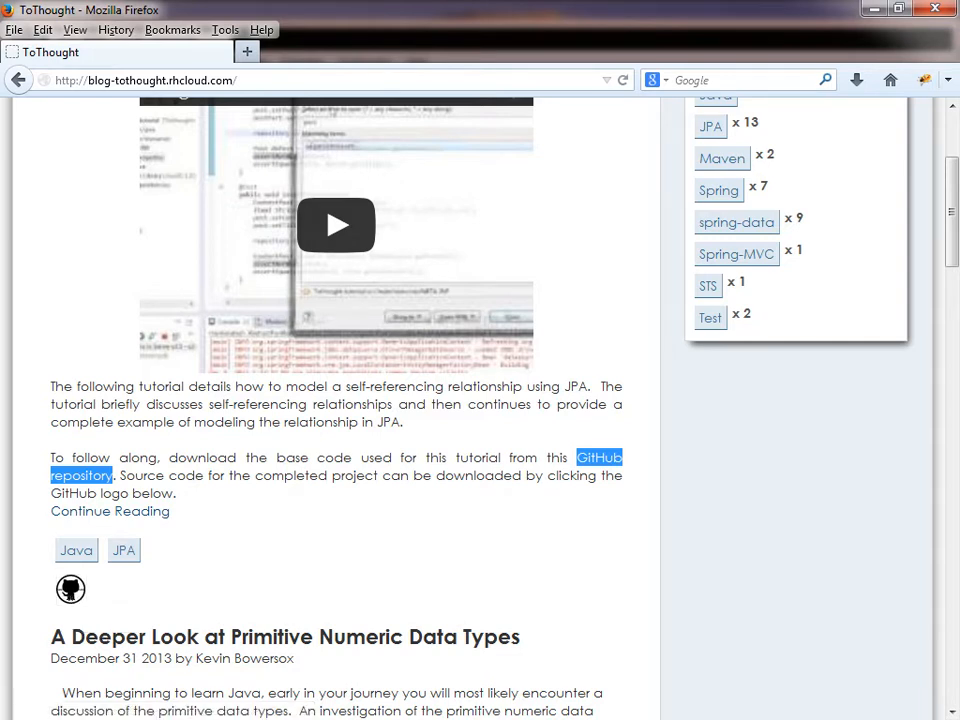
pyautogui.moveTo(524, 362)
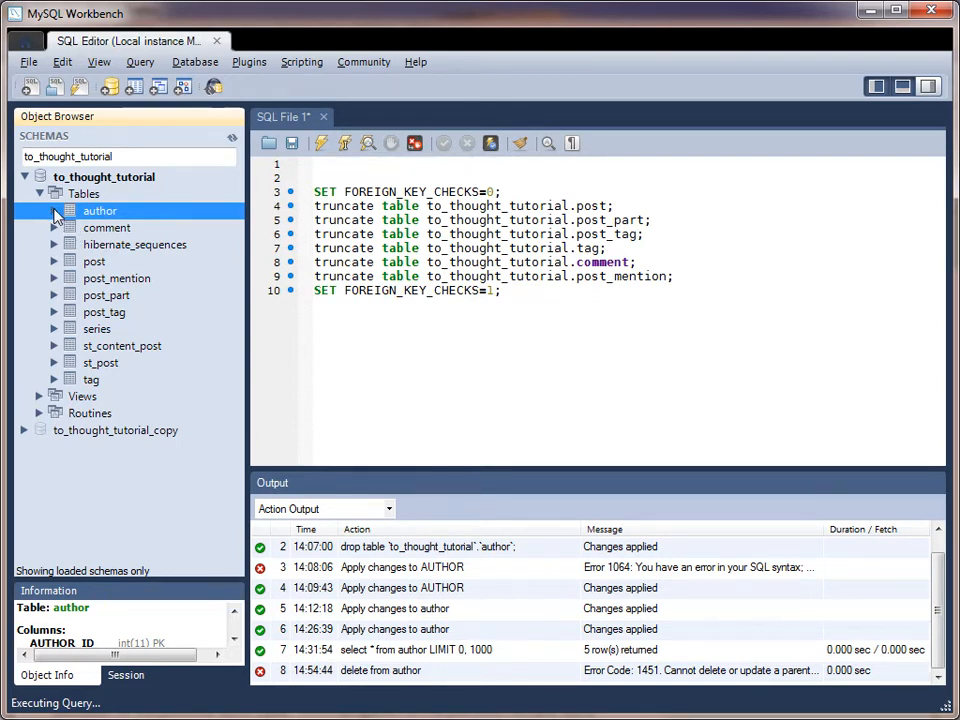
pyautogui.click(94, 260)
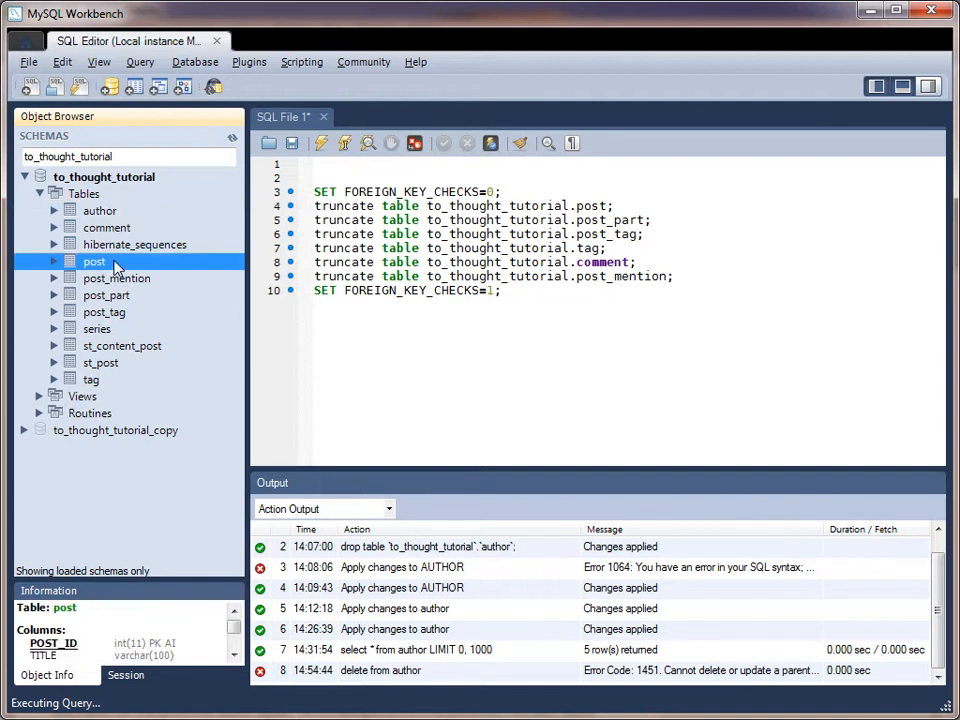
pyautogui.click(100, 210)
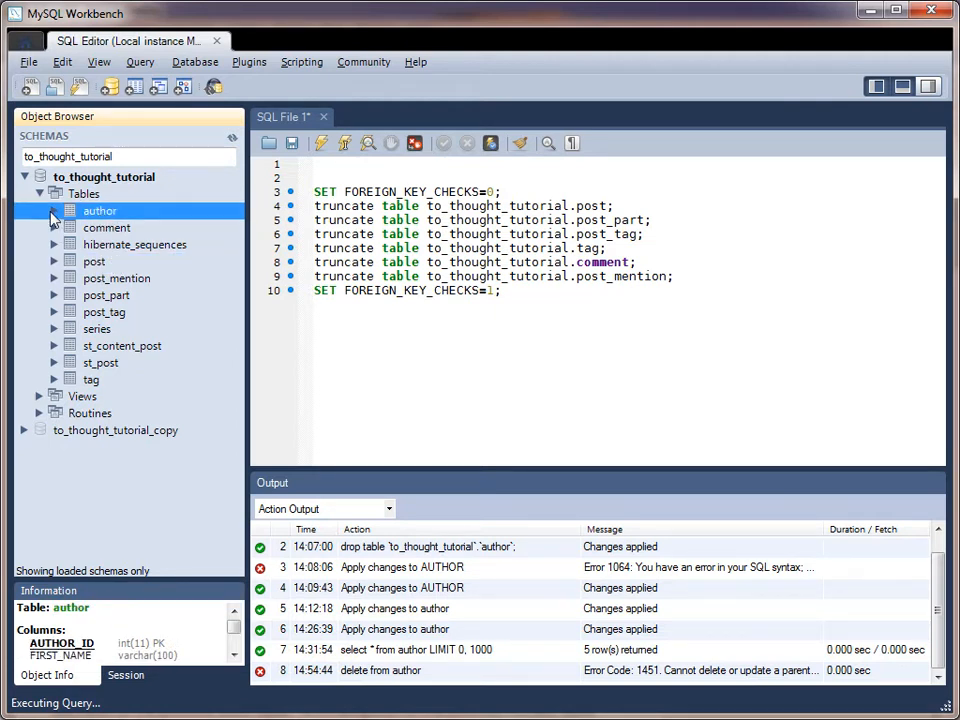
pyautogui.click(56, 212)
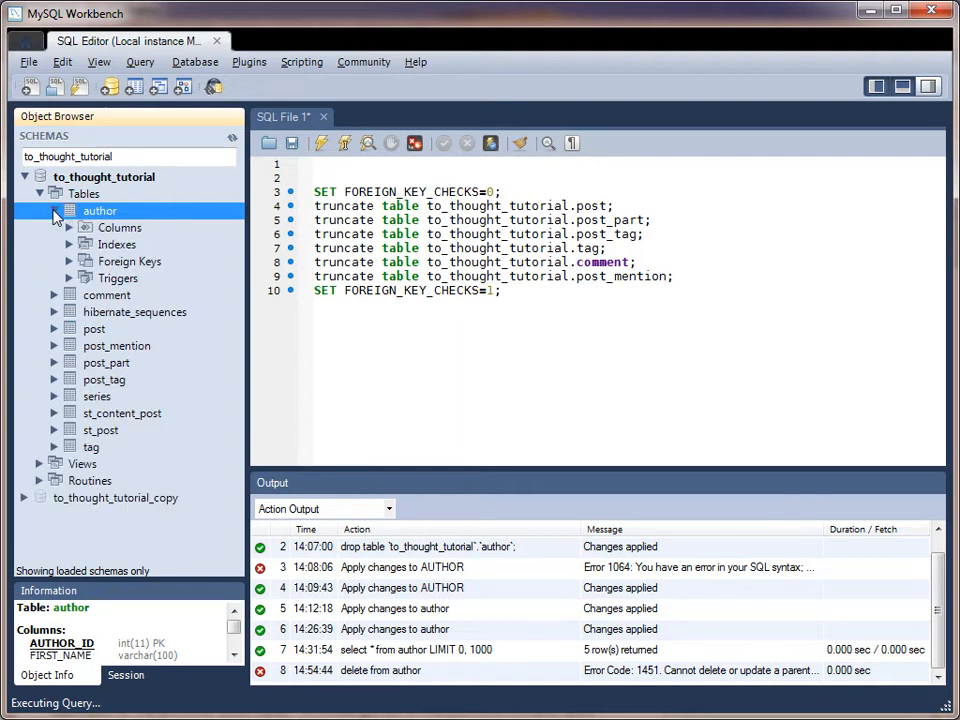
pyautogui.click(68, 228)
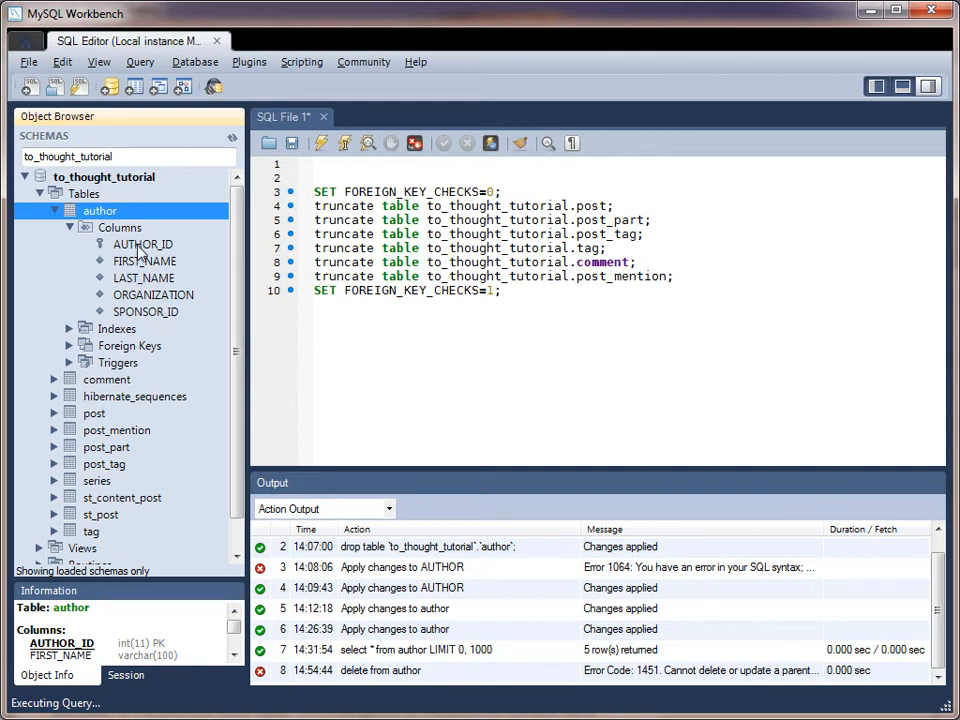
# Review the author columns FIRST_NAME, ORGANIZATION, SPONSOR_ID and AUTHOR_ID, highlighting SPONSOR_ID alongside AUTHOR_ID
pyautogui.click(144, 260)
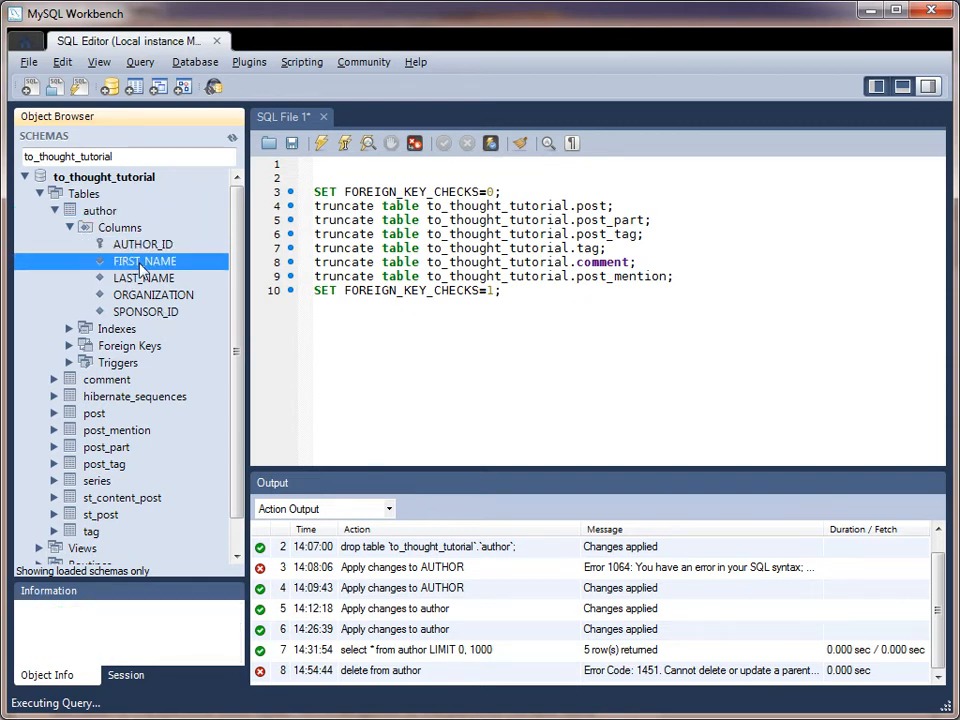
pyautogui.click(152, 294)
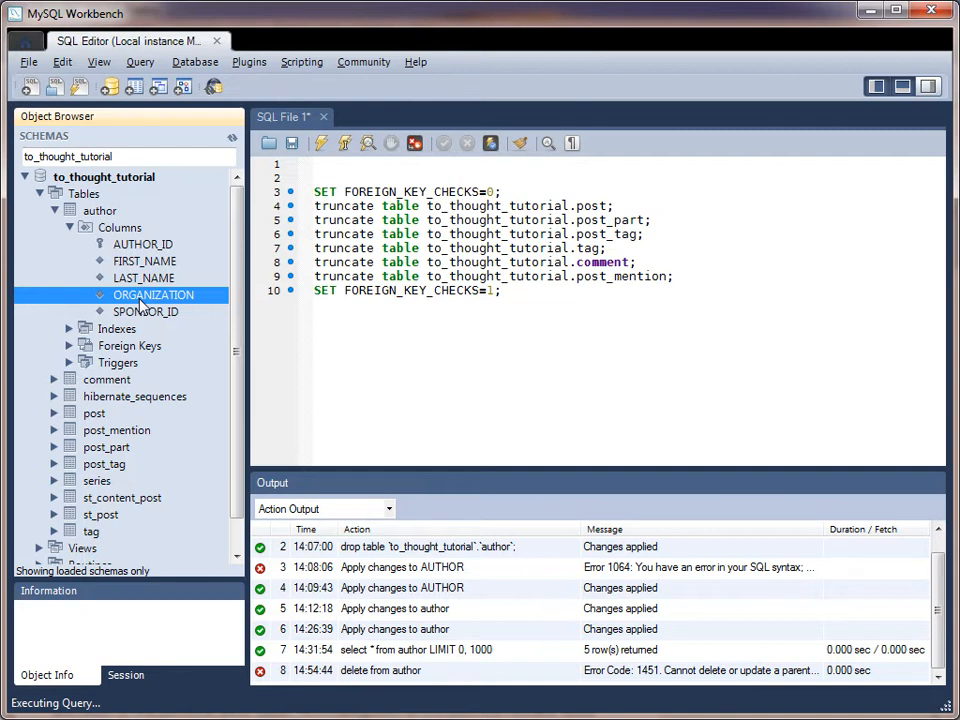
pyautogui.click(144, 312)
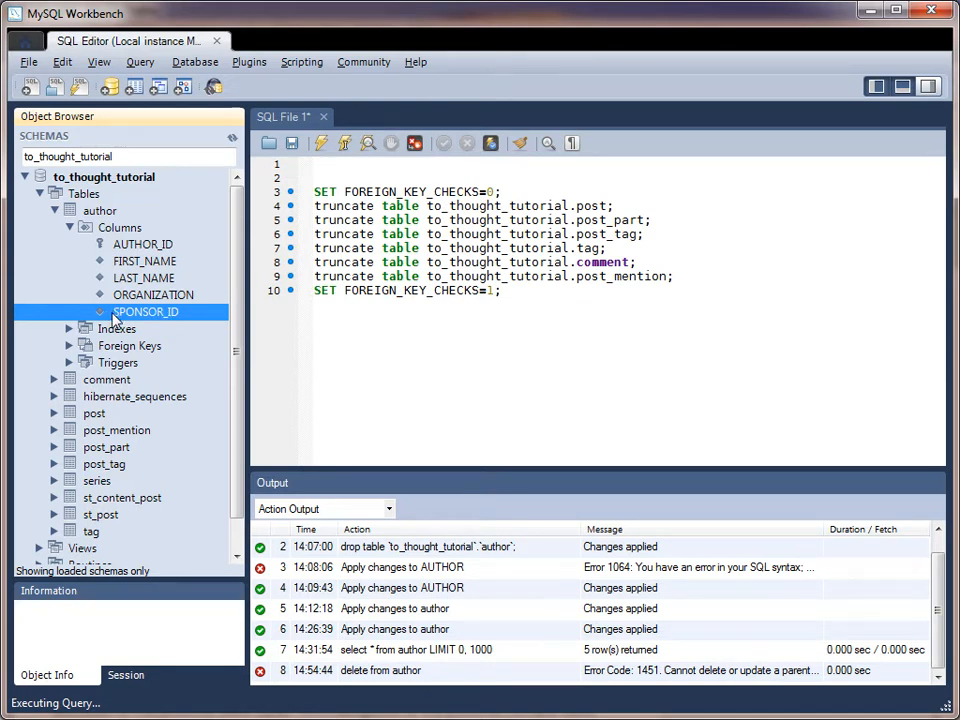
pyautogui.click(142, 244)
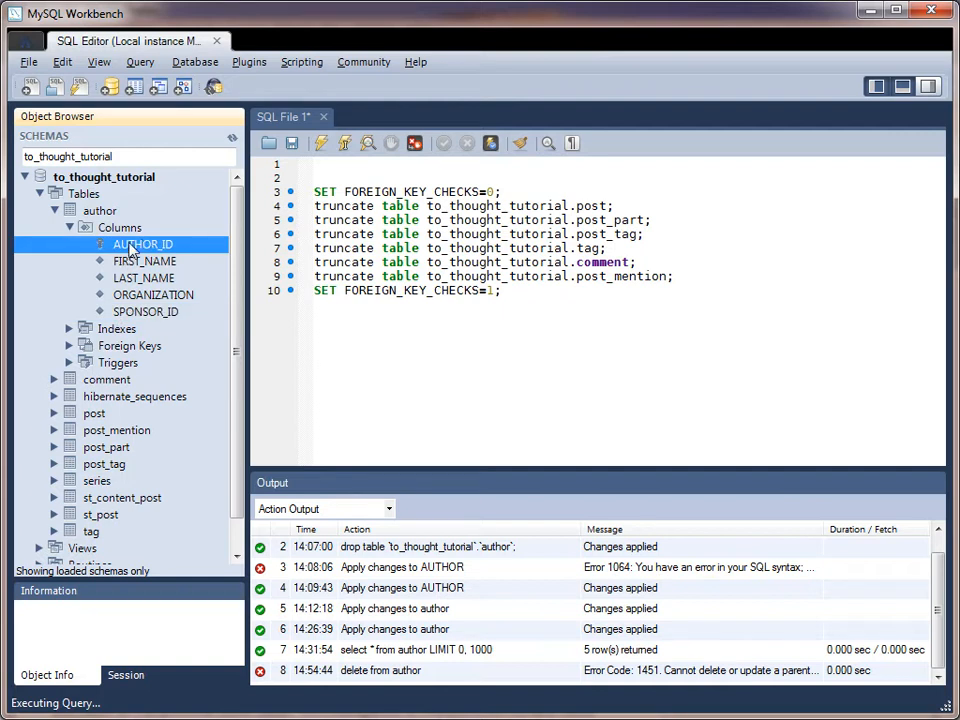
pyautogui.click(144, 312)
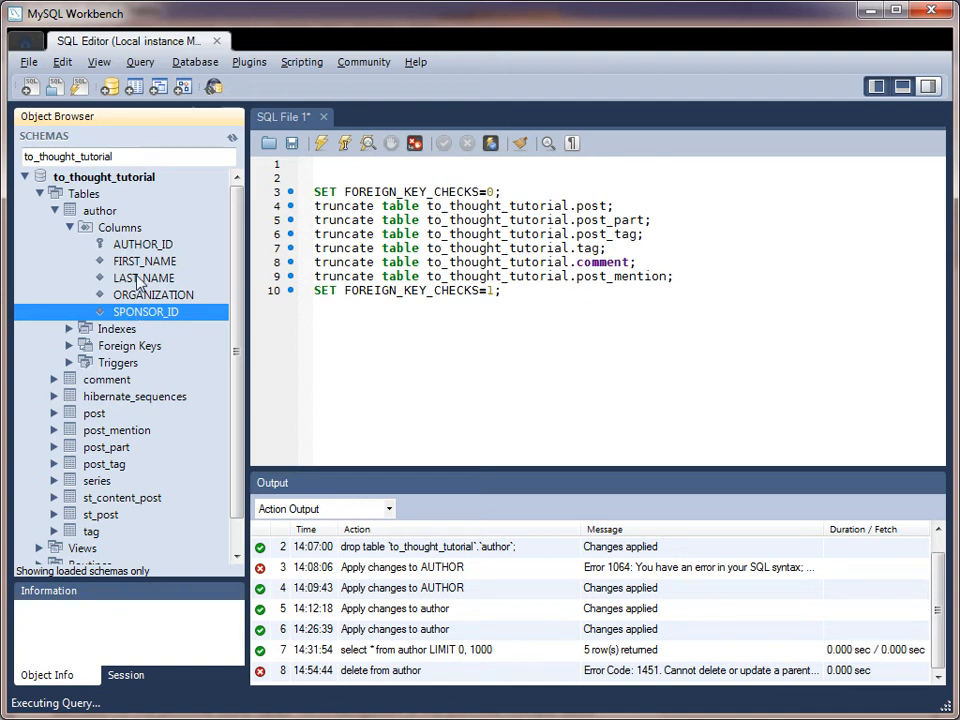
pyautogui.moveTo(144, 248)
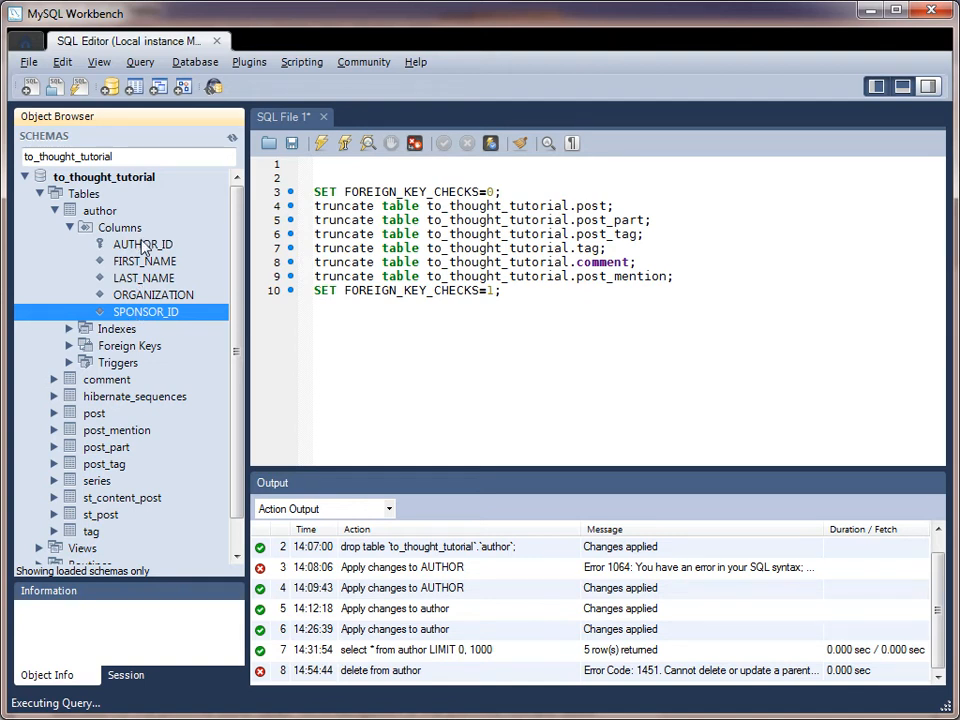
pyautogui.moveTo(144, 320)
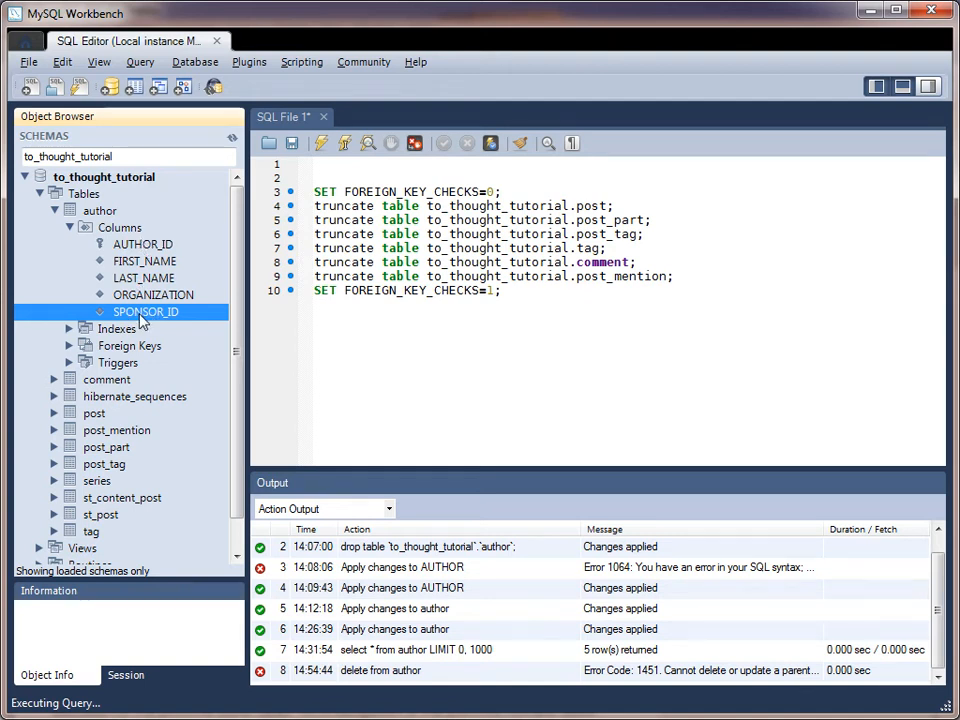
pyautogui.moveTo(204, 264)
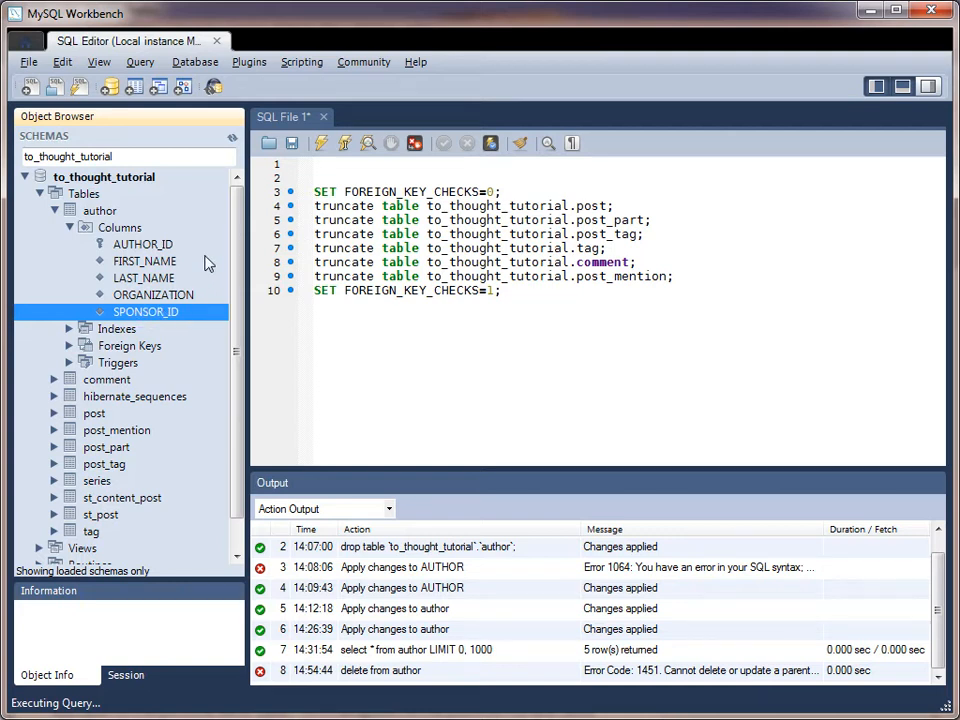
pyautogui.moveTo(160, 250)
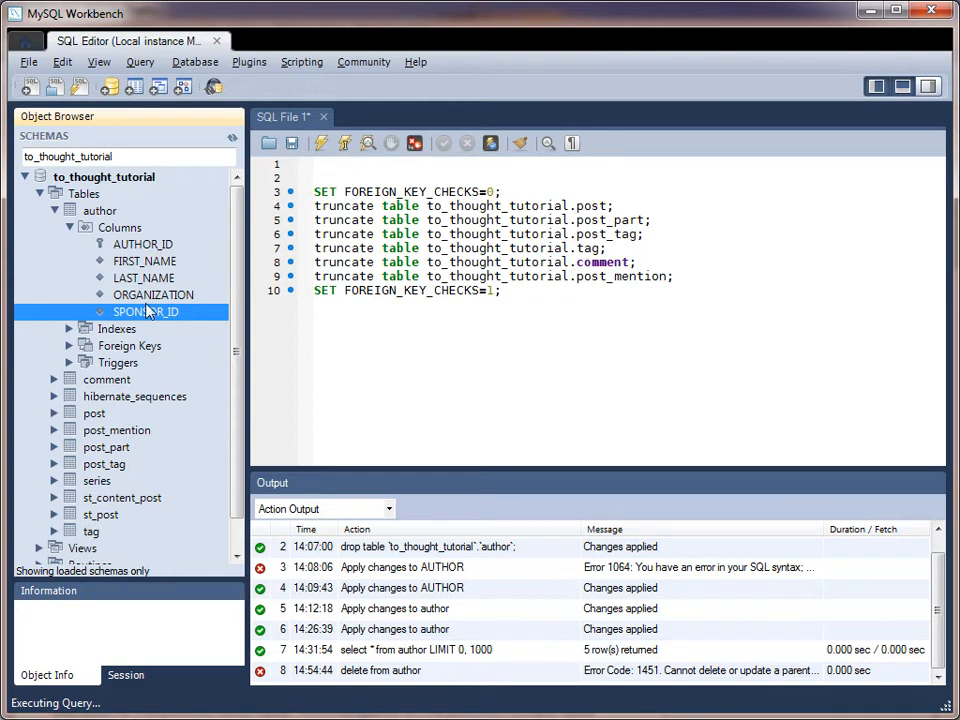
pyautogui.click(144, 244)
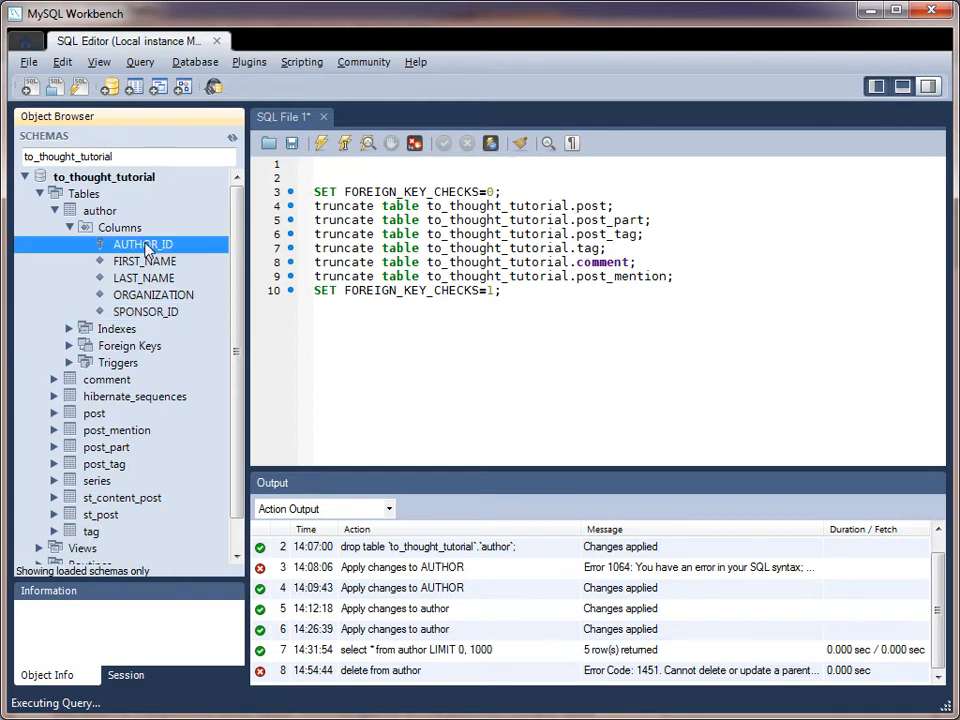
pyautogui.moveTo(150, 322)
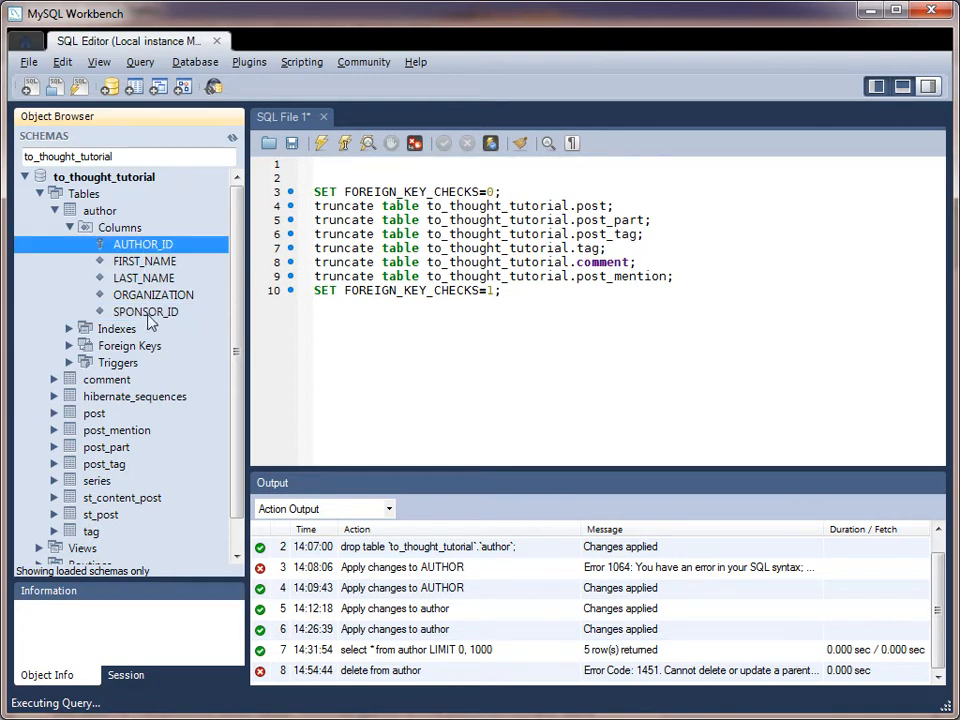
pyautogui.click(146, 312)
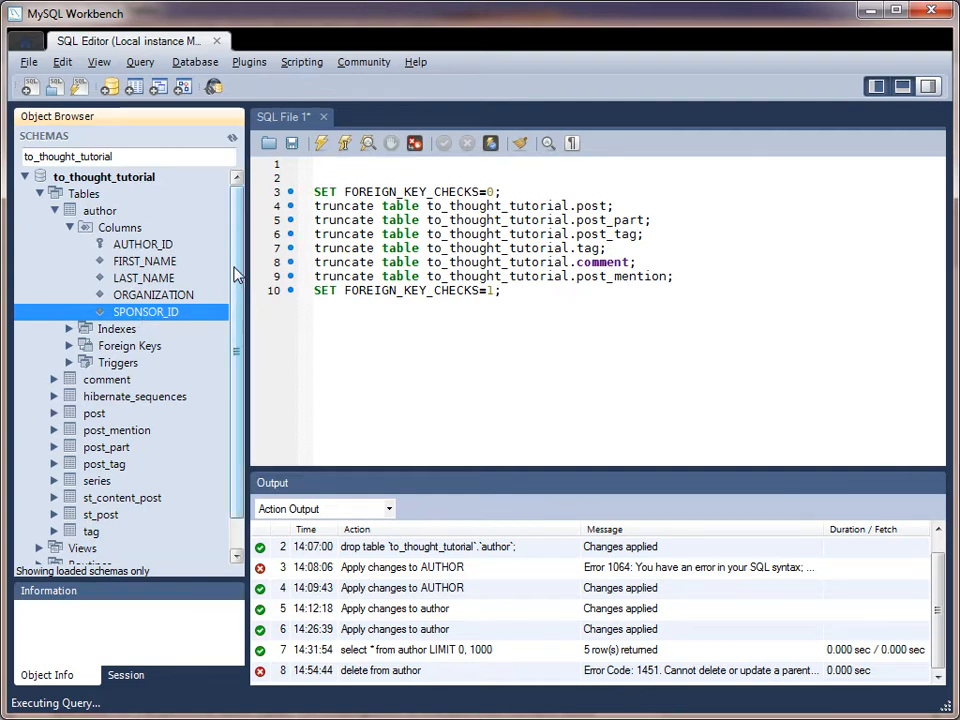
pyautogui.click(144, 244)
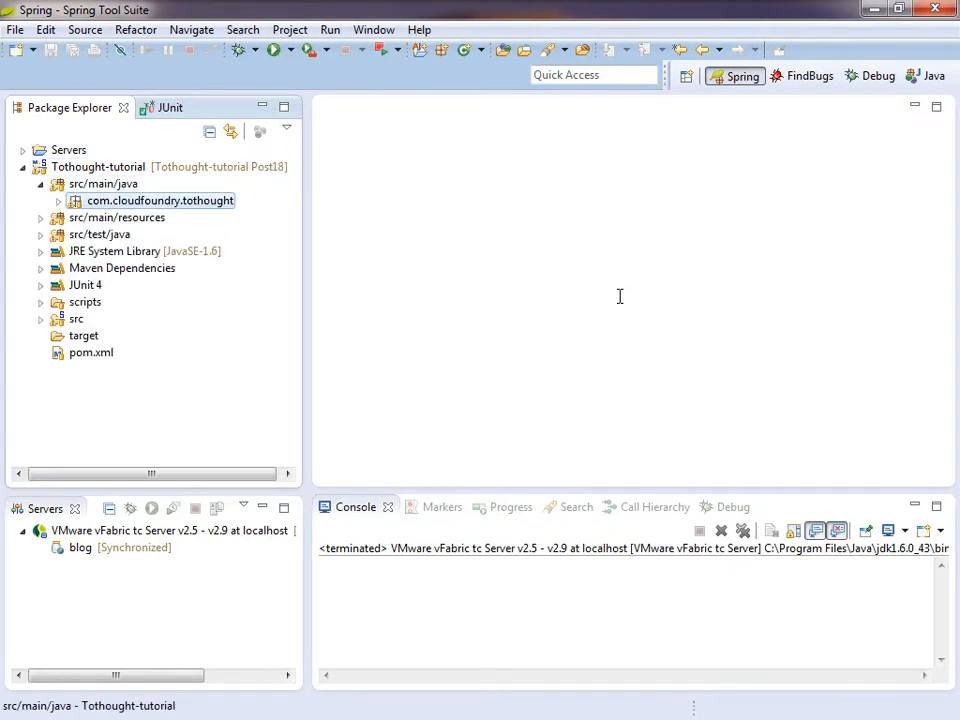
# Create the new Java class Author in the entities package via New > Other
pyautogui.click(58, 200)
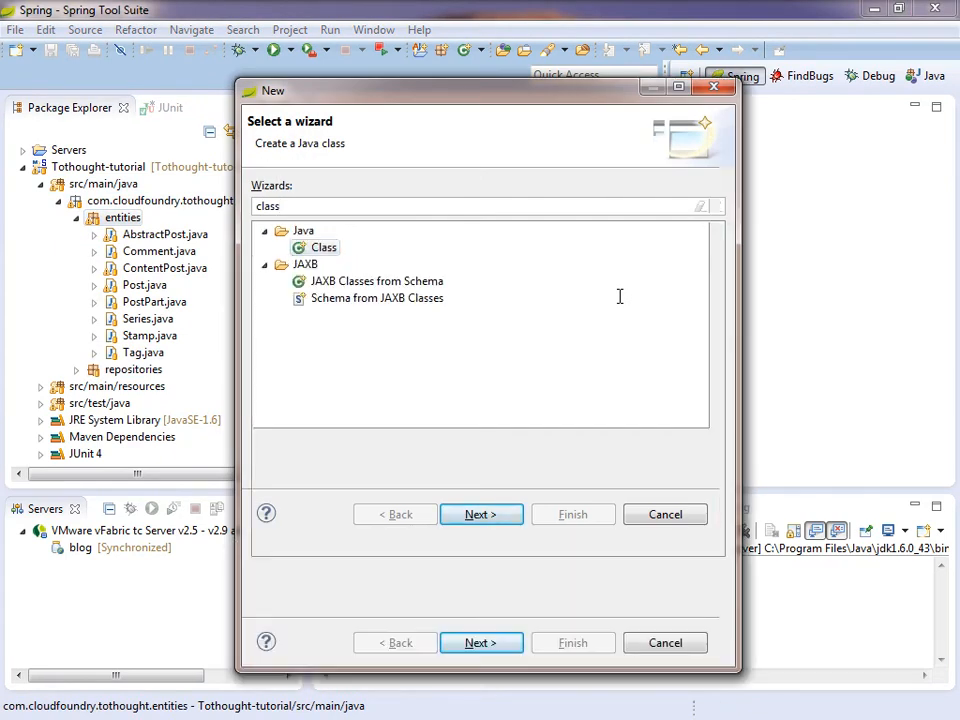
pyautogui.click(480, 514)
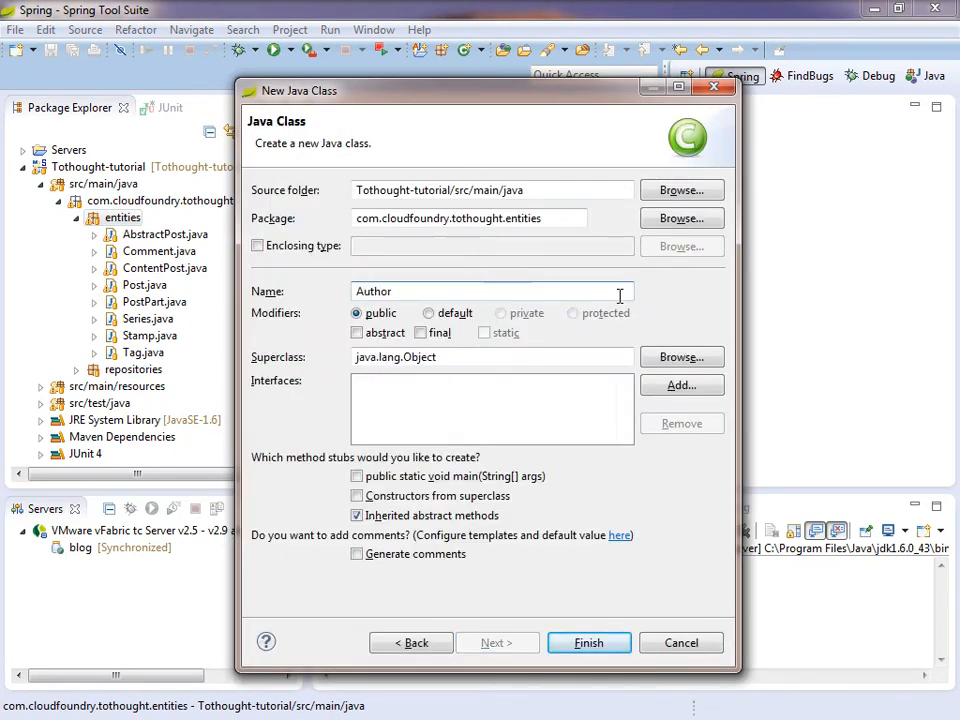
pyautogui.click(588, 642)
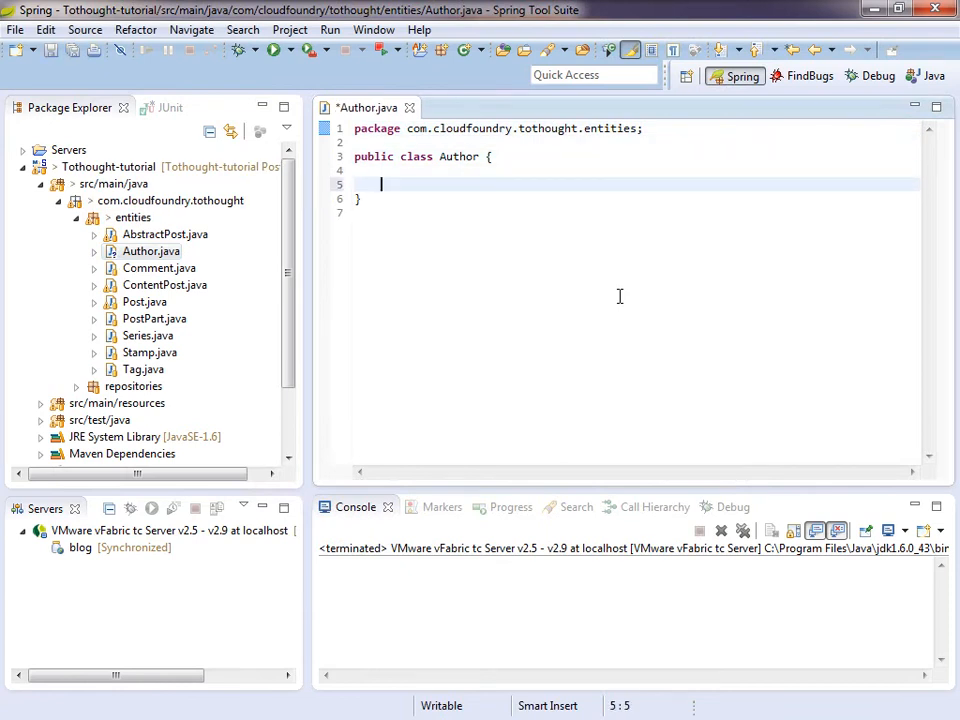
# Declare private fields Integer authorId, String firstName, String lastName and Author sponsor
pyautogui.write('private In')
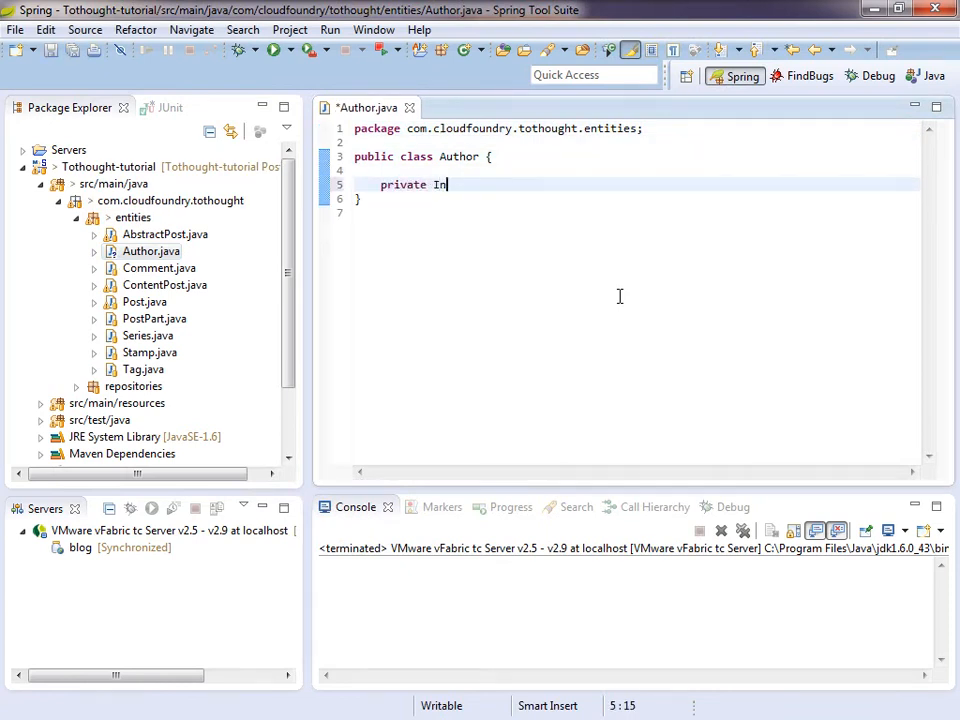
pyautogui.write('teger authorId;')
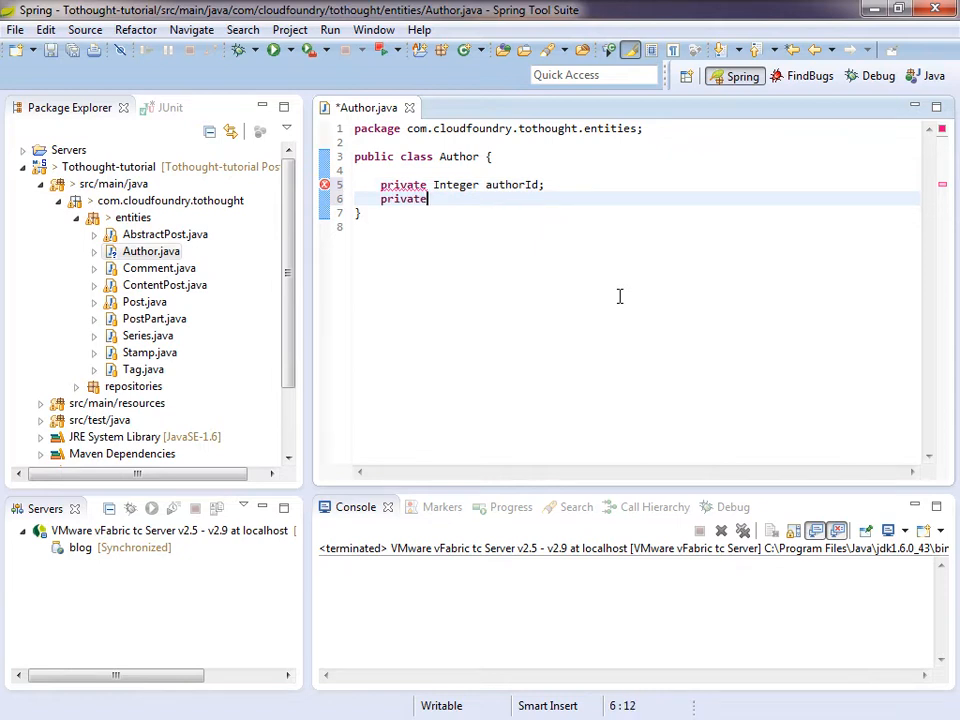
pyautogui.write('String firstName;')
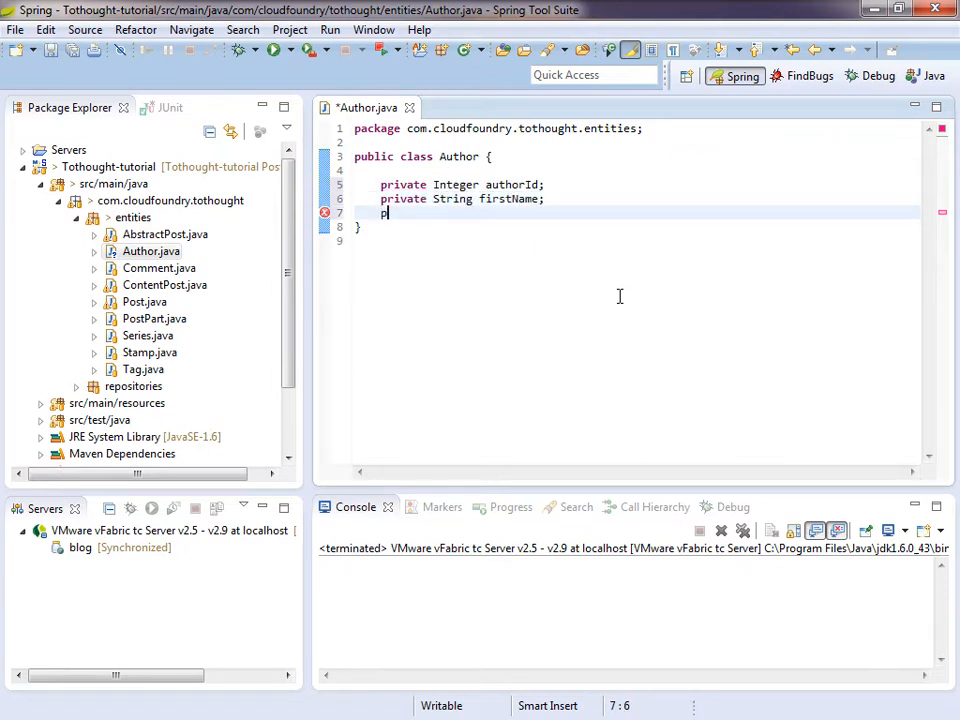
pyautogui.write('rivate String lastName;')
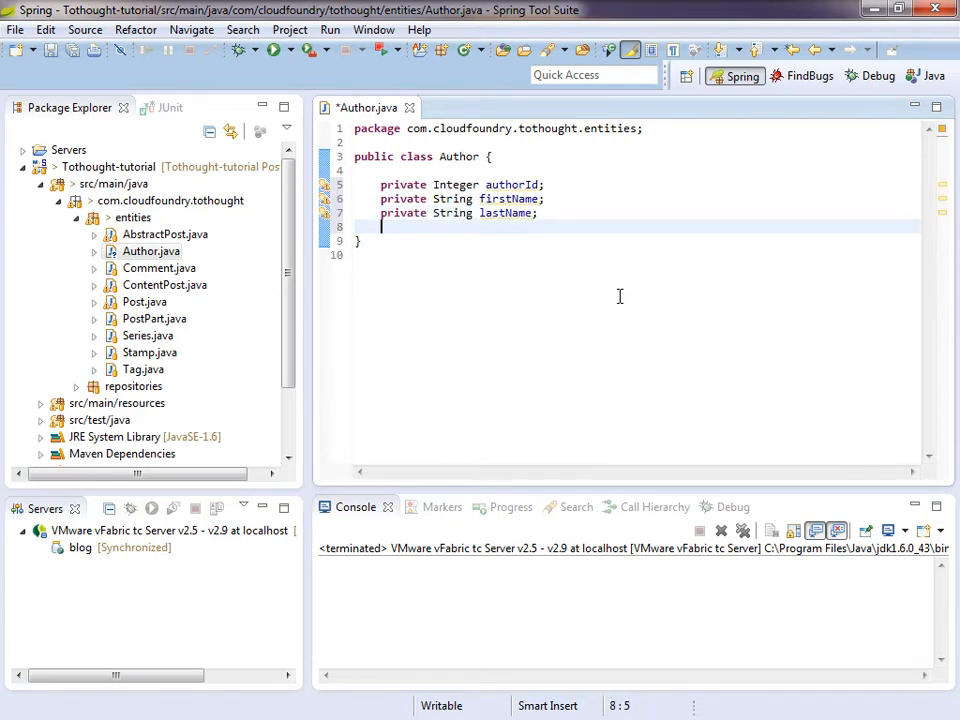
pyautogui.write('private')
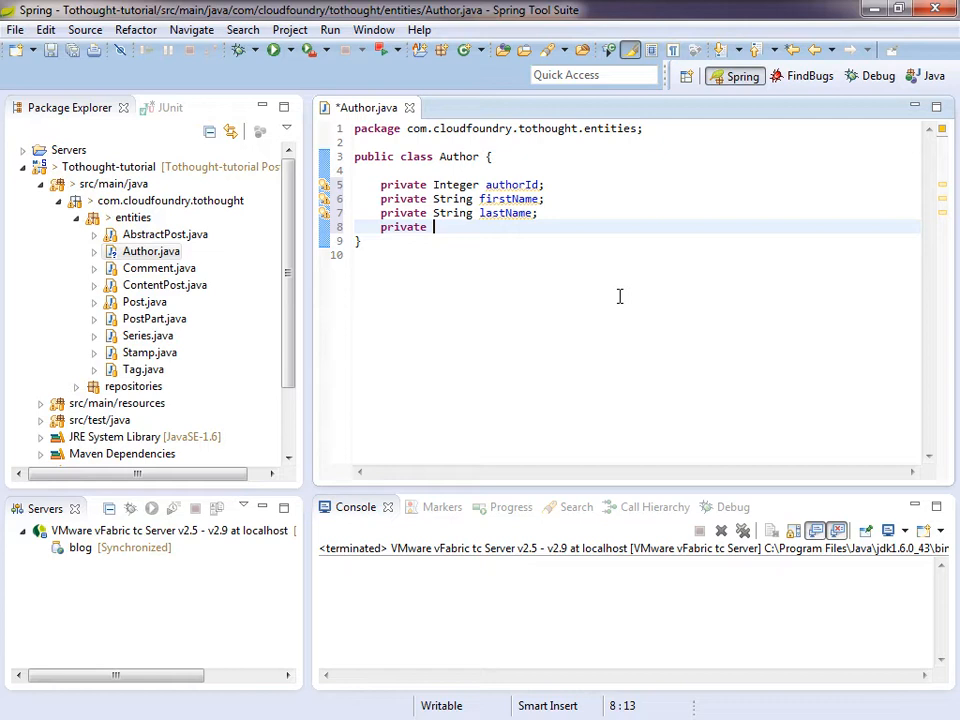
pyautogui.write('Author spon')
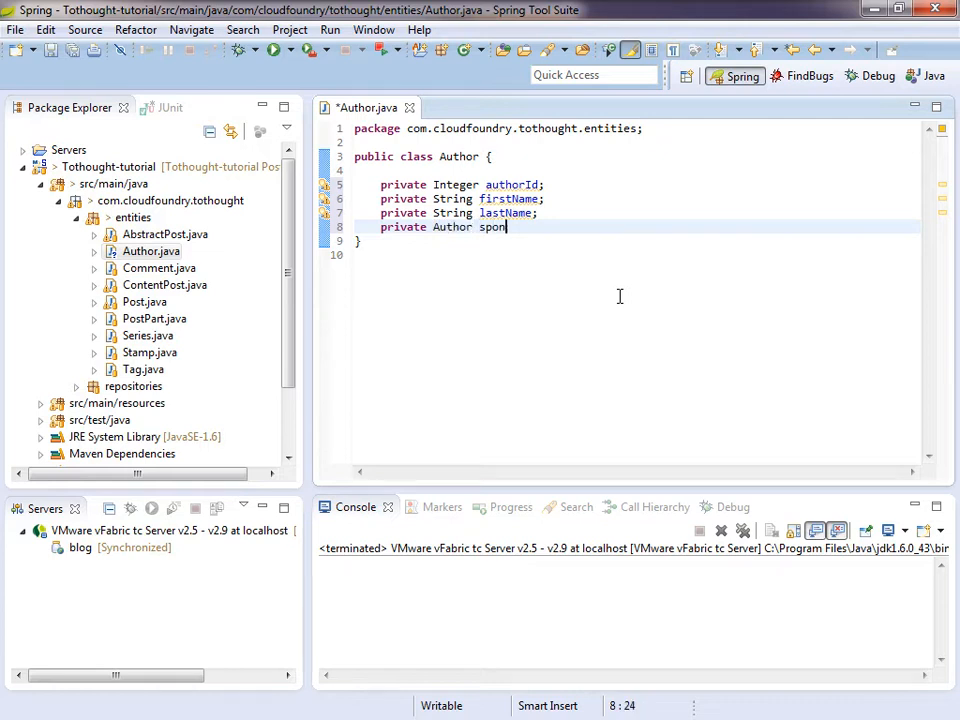
pyautogui.write('sor;')
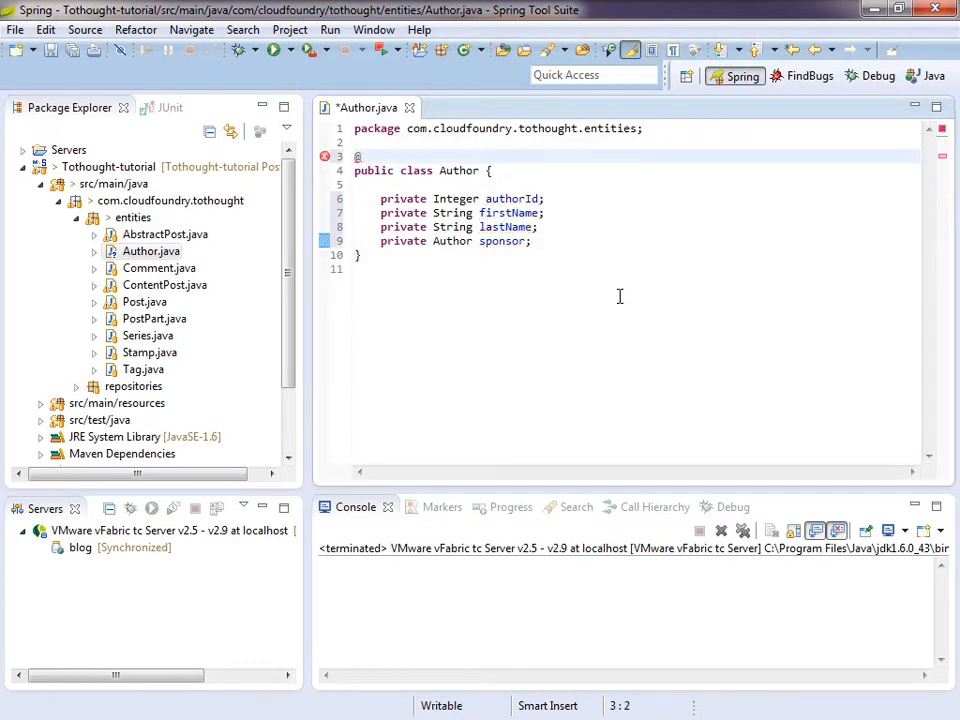
pyautogui.write('Entity')
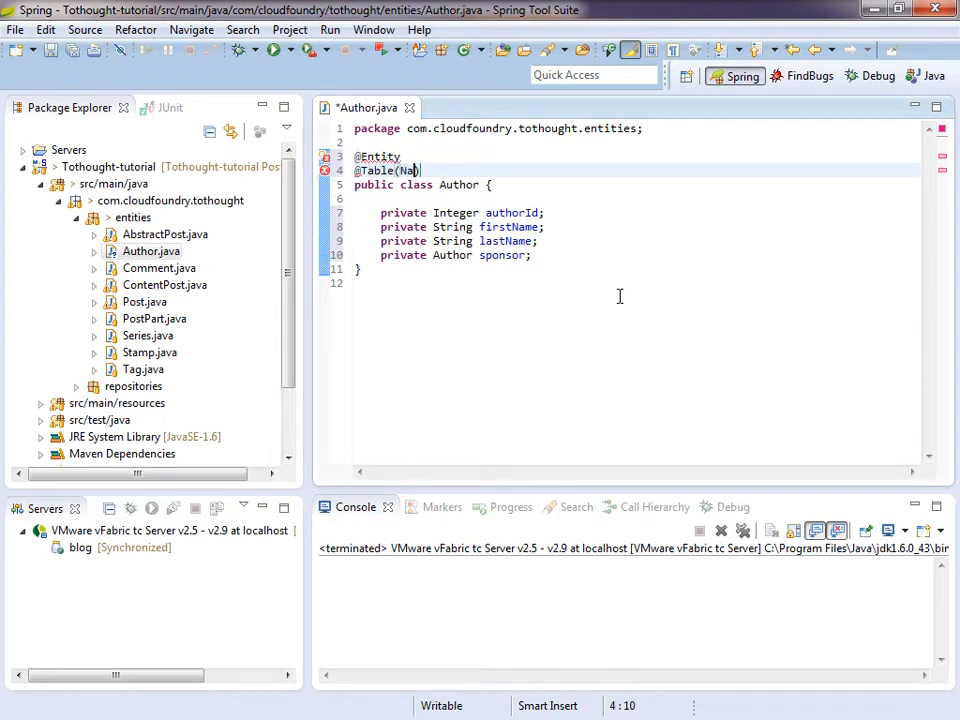
pyautogui.write('me="')
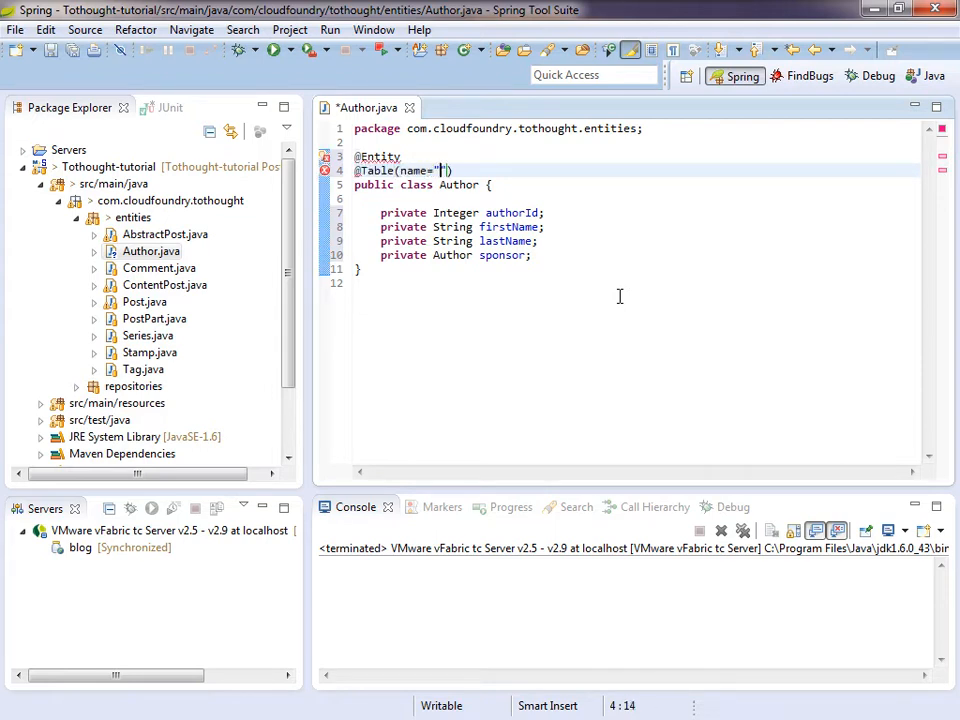
pyautogui.write('AUTHORO')
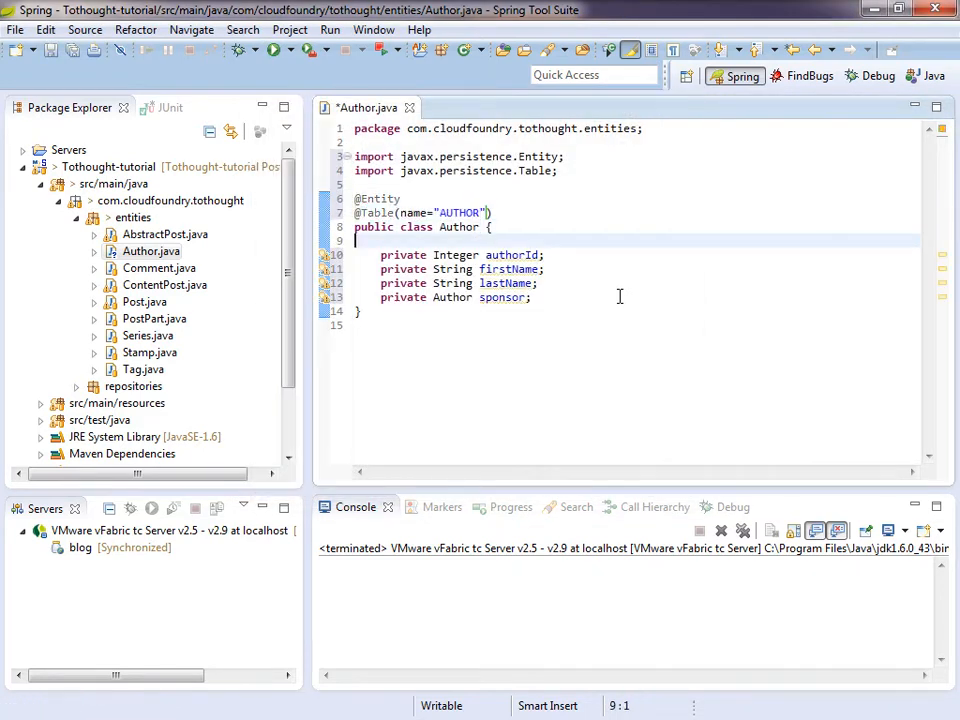
pyautogui.write('@Id')
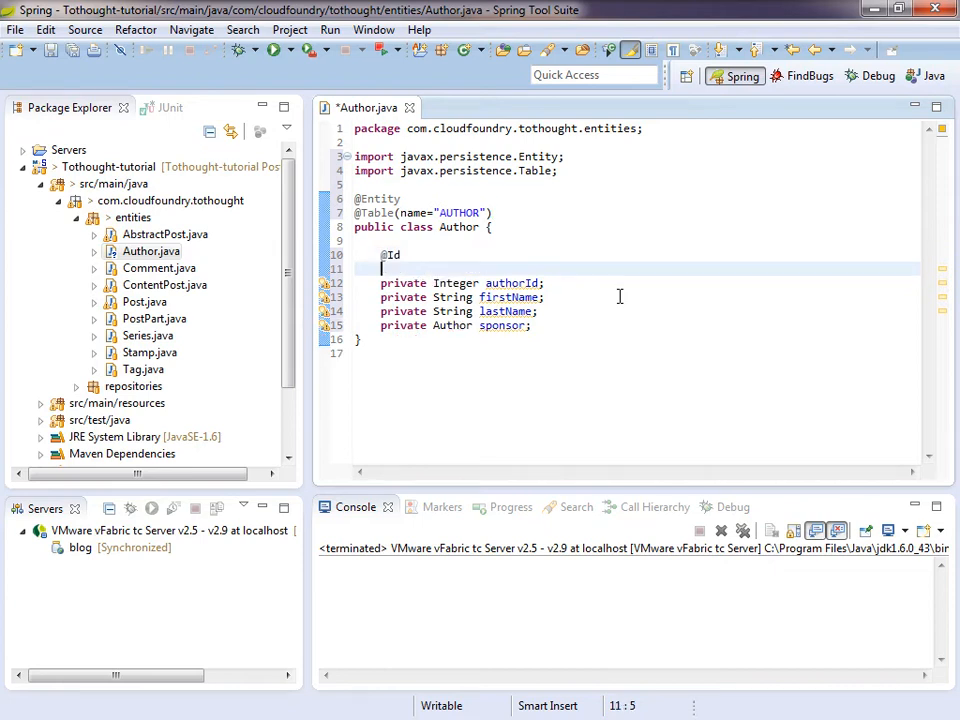
pyautogui.write('@GeneratedValue(')
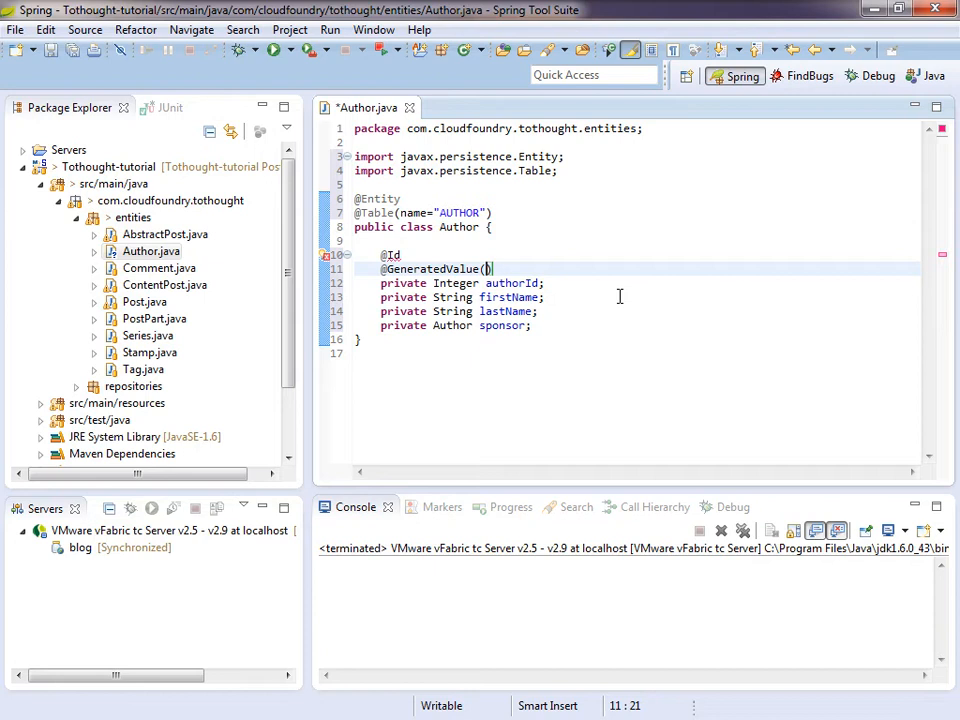
pyautogui.press('ctrl+shift+o')
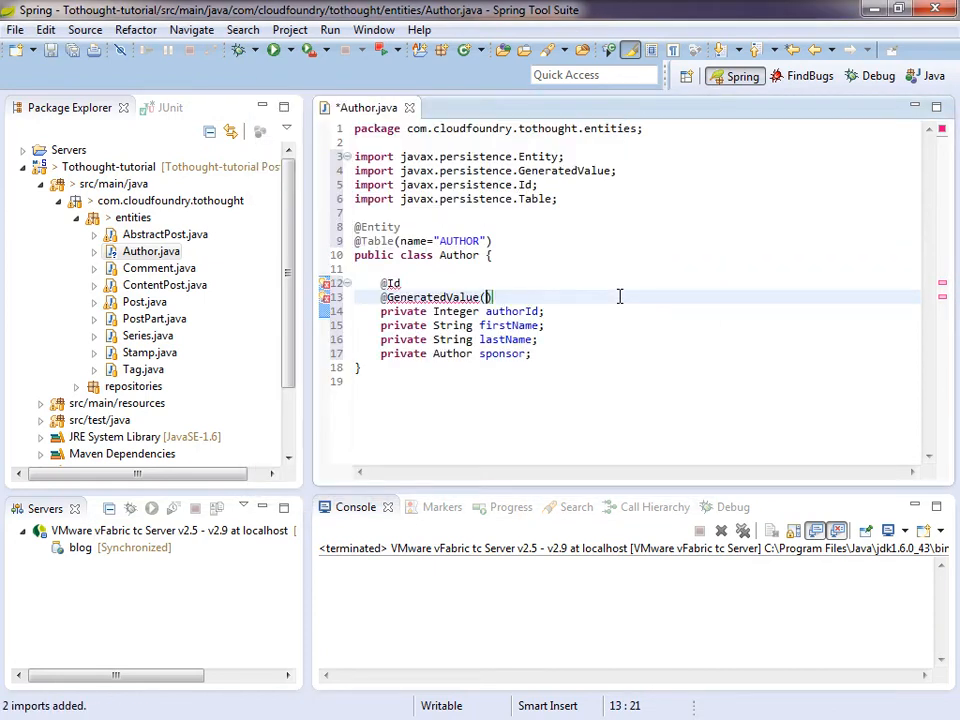
pyautogui.write('strategy')
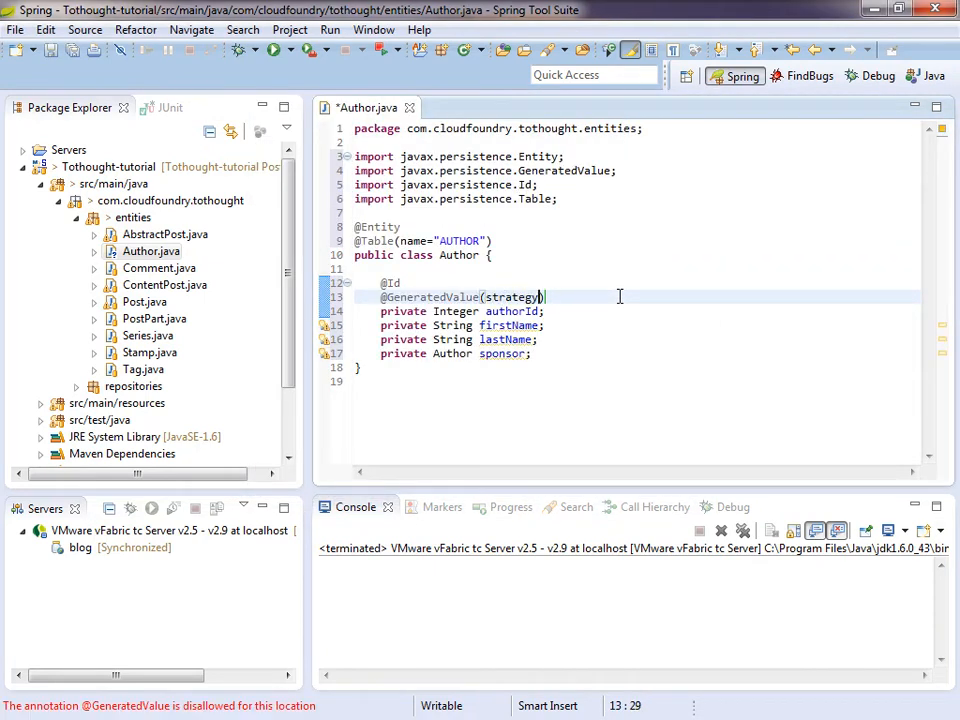
pyautogui.write('=IDE')
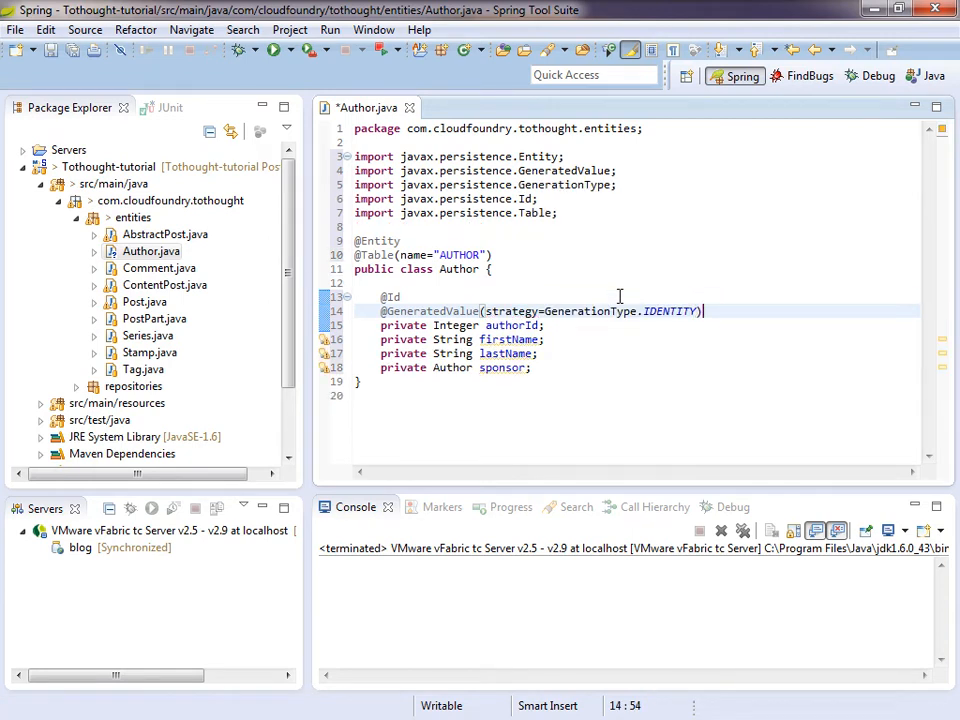
pyautogui.write('@Column(a')
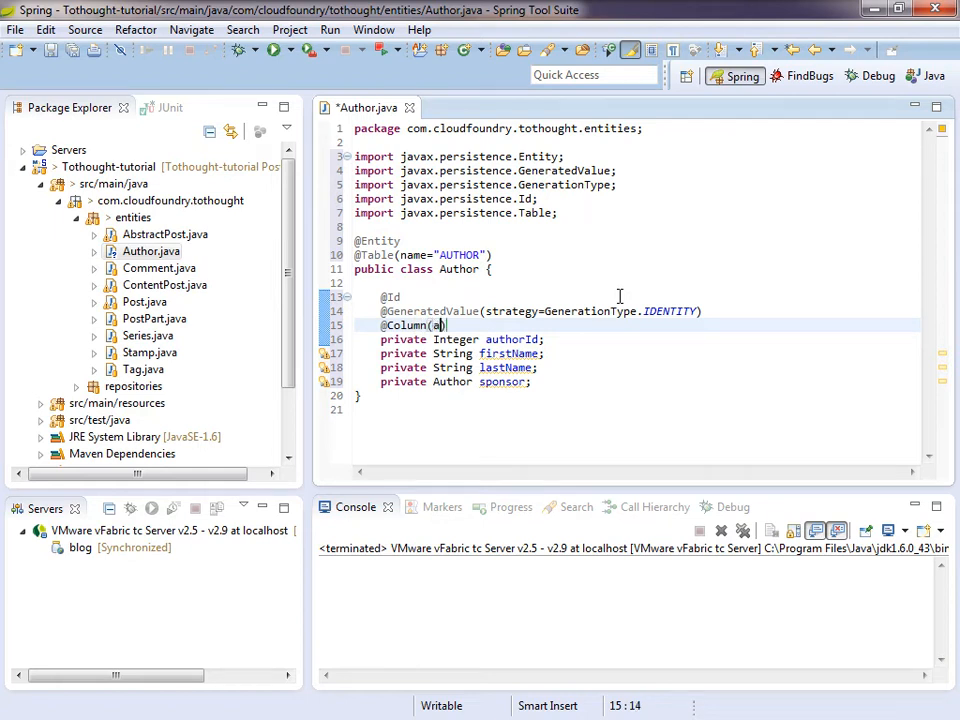
pyautogui.write('name="AUTHOR_ID')
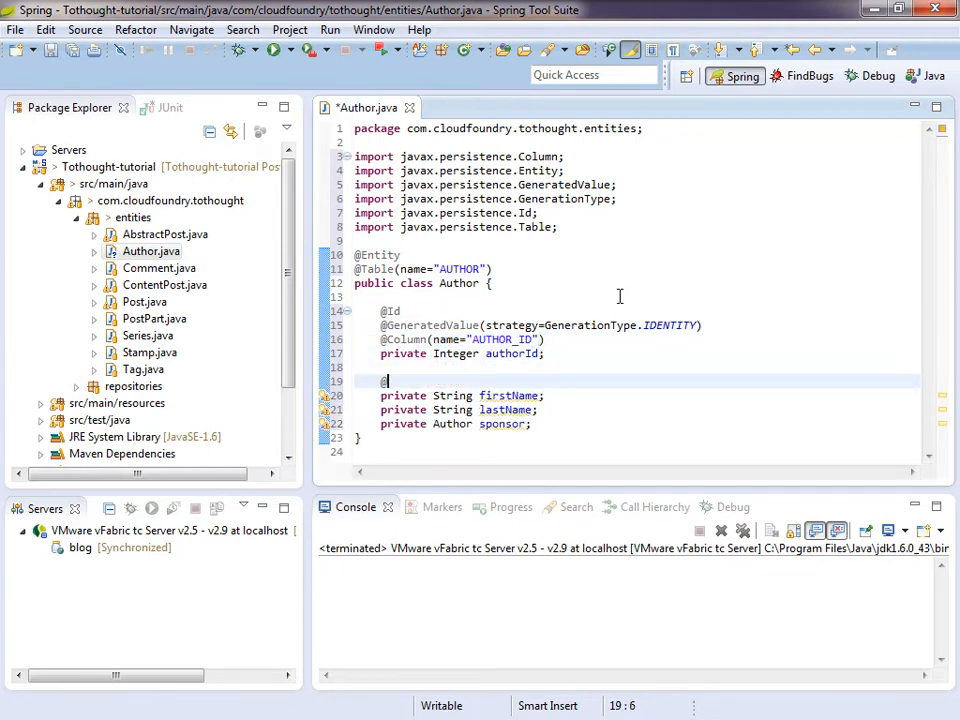
pyautogui.write('@Column')
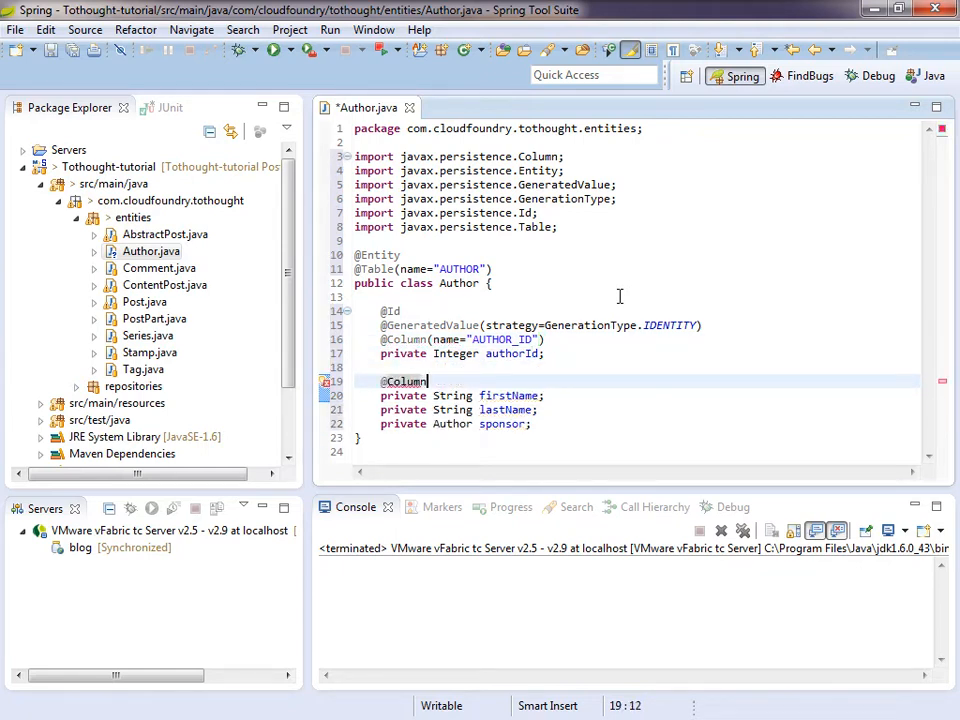
pyautogui.write('(name="")')
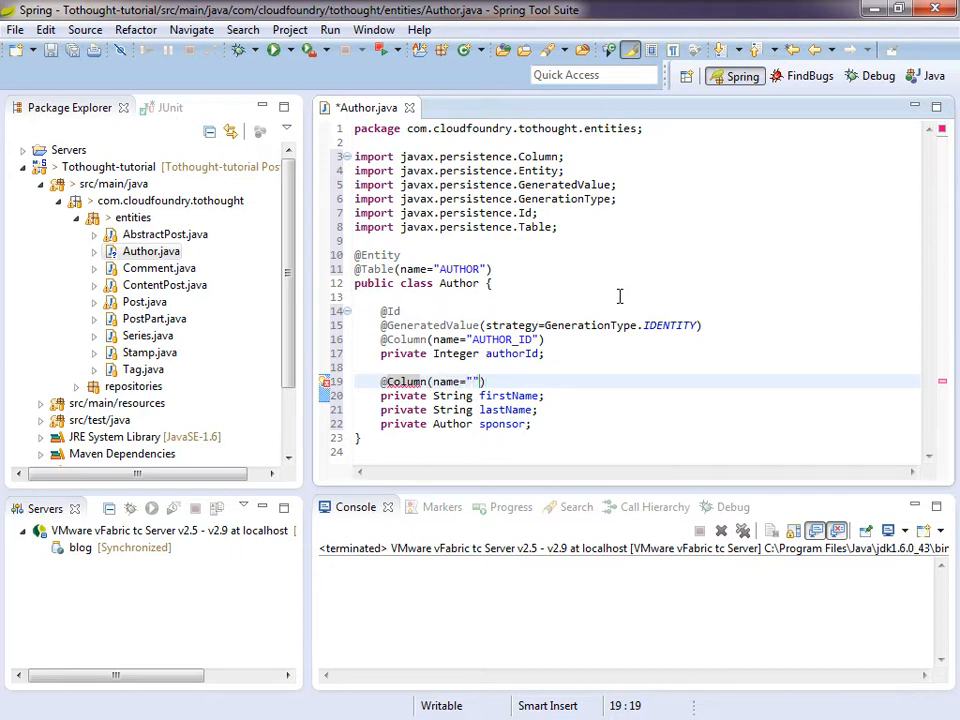
pyautogui.write('FIRST_NAME')
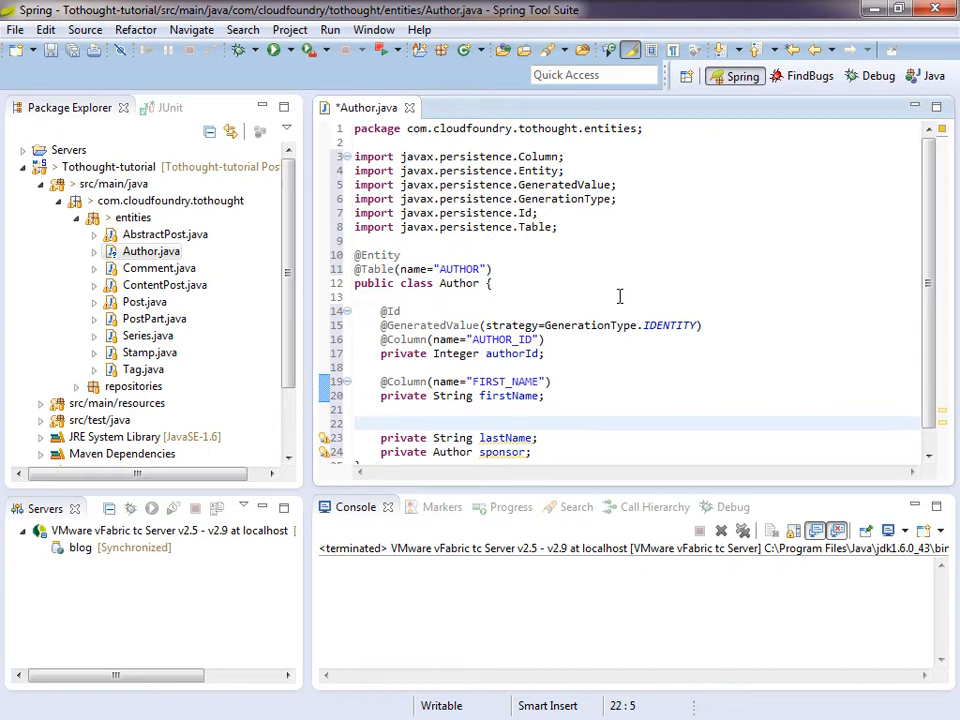
pyautogui.write('@Column()')
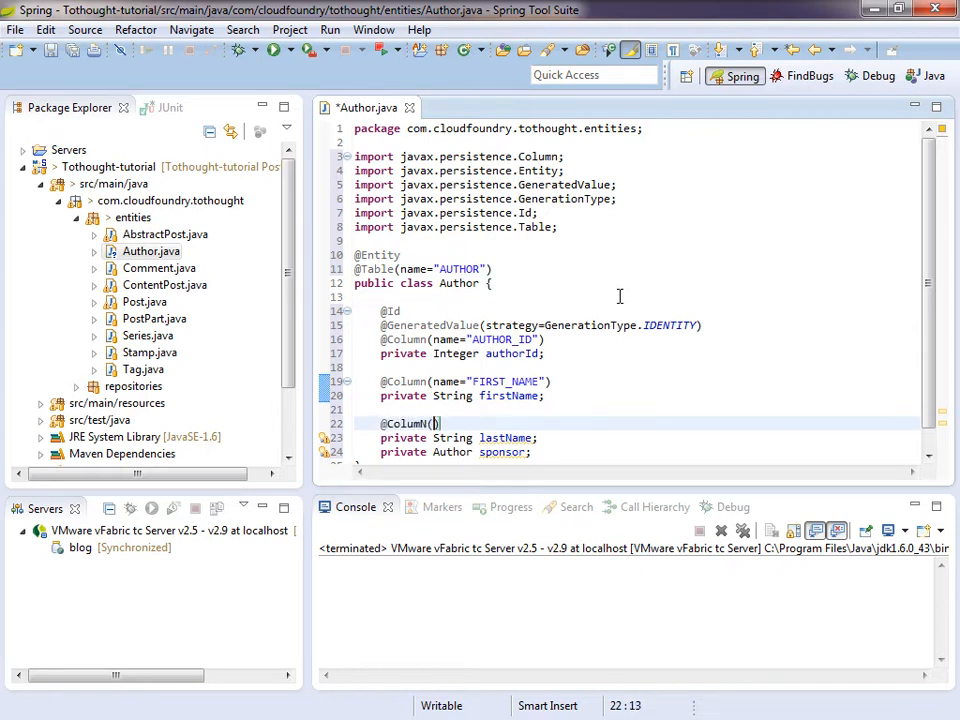
pyautogui.write('name=""')
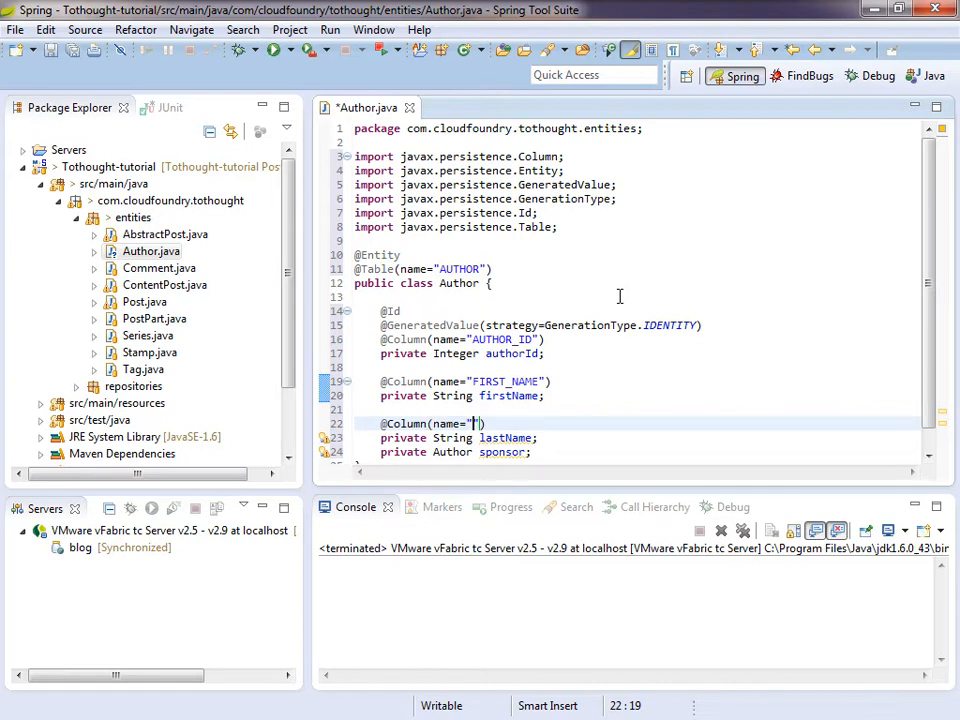
pyautogui.write('LAST_NAME')
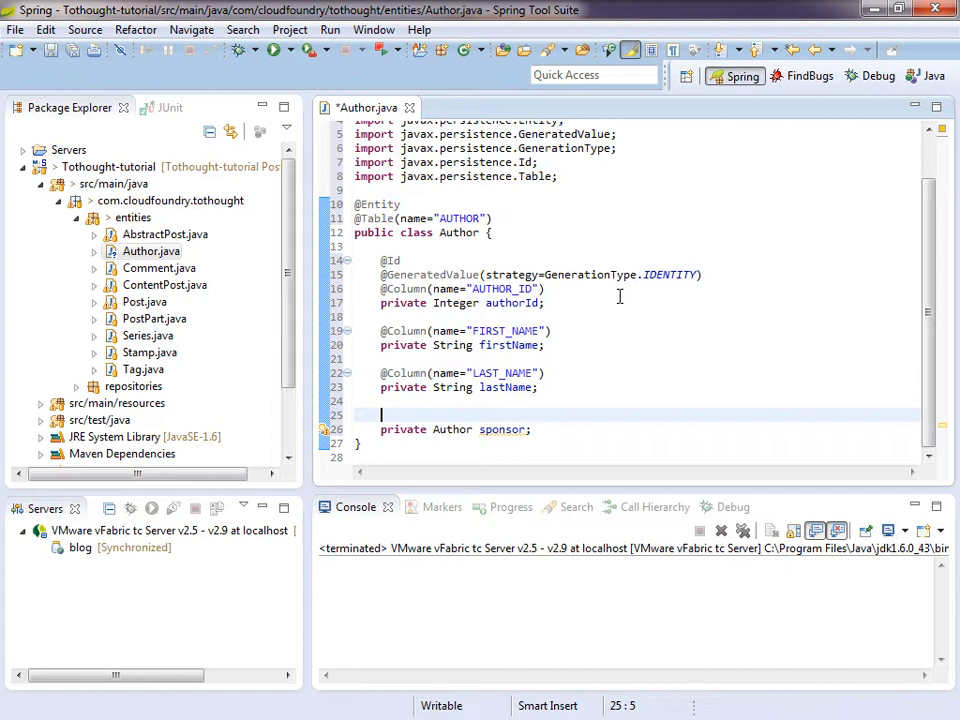
pyautogui.write('@Ma')
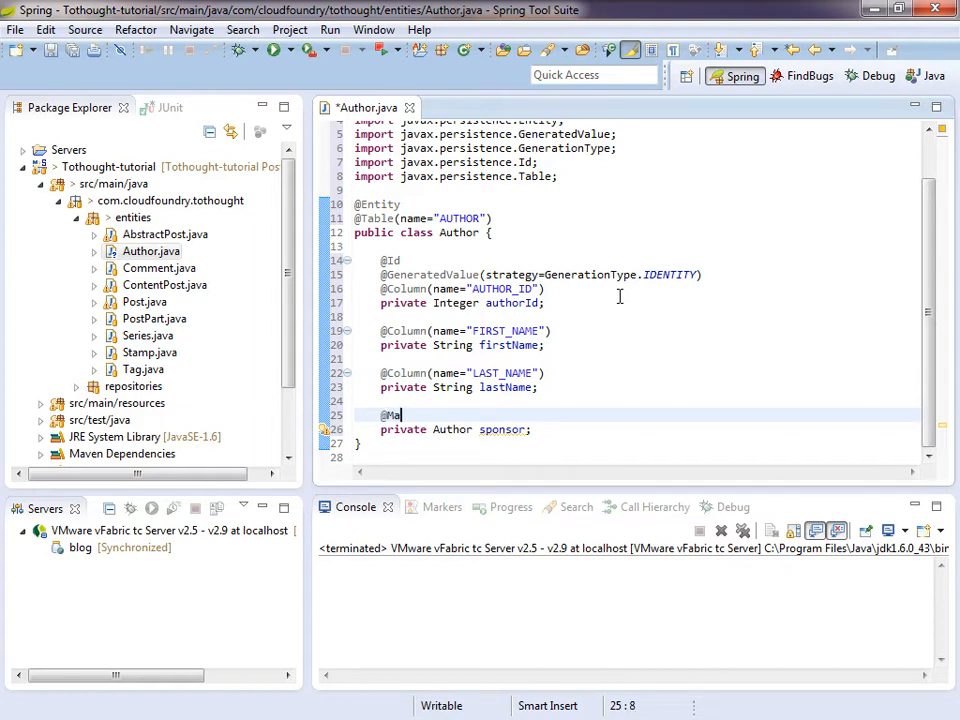
pyautogui.write('nyToOne')
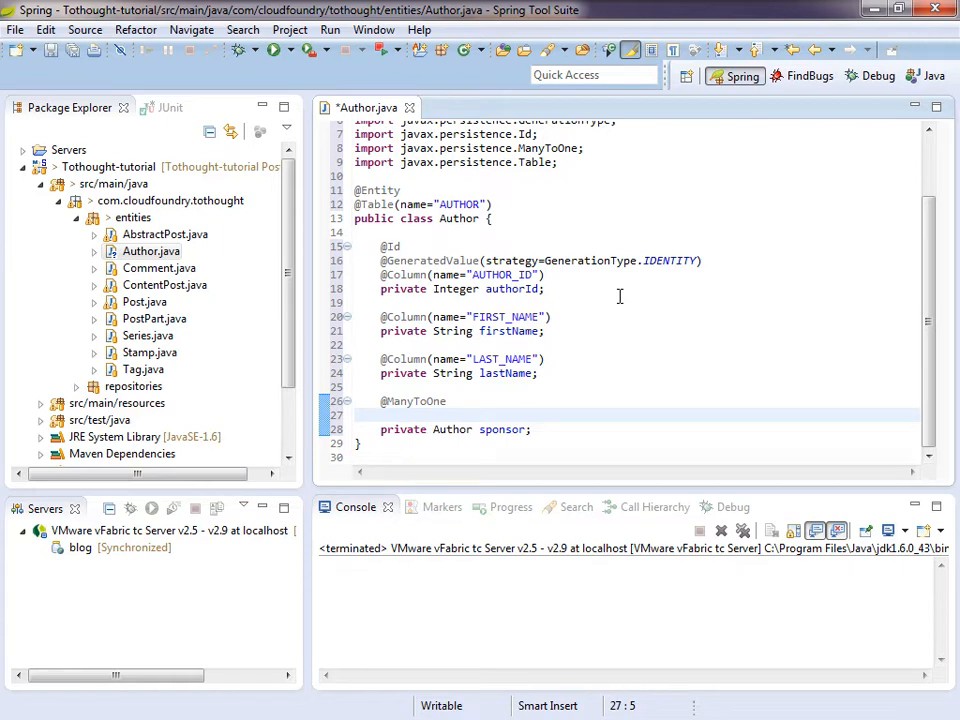
pyautogui.write('@JoinColumn(name="SPON')
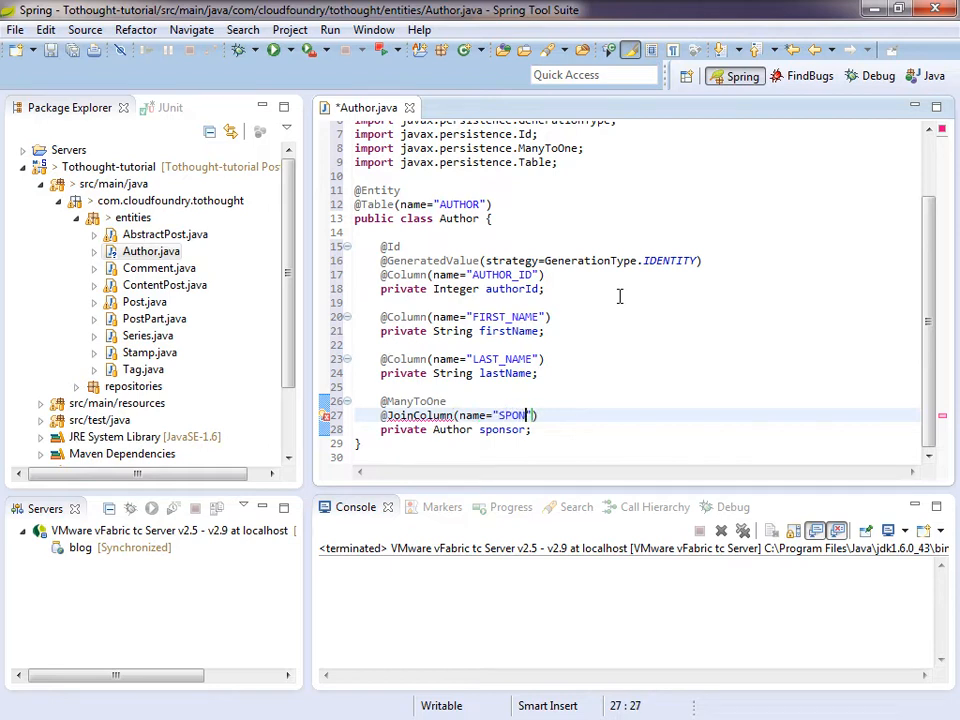
pyautogui.write('SOR_ID')
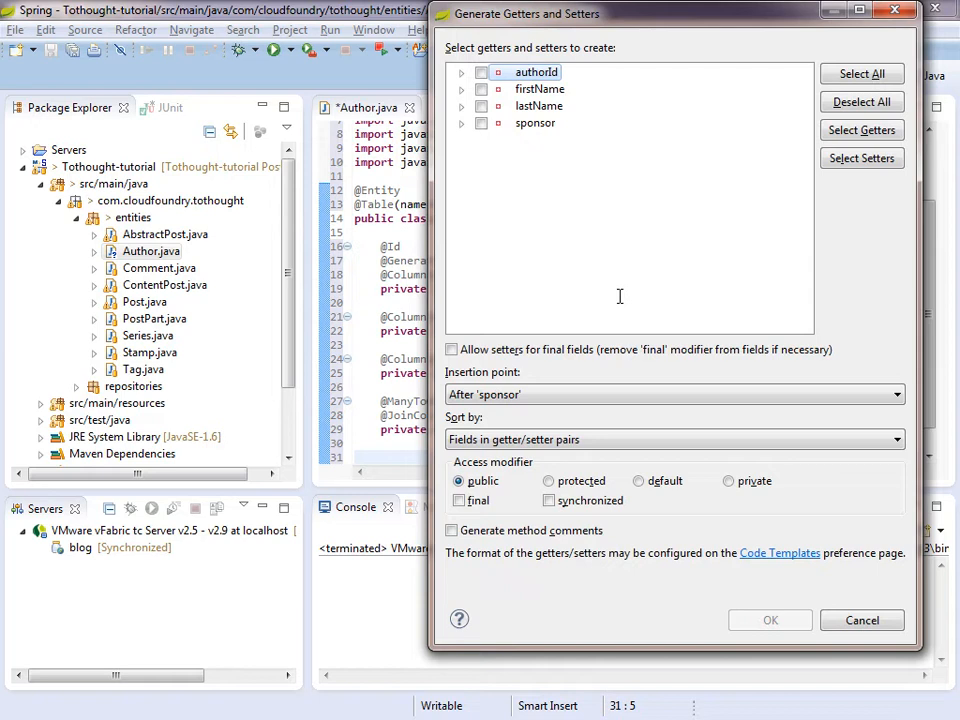
# Generate getters and setters for all four Author fields and tidy the class formatting
pyautogui.click(860, 72)
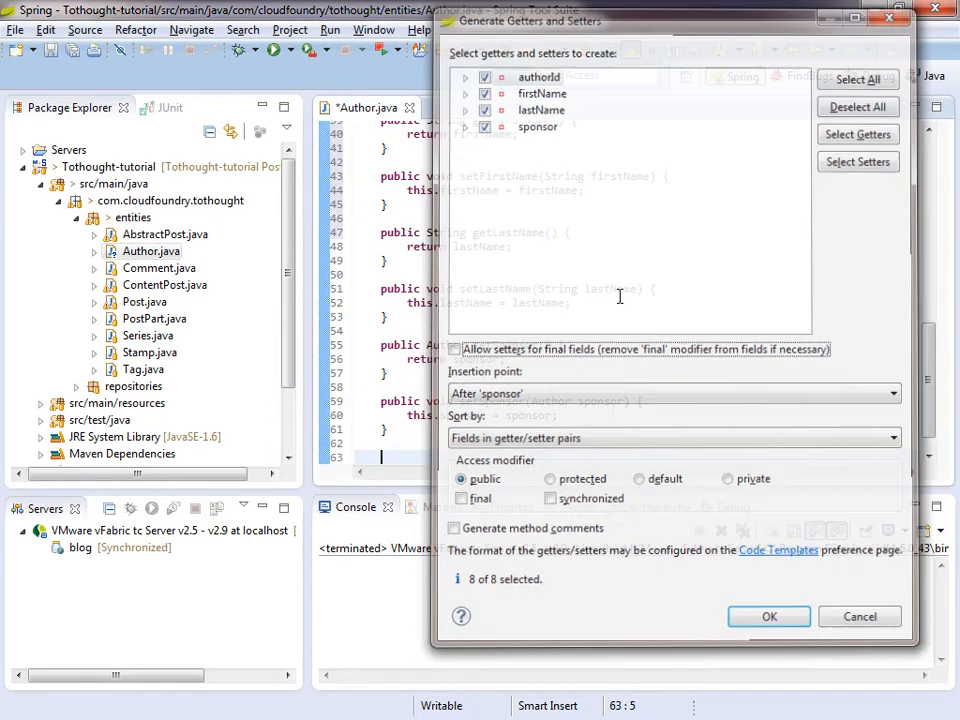
pyautogui.click(768, 616)
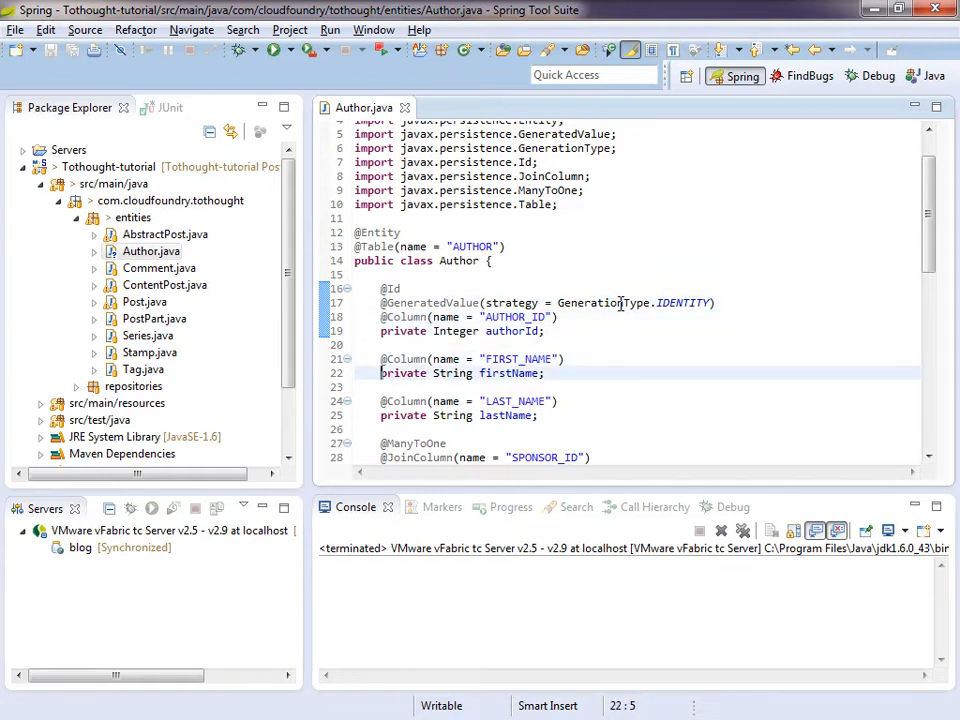
pyautogui.scroll(-3)
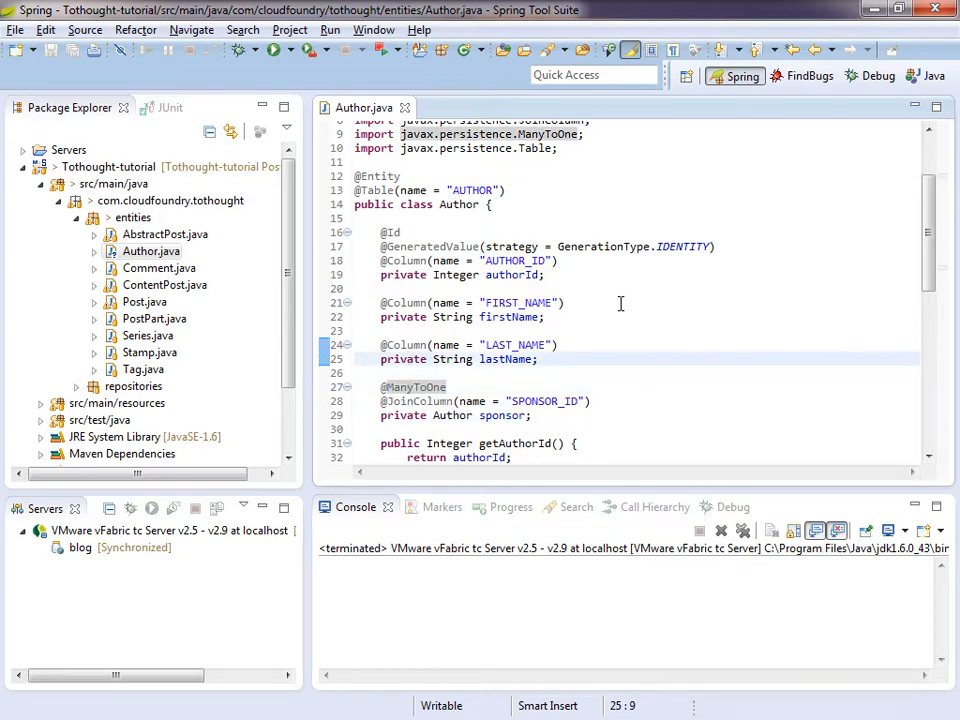
pyautogui.click(420, 400)
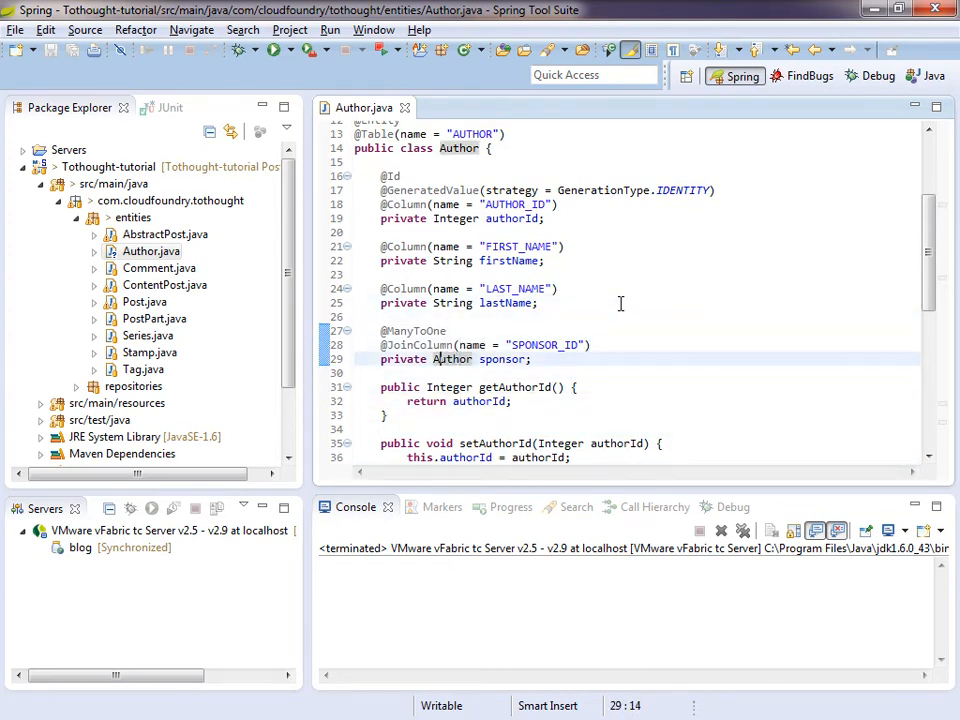
pyautogui.doubleClick(452, 360)
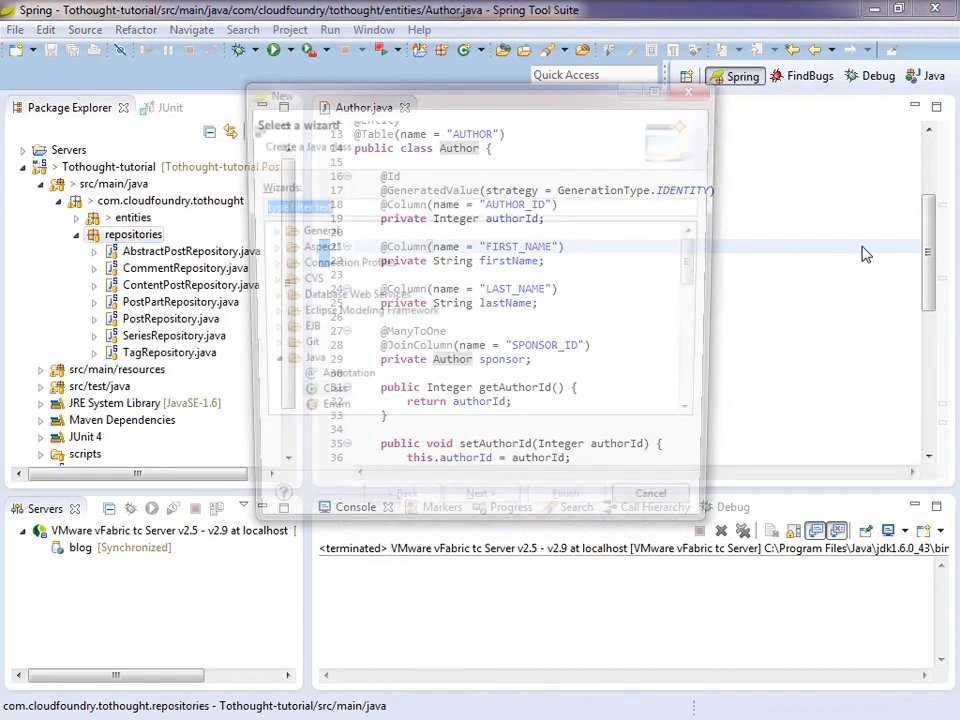
# Create interface AuthorRepository extending JpaRepository<Author, Integer> in the repositories package
pyautogui.write('interface')
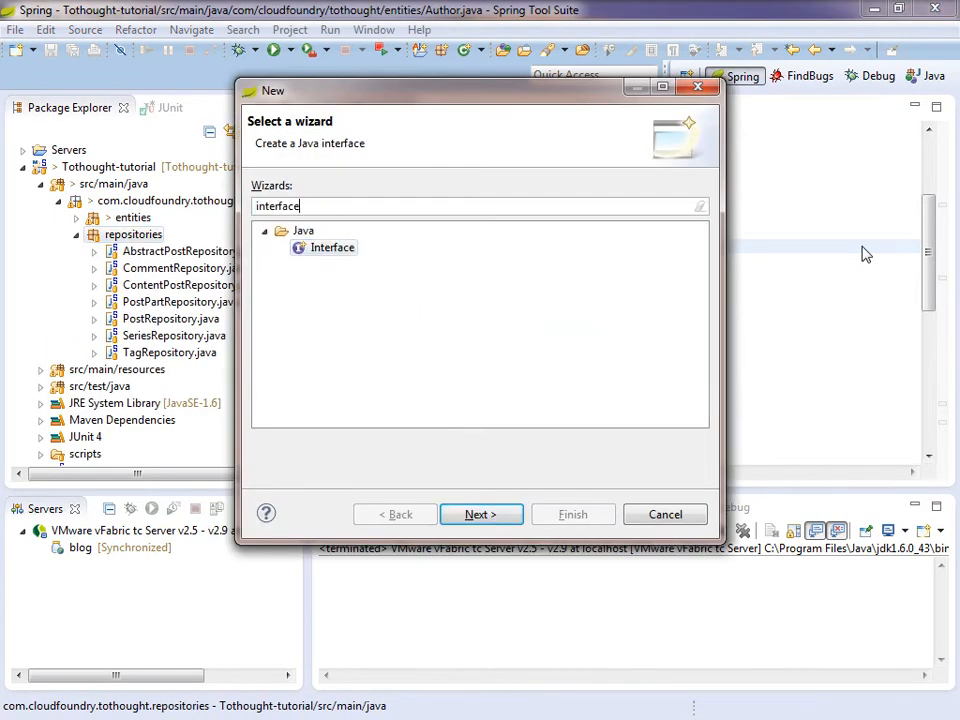
pyautogui.click(480, 514)
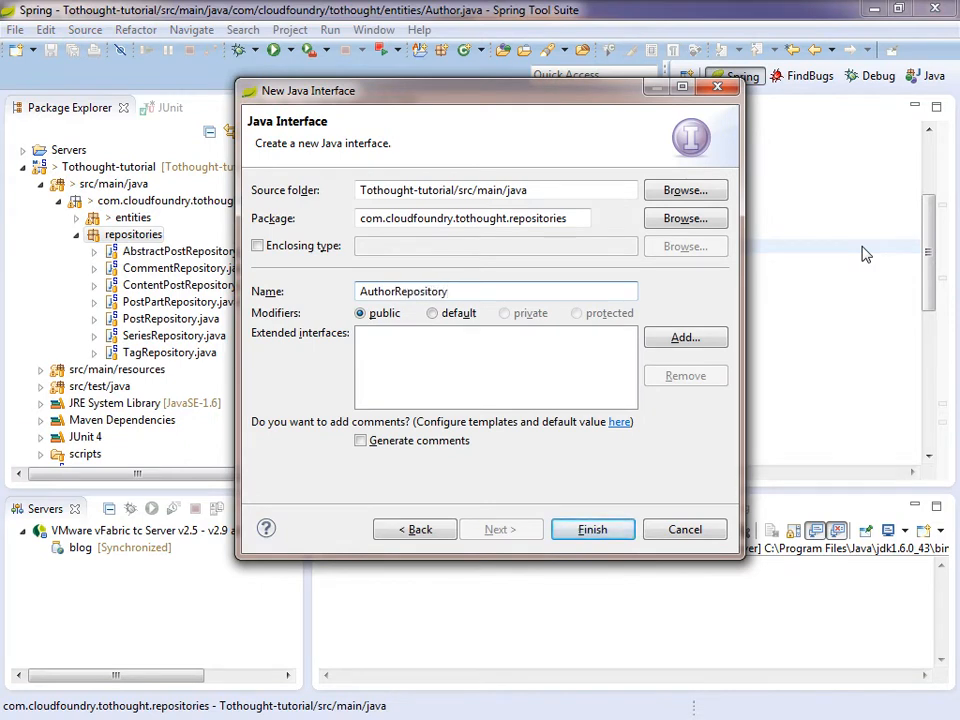
pyautogui.write('y')
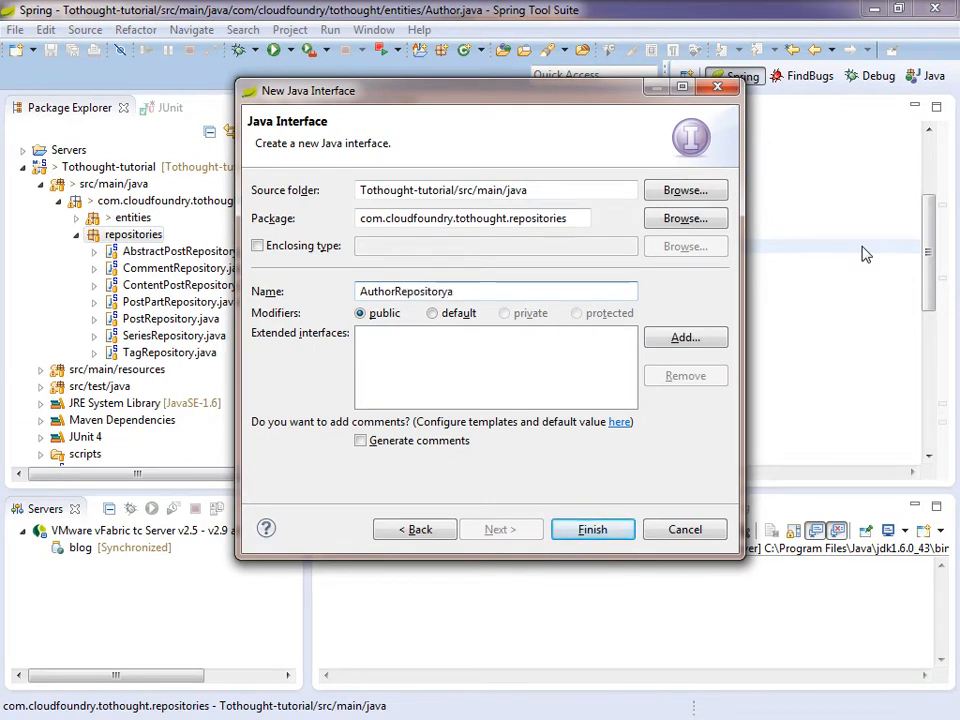
pyautogui.click(684, 336)
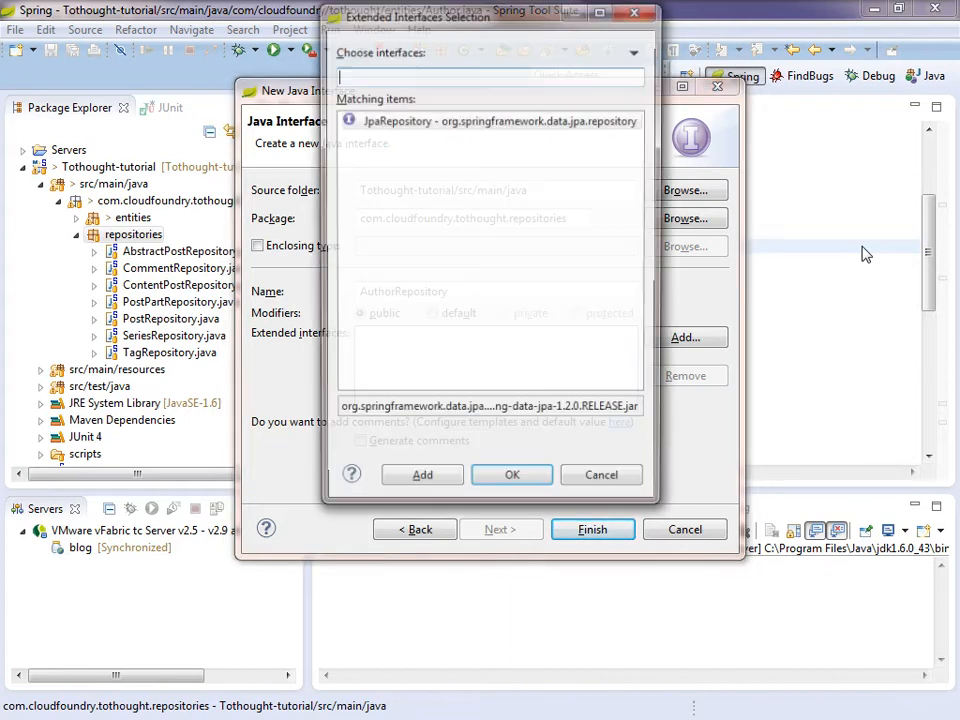
pyautogui.click(512, 474)
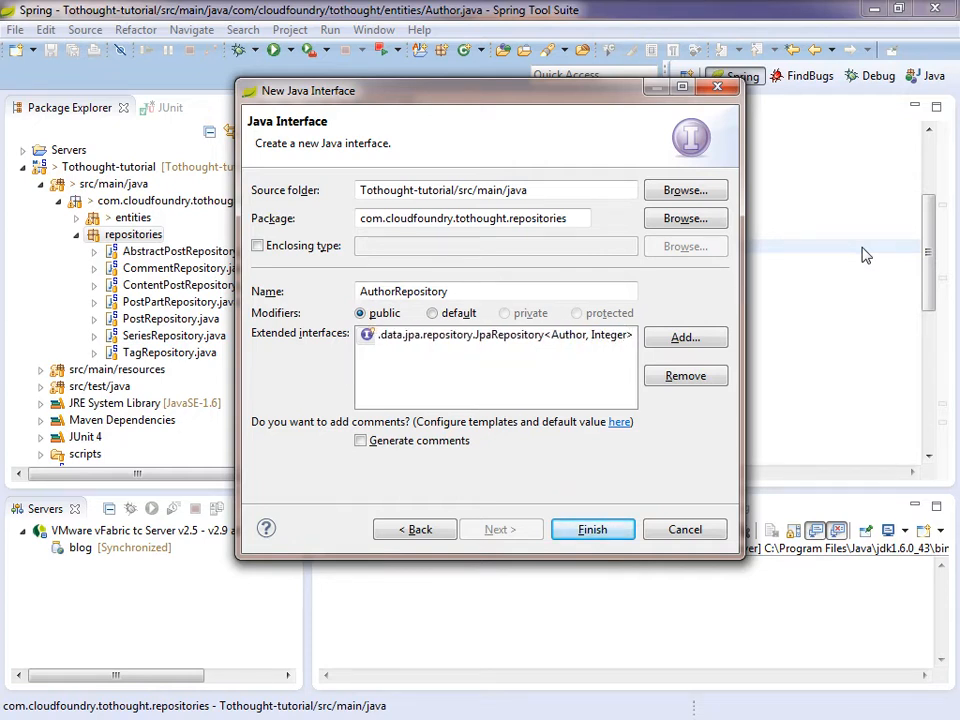
pyautogui.click(592, 528)
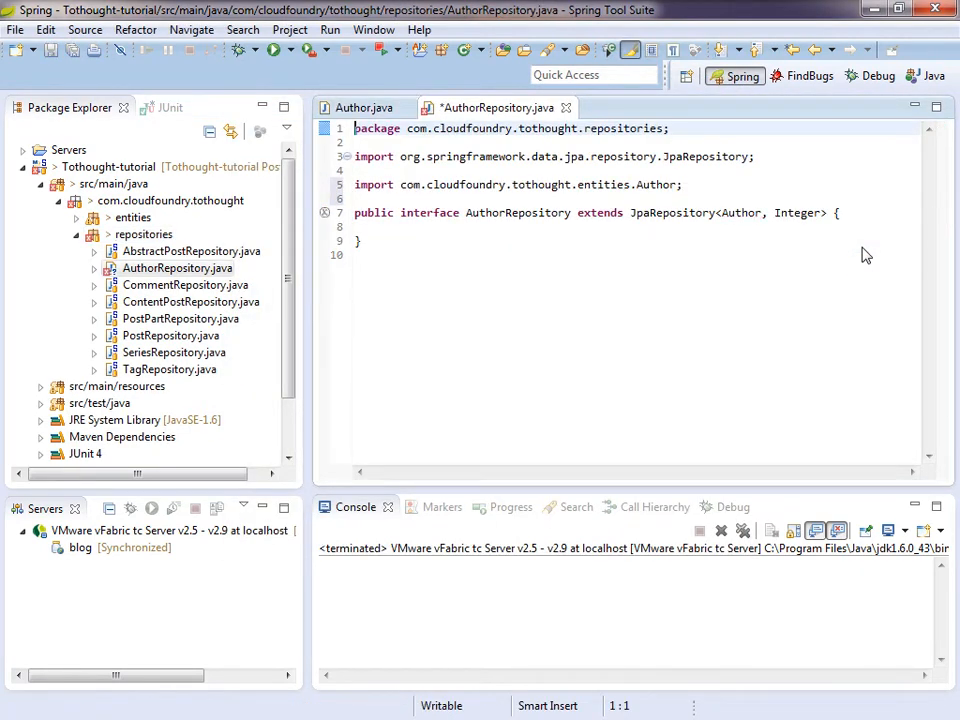
pyautogui.click(364, 108)
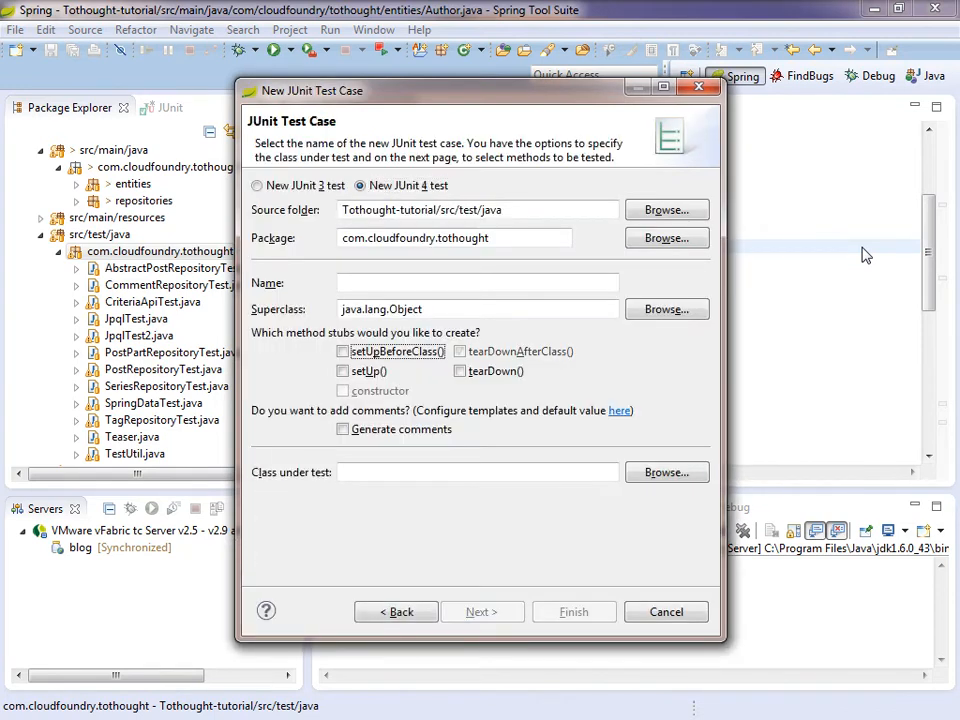
# Create the JUnit 4 test class AuthorRepositoryTest in the test package
pyautogui.click(460, 352)
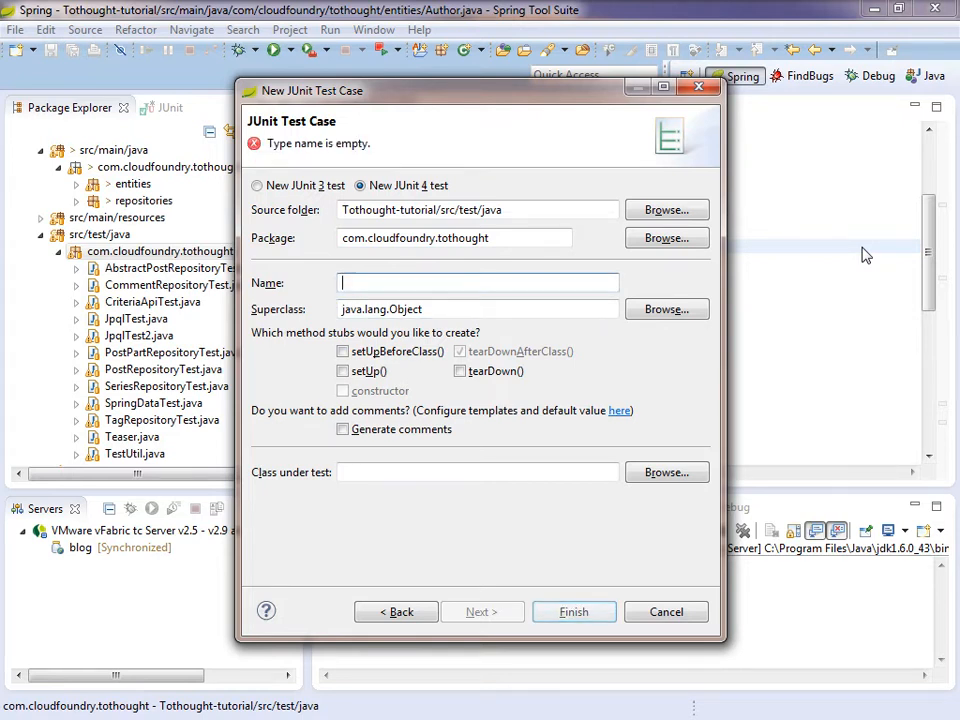
pyautogui.write('AuthorRepositoryTest')
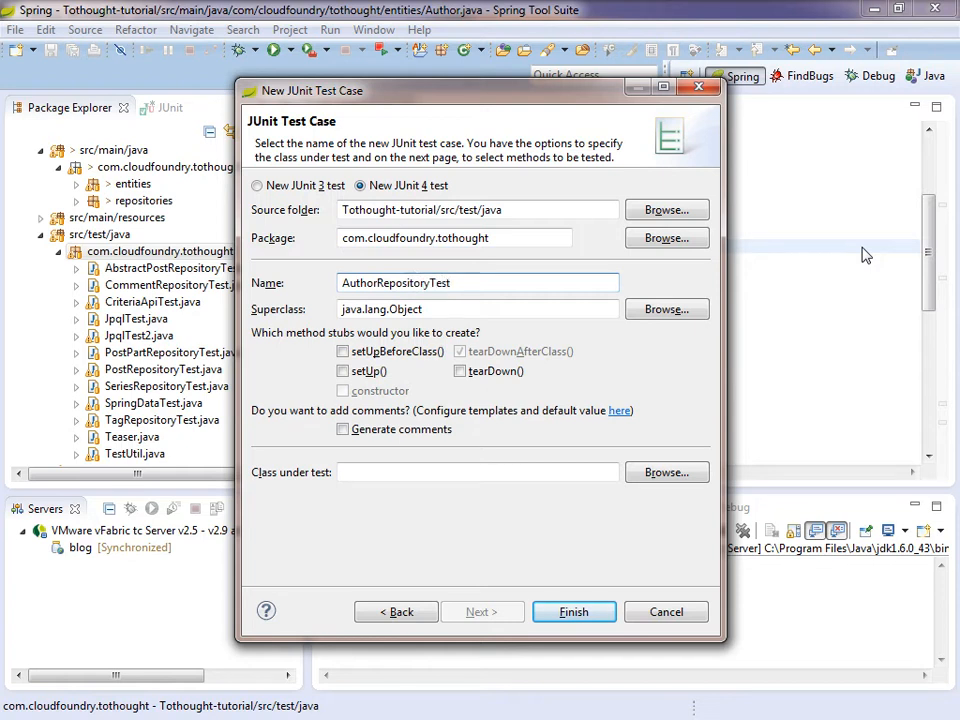
pyautogui.click(574, 612)
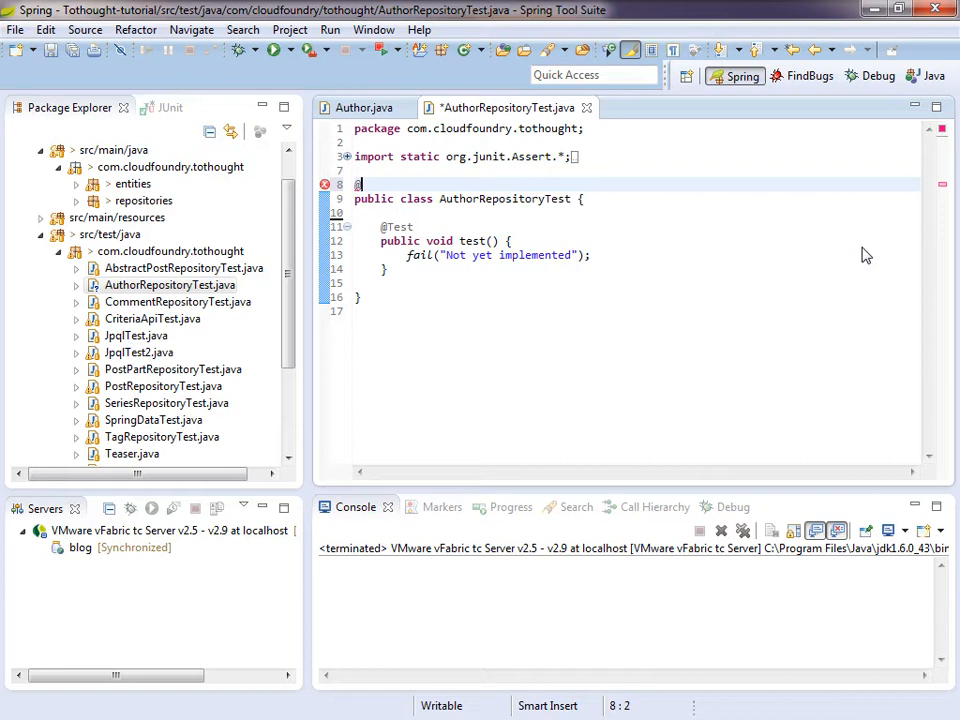
pyautogui.write('@RunWith(')
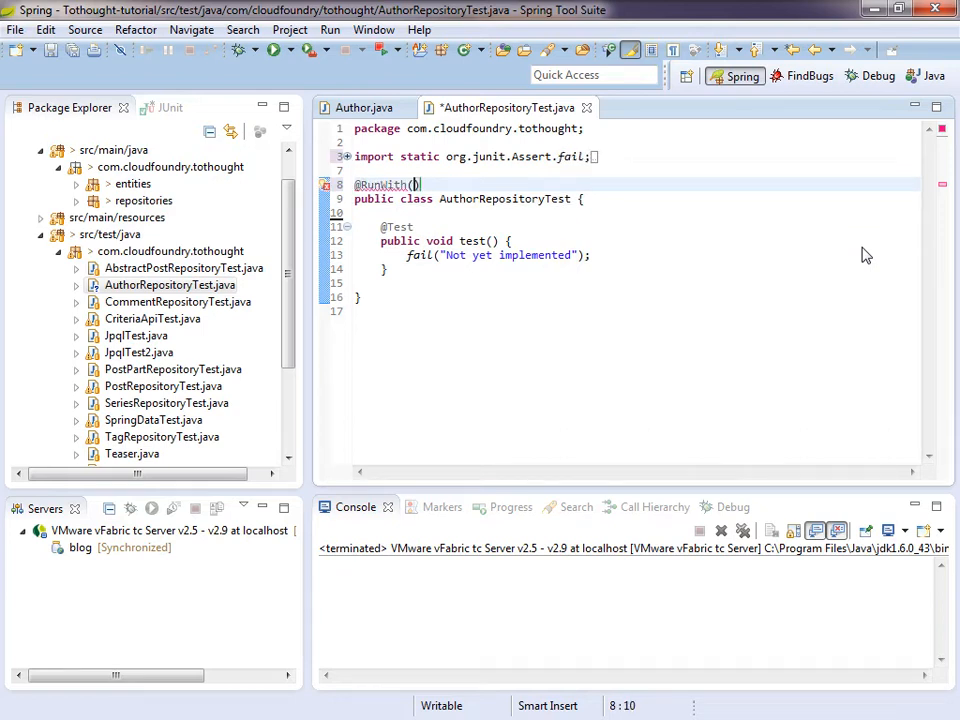
pyautogui.write(')')
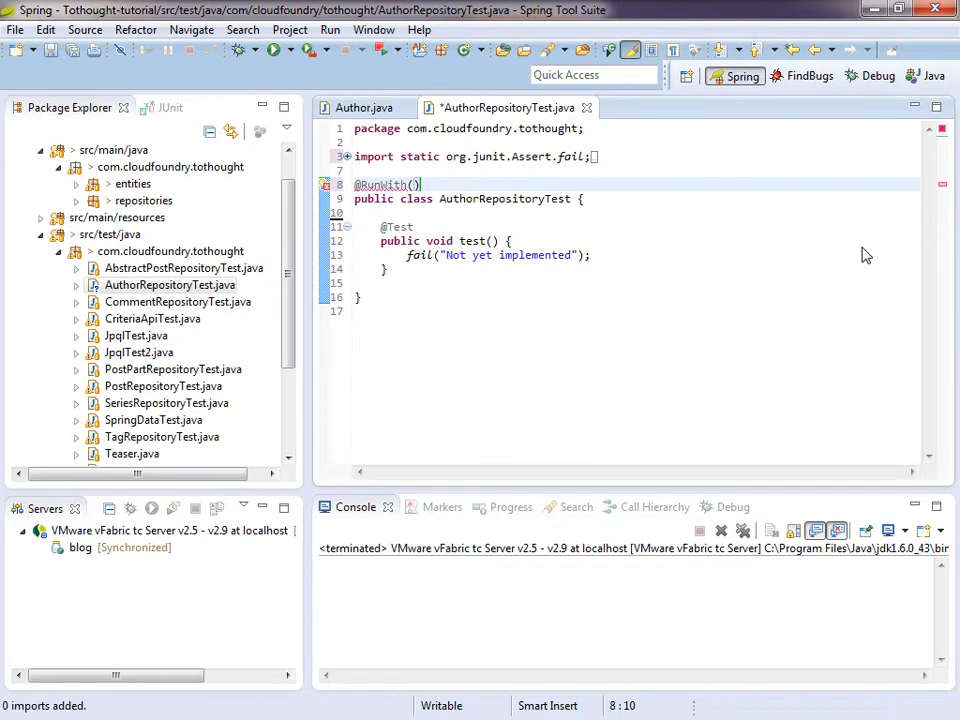
pyautogui.write('Spring')
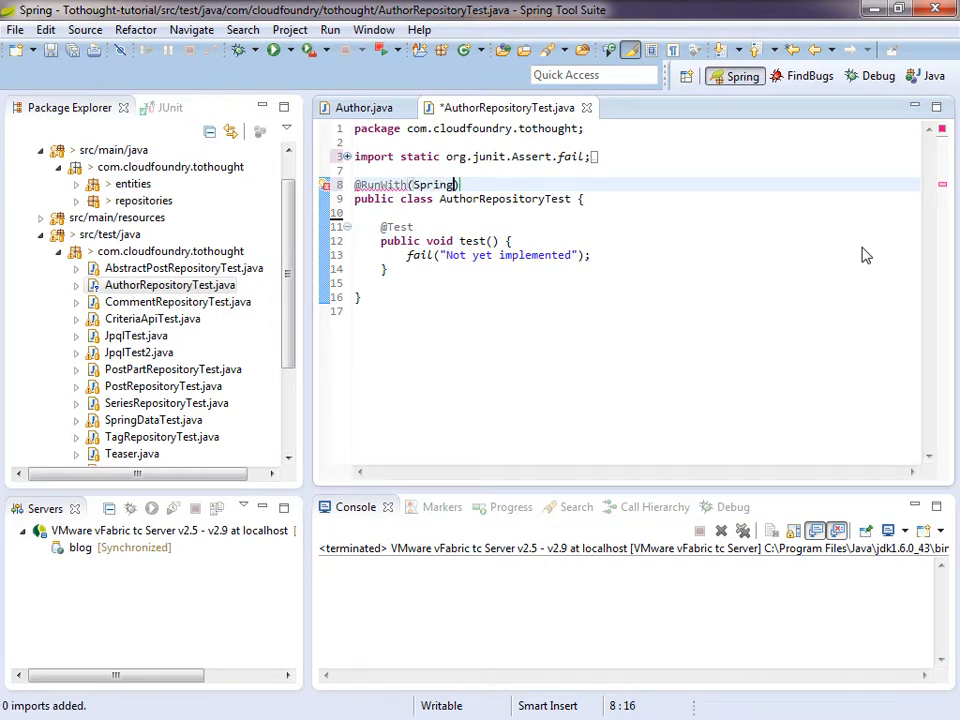
pyautogui.write('ju')
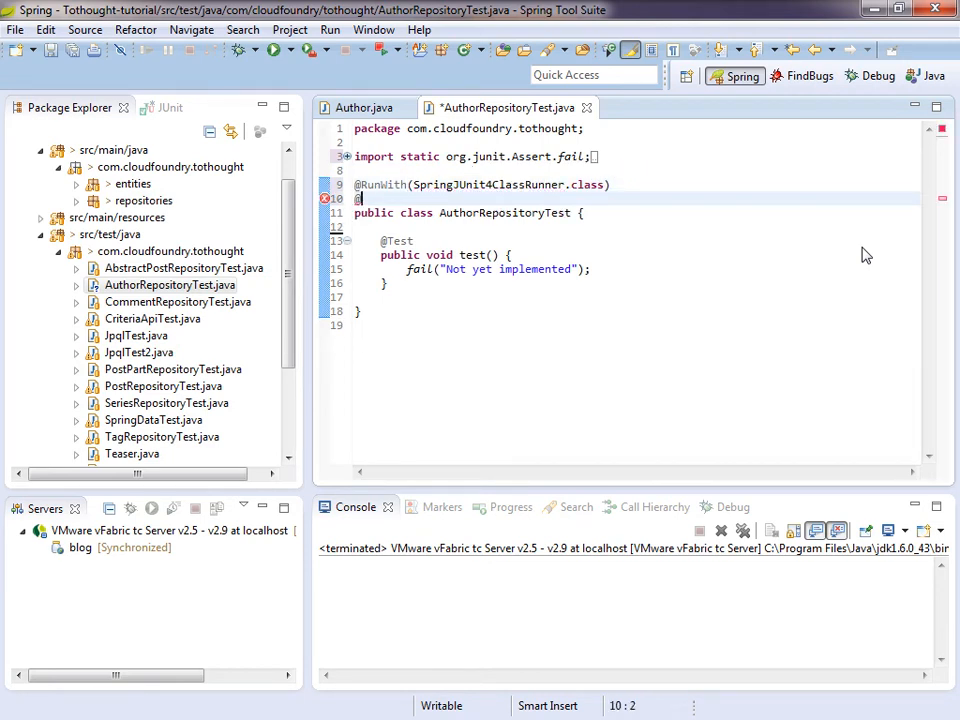
pyautogui.write('@Transactional')
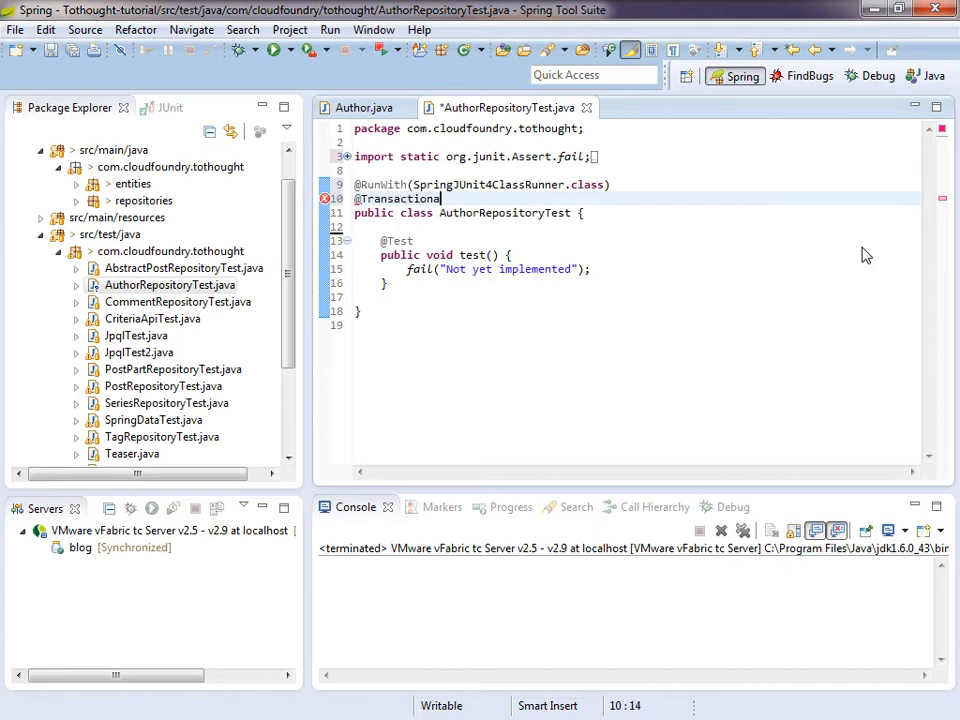
pyautogui.write('Configuration')
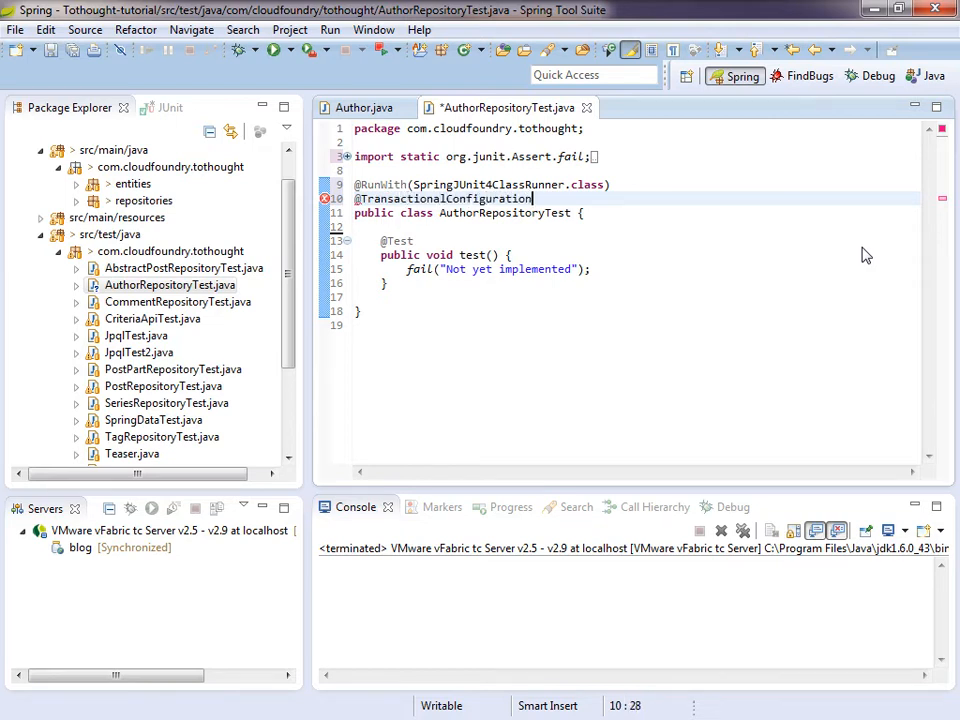
pyautogui.write('()')
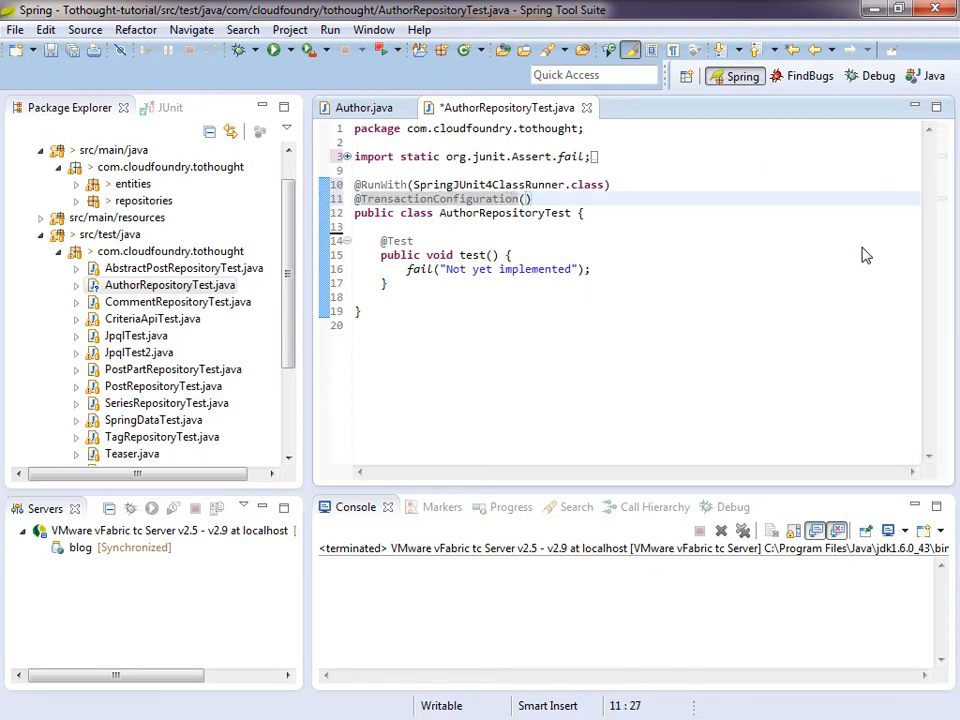
pyautogui.write('(defaultRollback=')
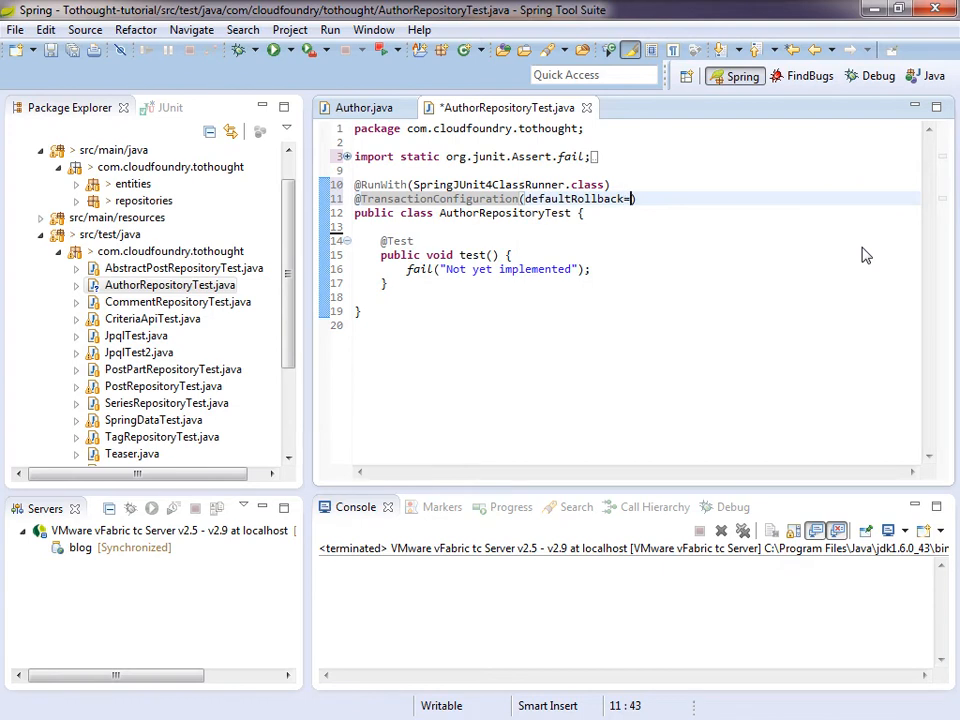
pyautogui.write('false)')
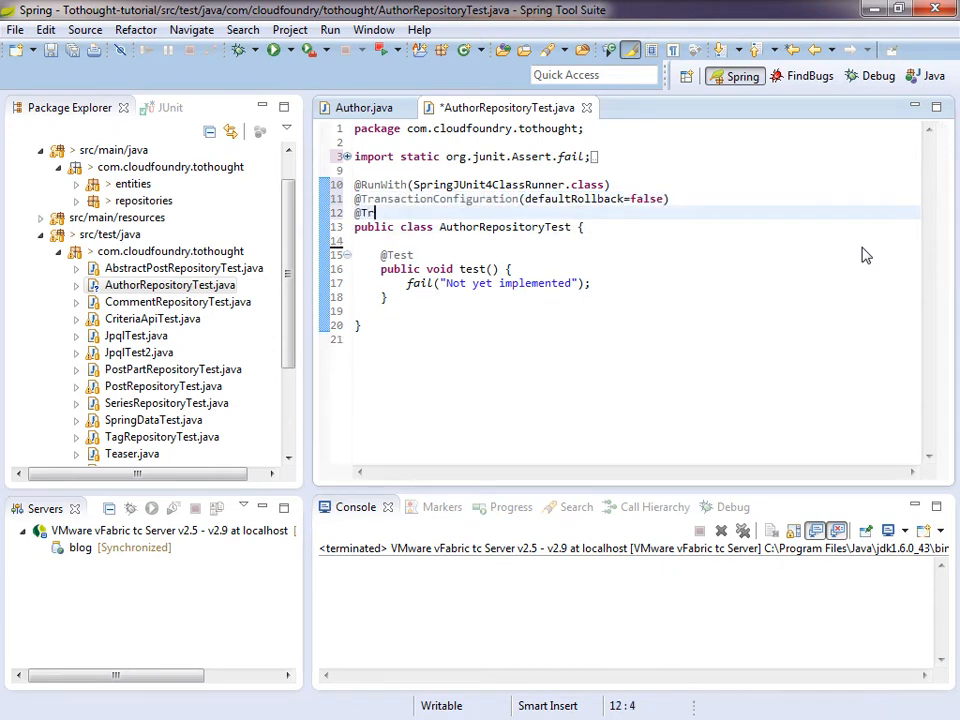
pyautogui.write('ansactional')
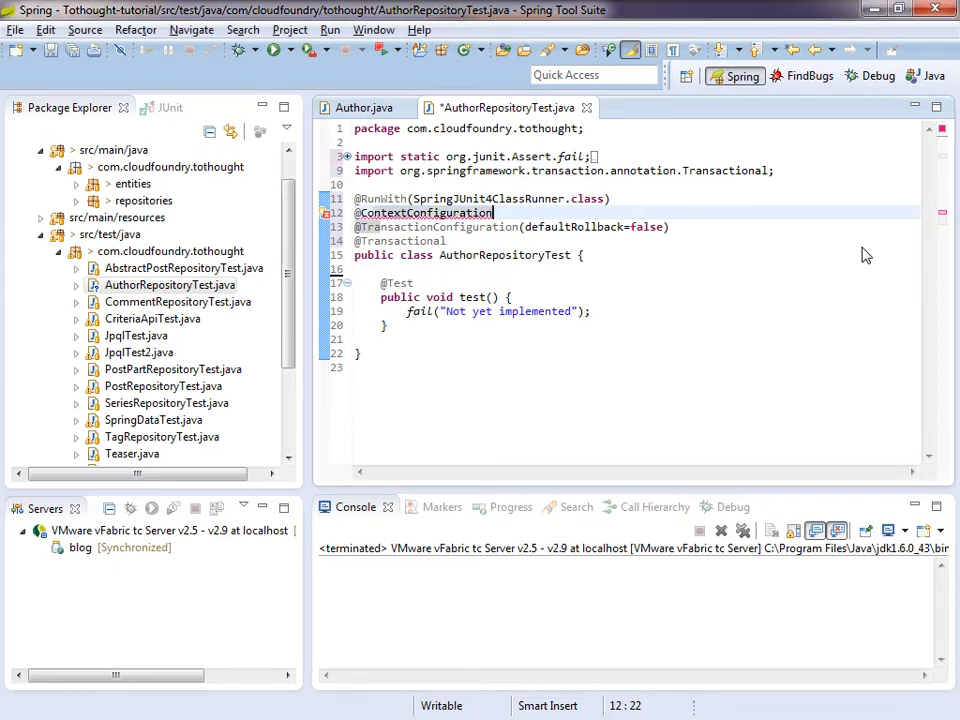
pyautogui.doubleClick(184, 268)
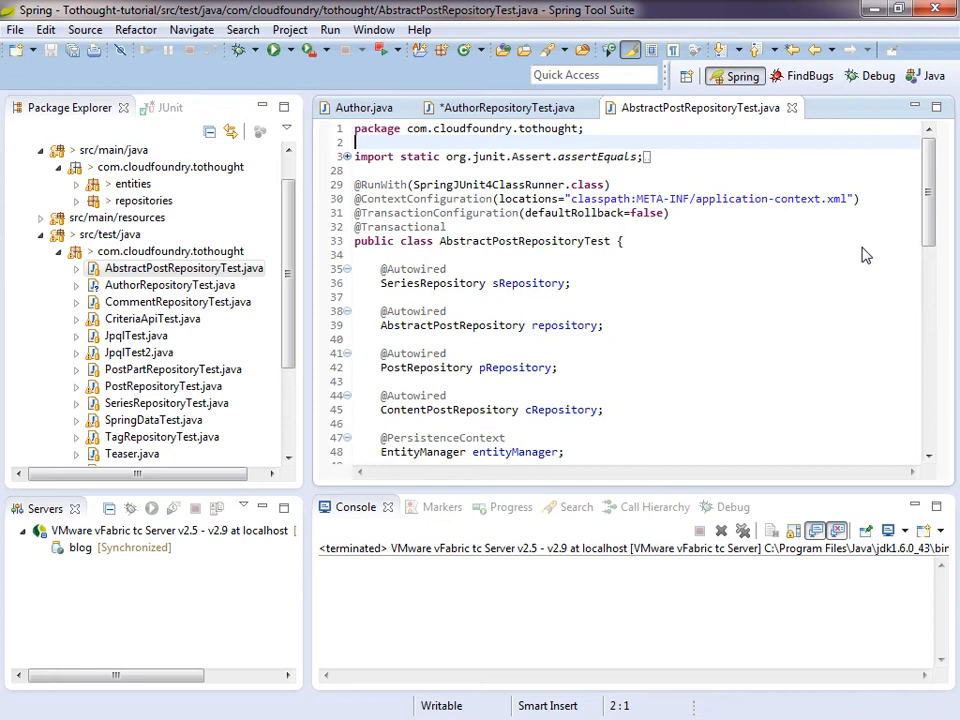
pyautogui.tripleClick(600, 198)
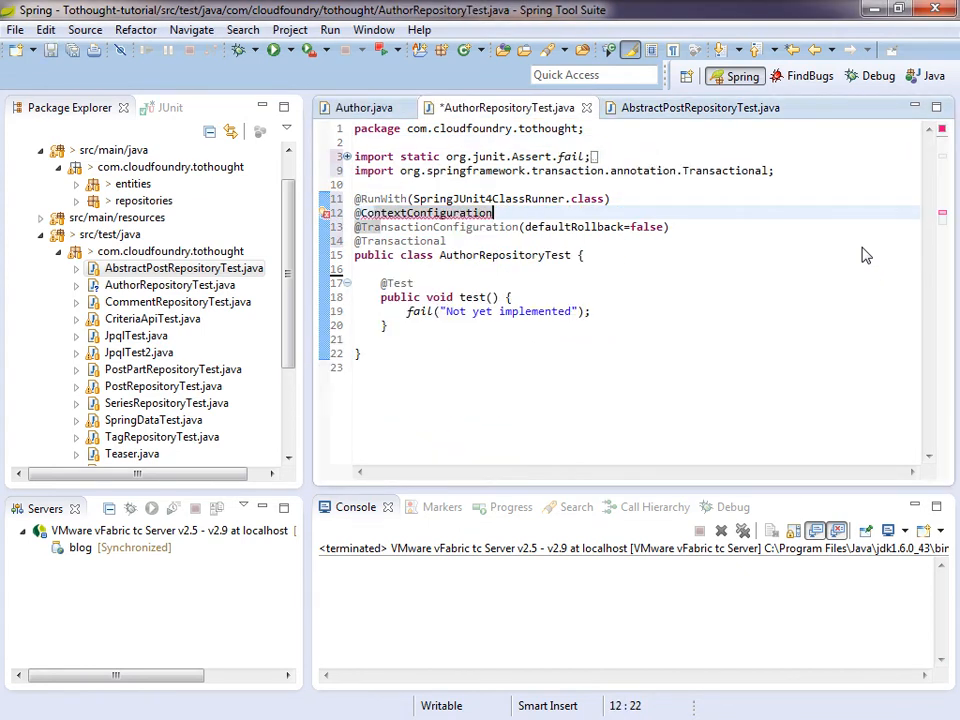
pyautogui.write('(locations="classpath:META-INF/application-context.xml")')
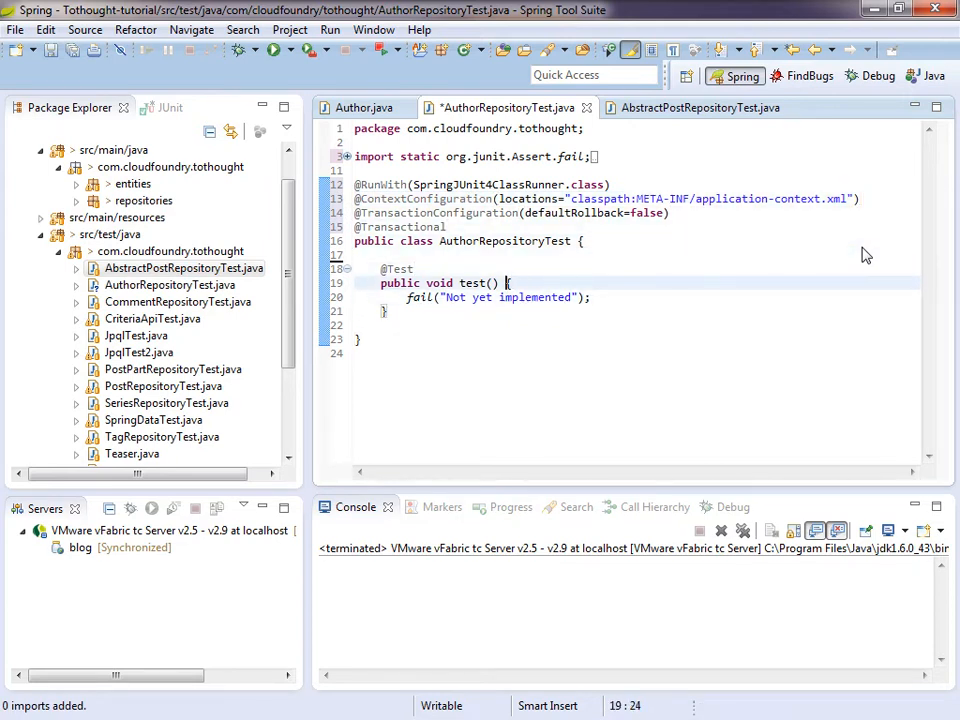
pyautogui.doubleClick(470, 284)
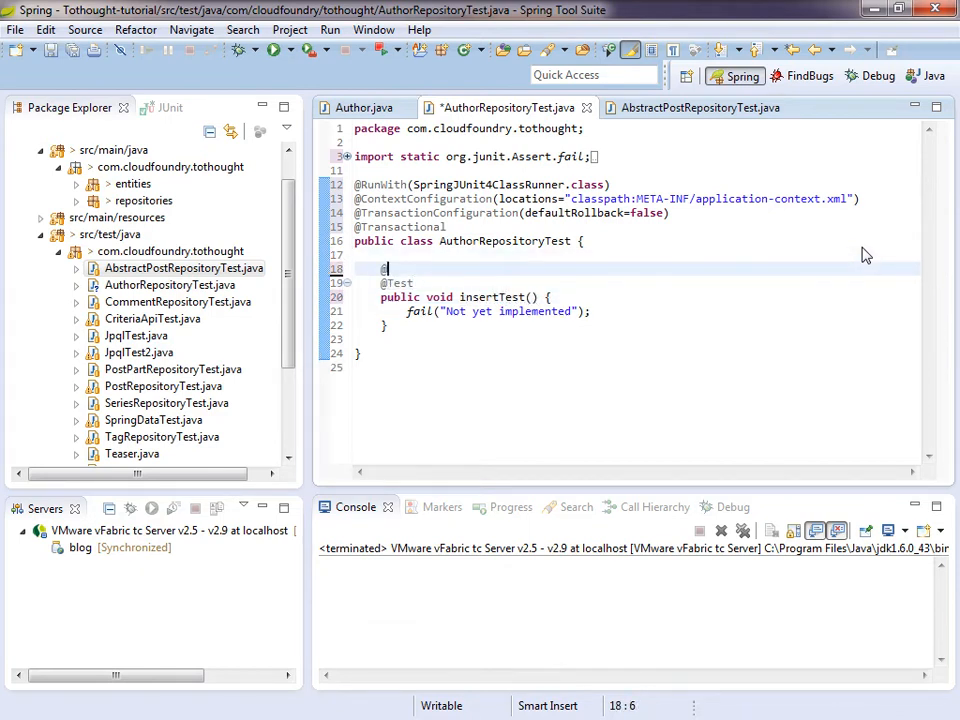
pyautogui.write('@Autw')
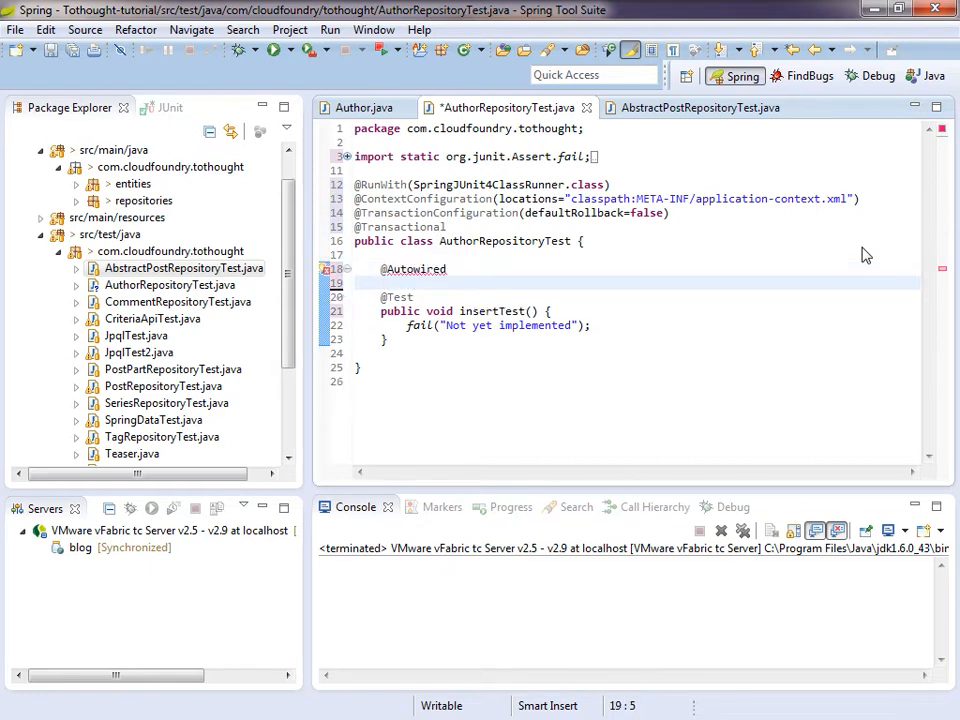
pyautogui.write('private Auth')
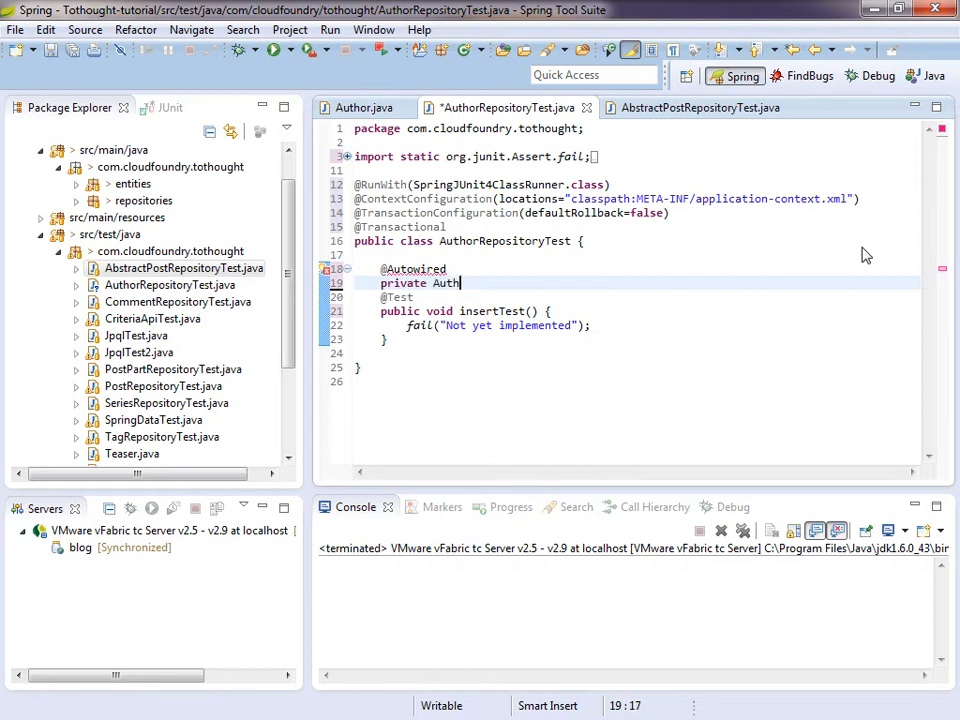
pyautogui.write('orRepository')
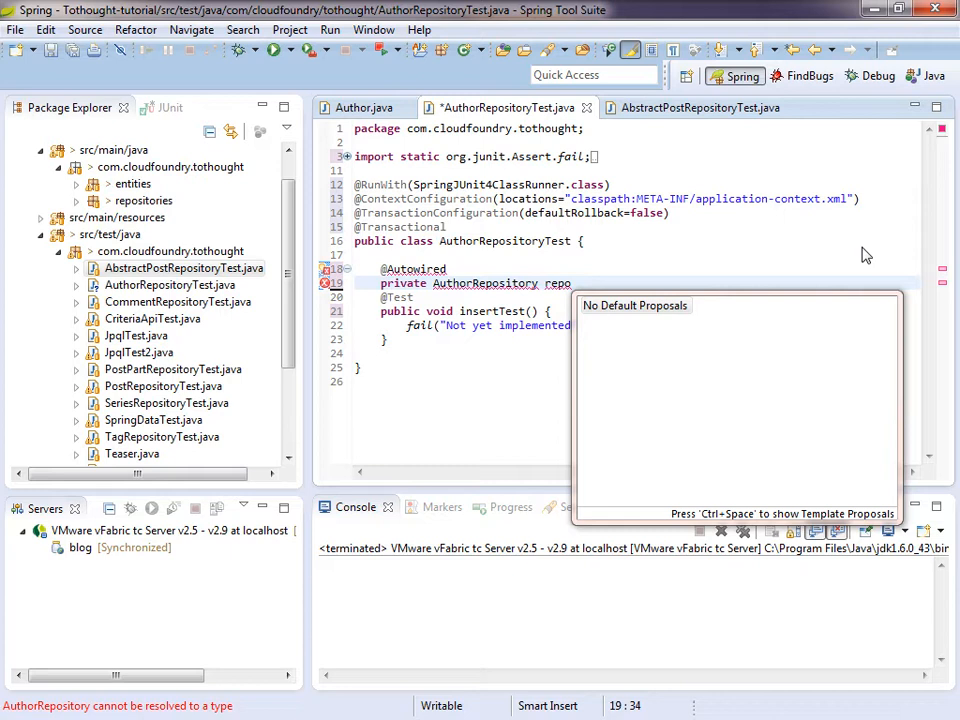
pyautogui.write('repo')
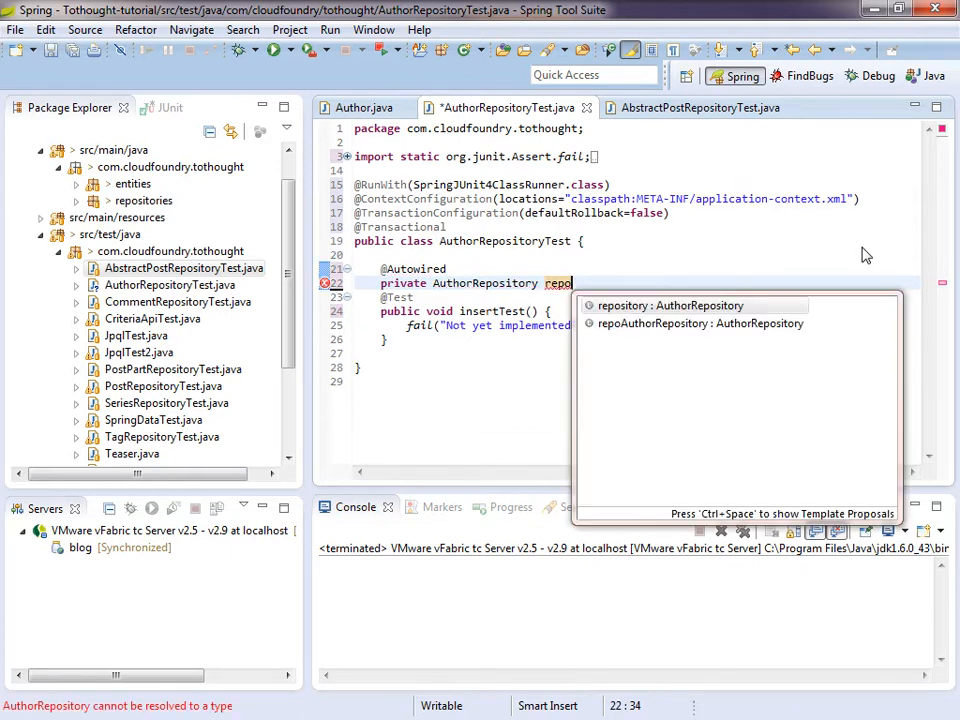
pyautogui.click(670, 304)
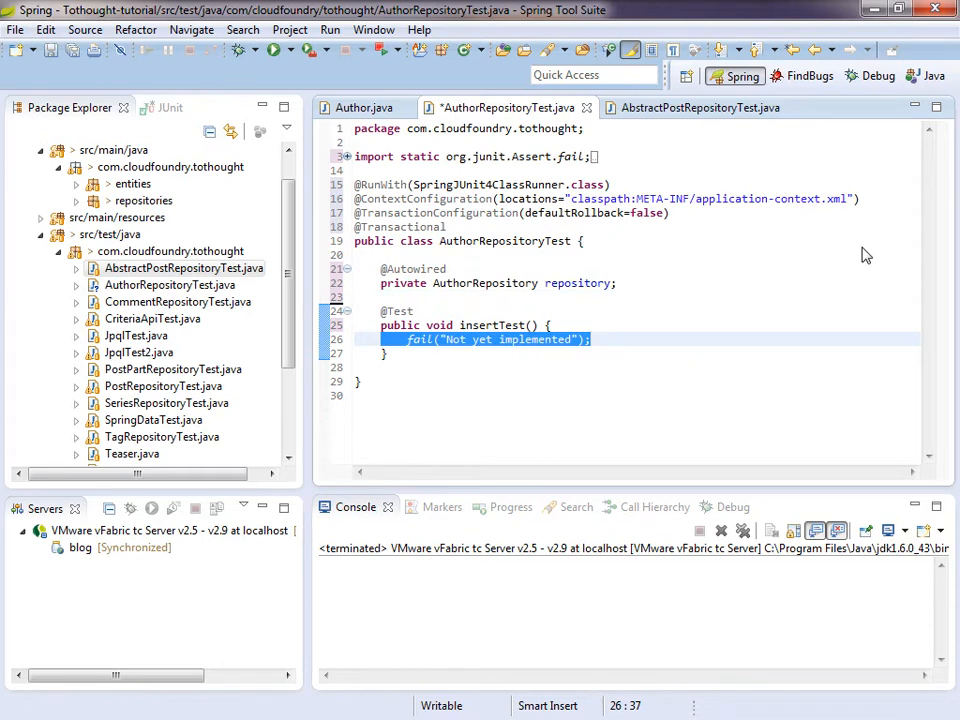
# In insertTest, create Author sponsor with first name Kevin and last name Bowersox
pyautogui.press('Delete')
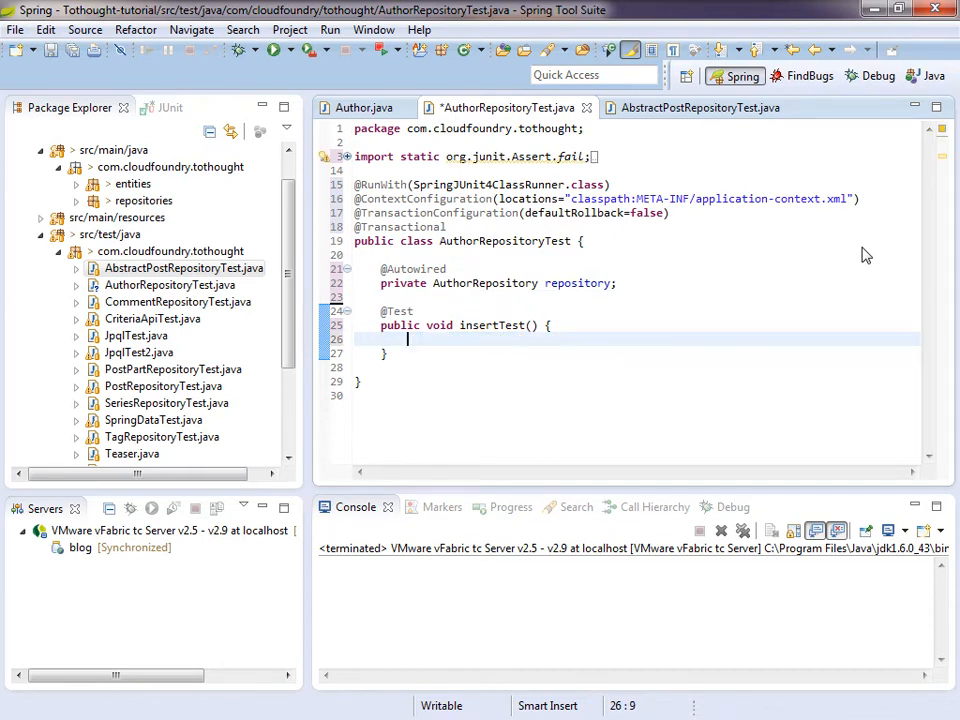
pyautogui.write('Author auth')
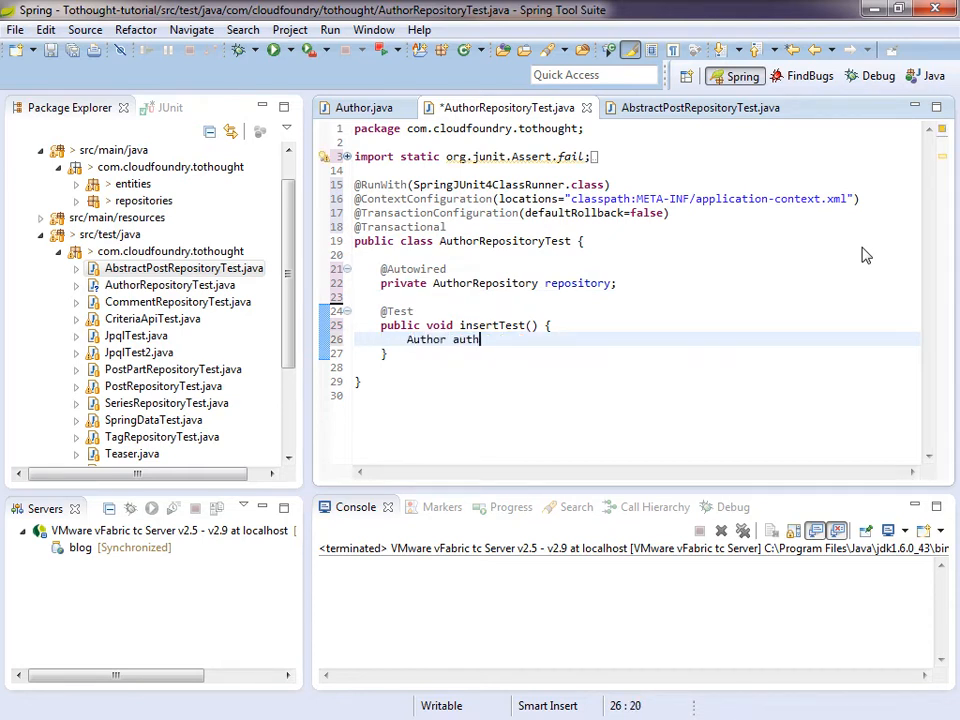
pyautogui.write('sponsor')
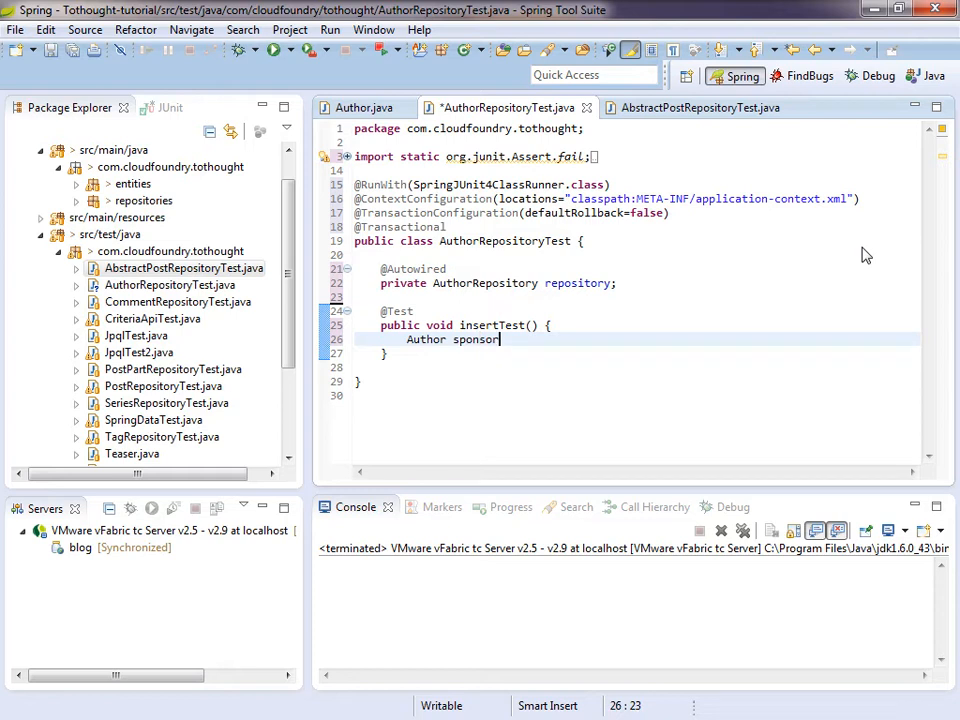
pyautogui.write('= new Author();')
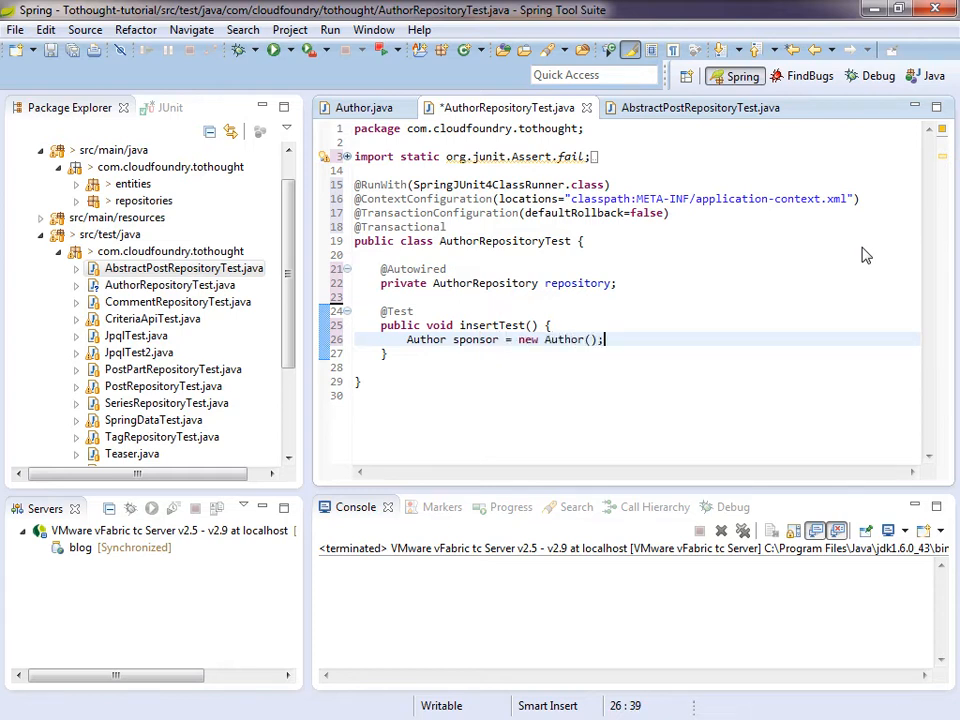
pyautogui.write('spons')
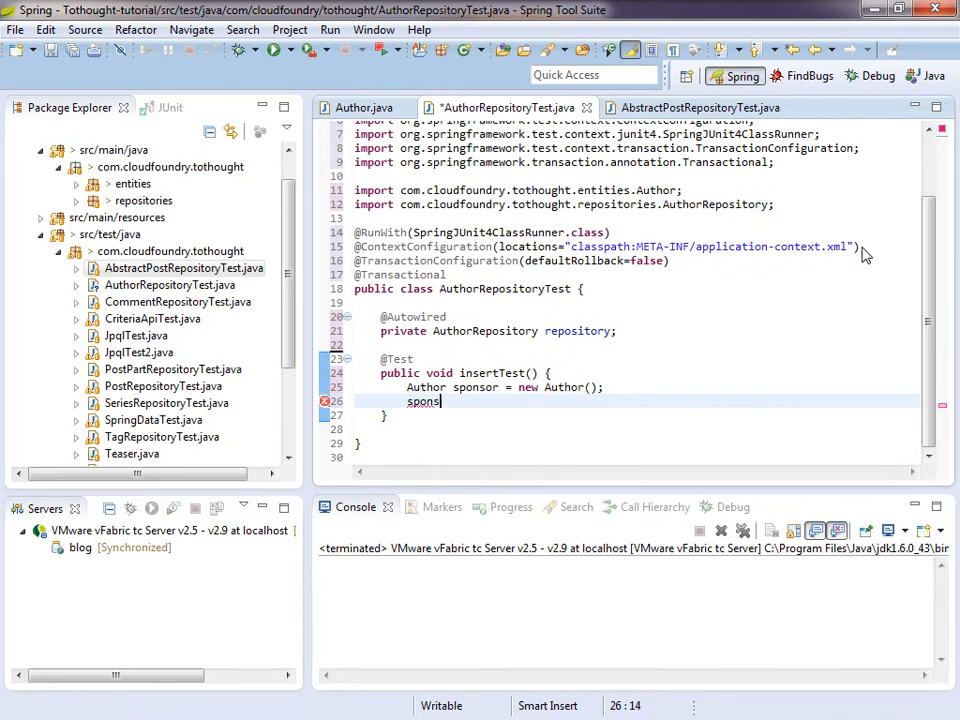
pyautogui.write('or.')
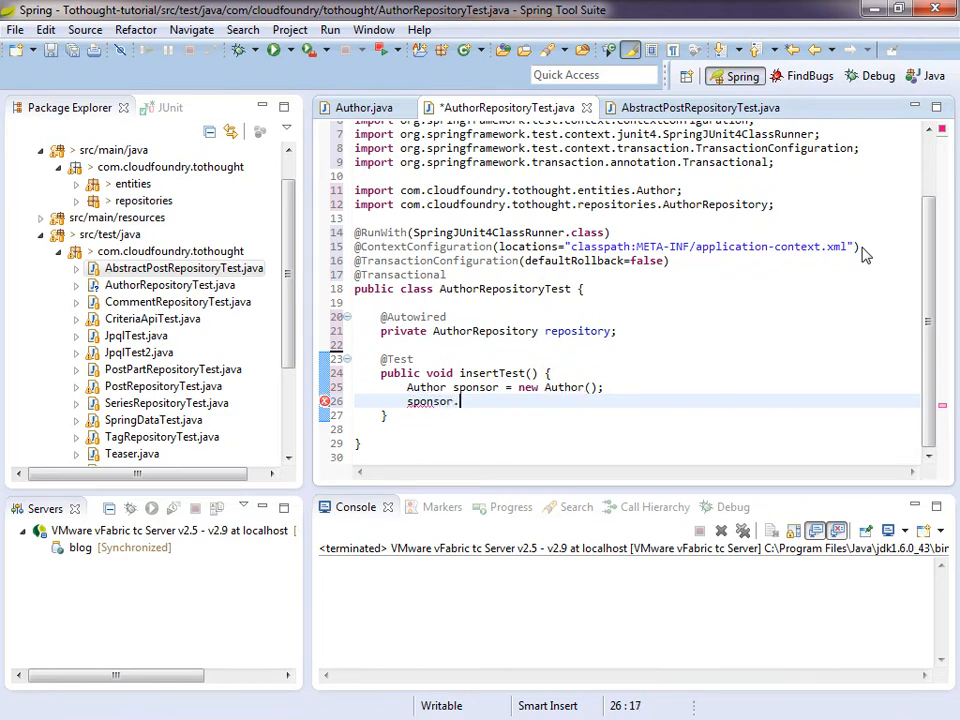
pyautogui.write('setFirstName(')
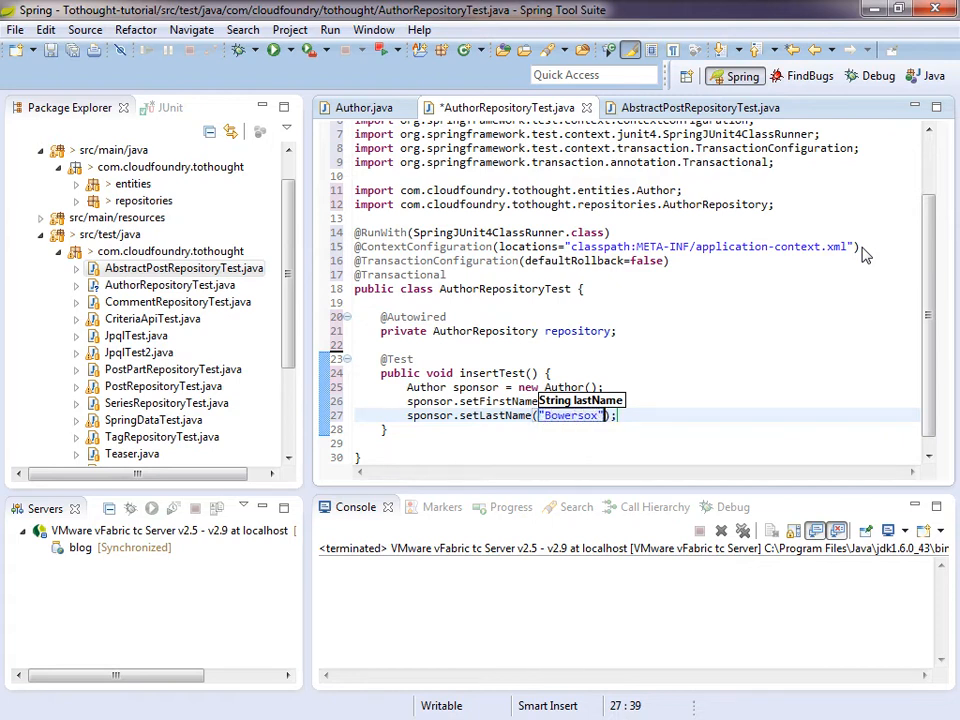
pyautogui.write('Kevin");')
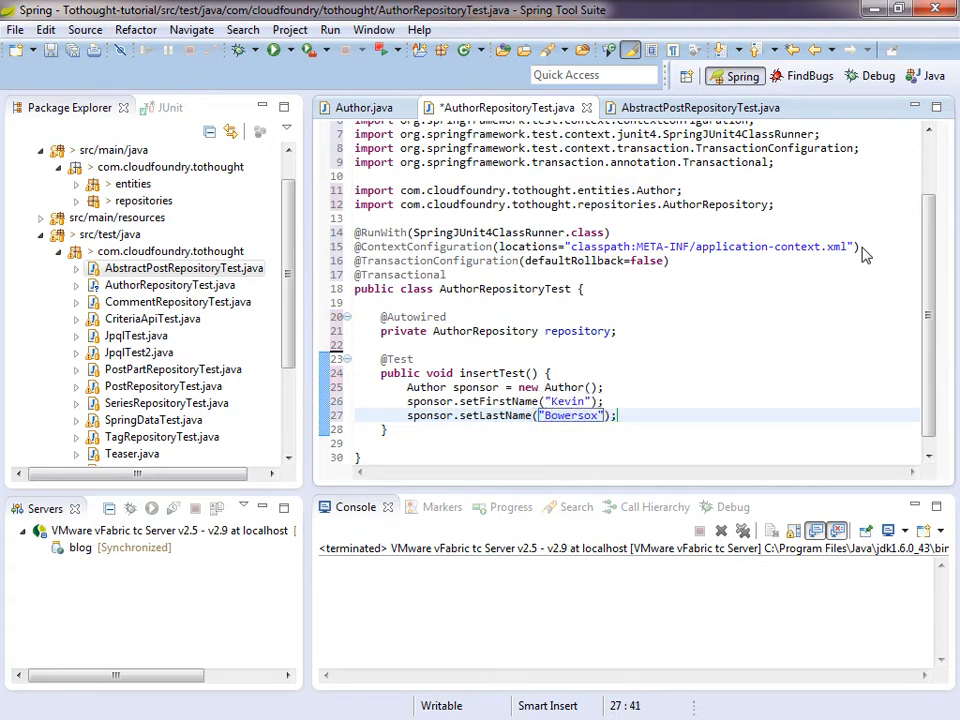
pyautogui.write('sponsor.')
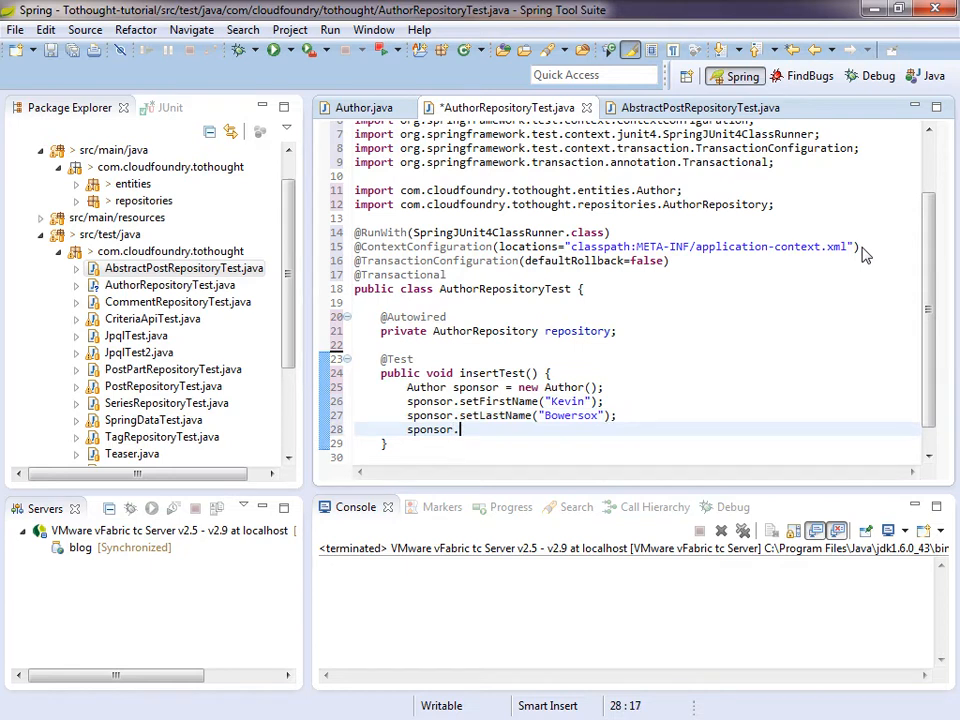
pyautogui.write('s')
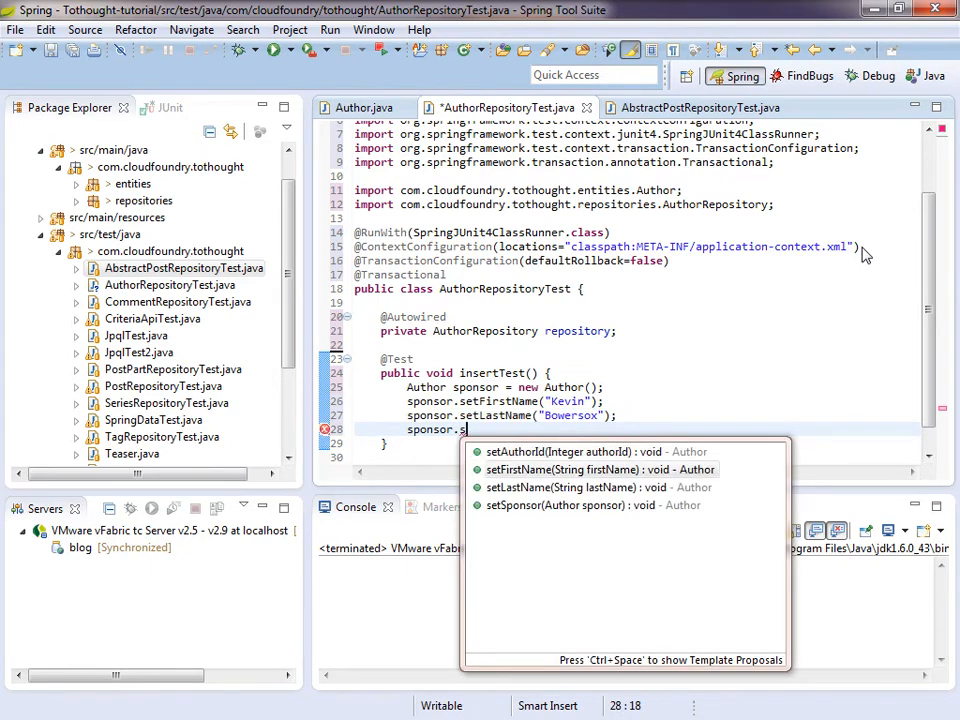
pyautogui.press('Escape')
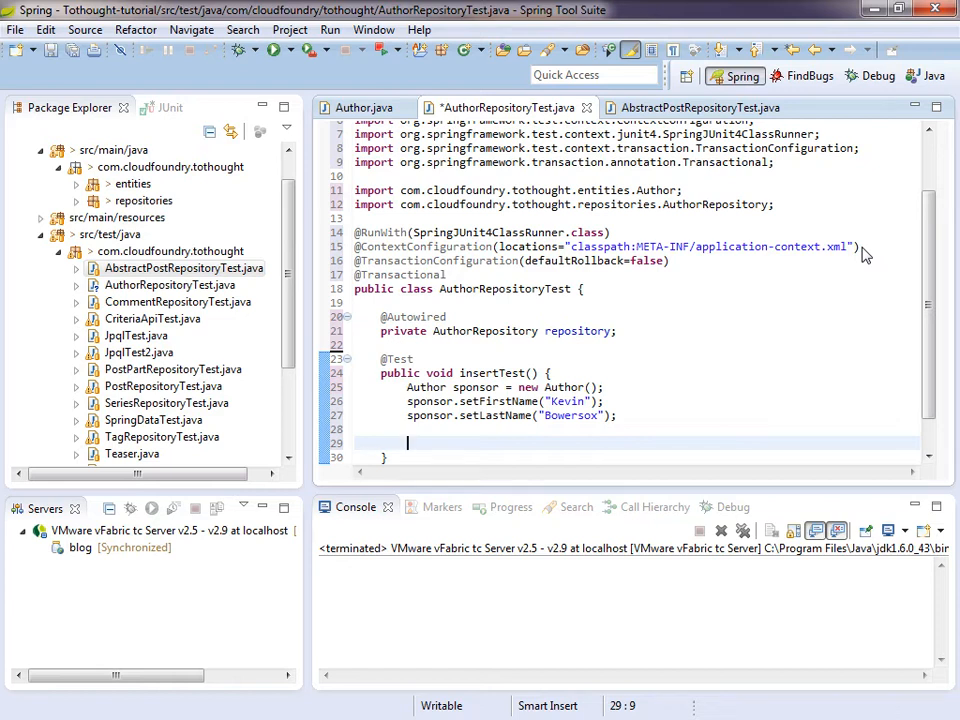
# Create a second Author sponsored named Joe Schmo and start its sponsor statement
pyautogui.write('Au')
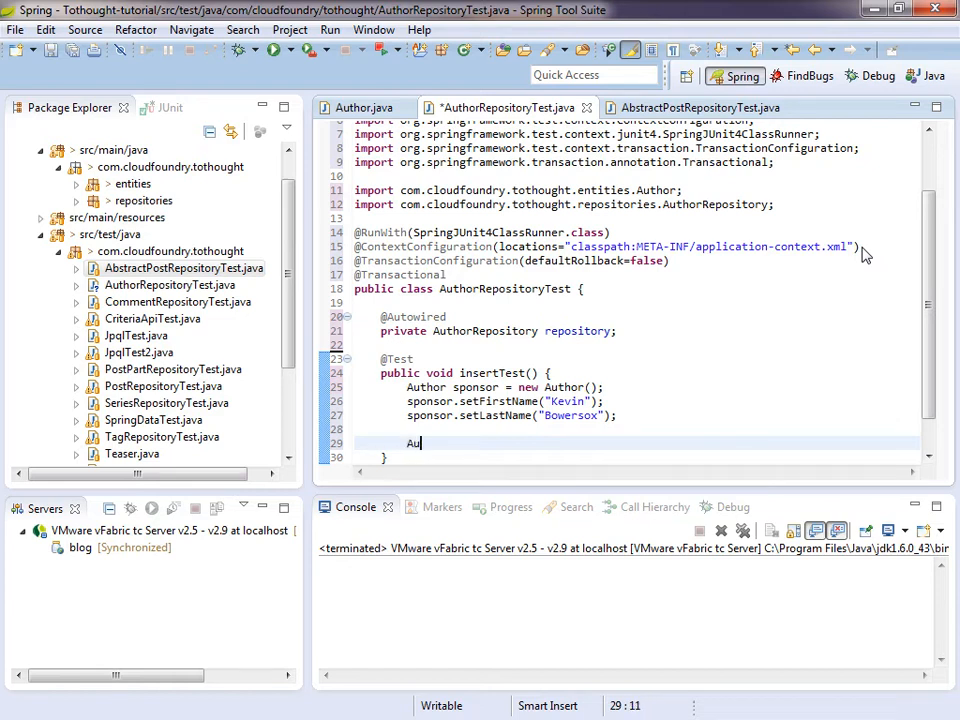
pyautogui.write('Author spond')
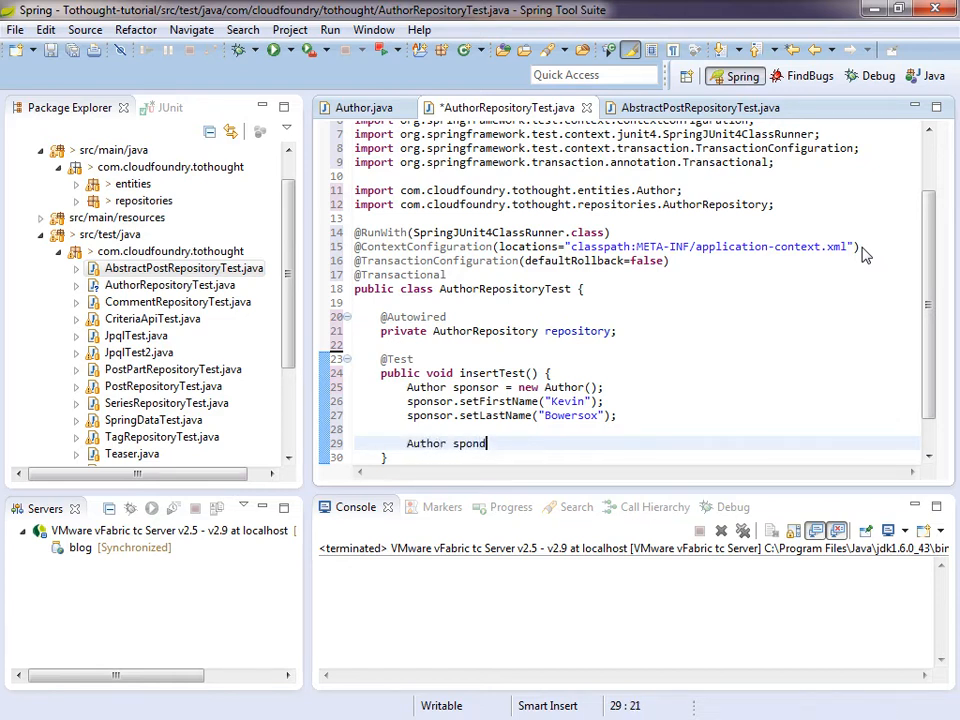
pyautogui.write('ored')
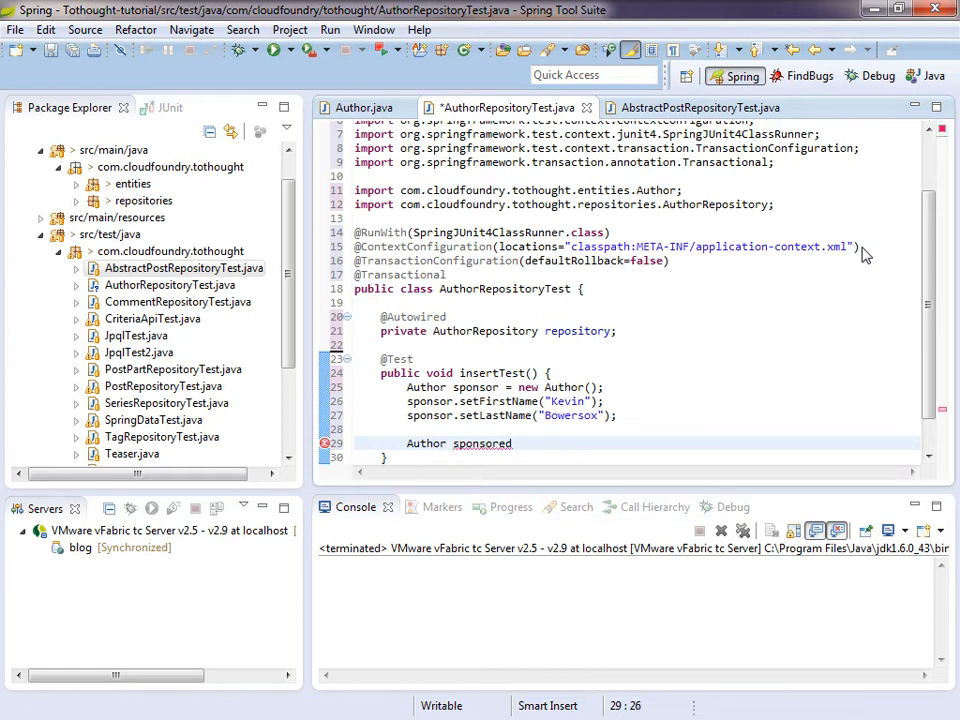
pyautogui.write('= new Author();')
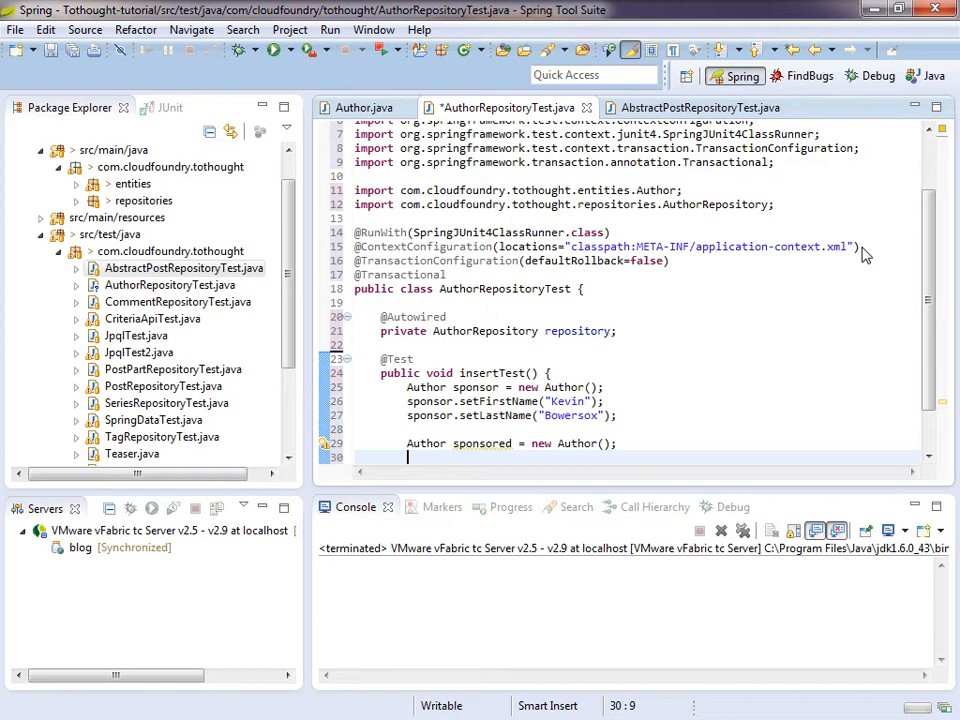
pyautogui.write('sponsored.setFirstName("Joe");')
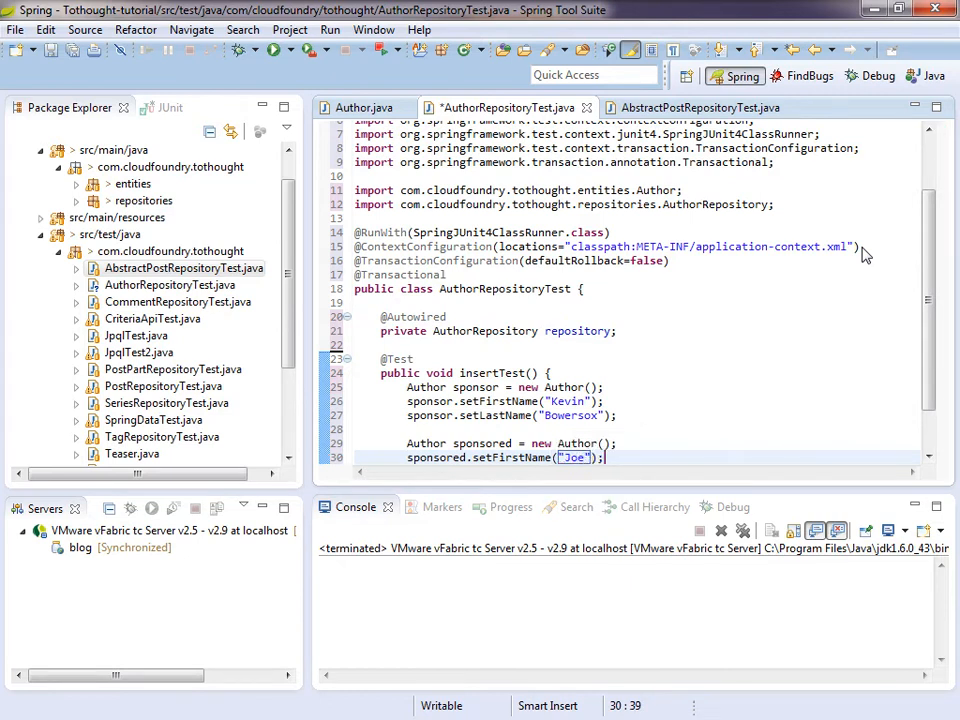
pyautogui.write('sponsored.setLastName(");')
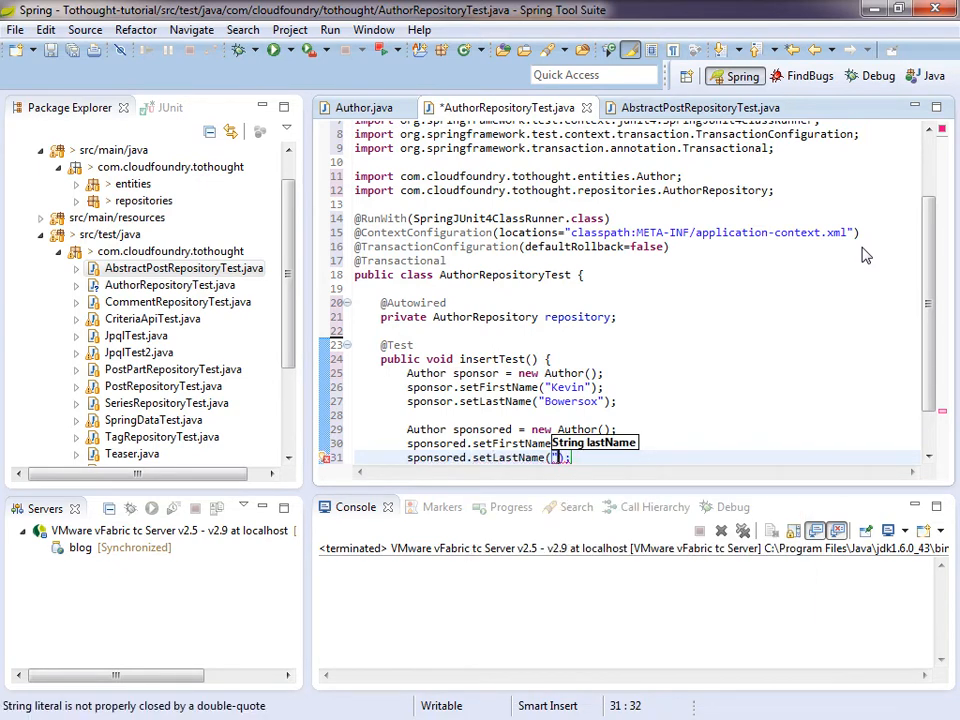
pyautogui.write('Schmo')
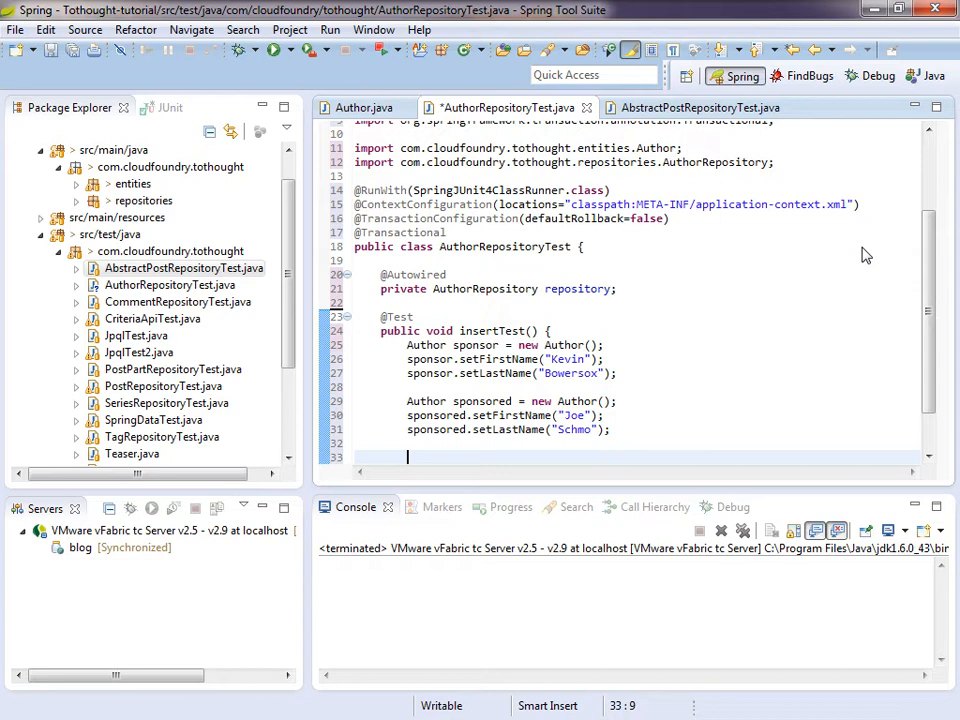
pyautogui.write('spr')
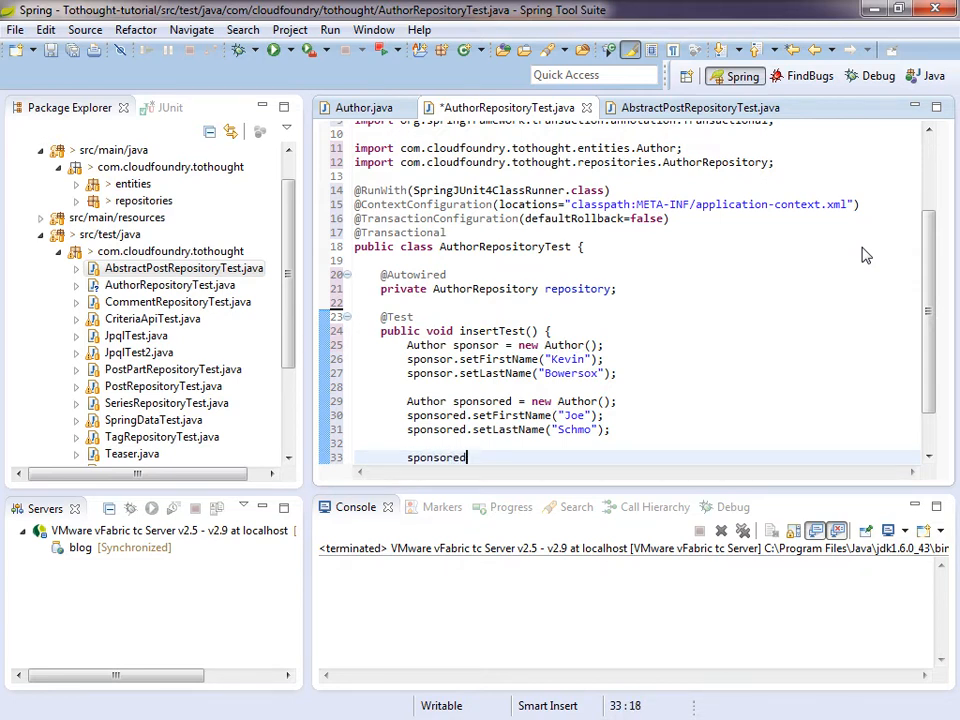
# Add sponsored.setSponsor(sponsor) and repository.save(sponsored) to insertTest
pyautogui.write('.setsponsor(sponsor);')
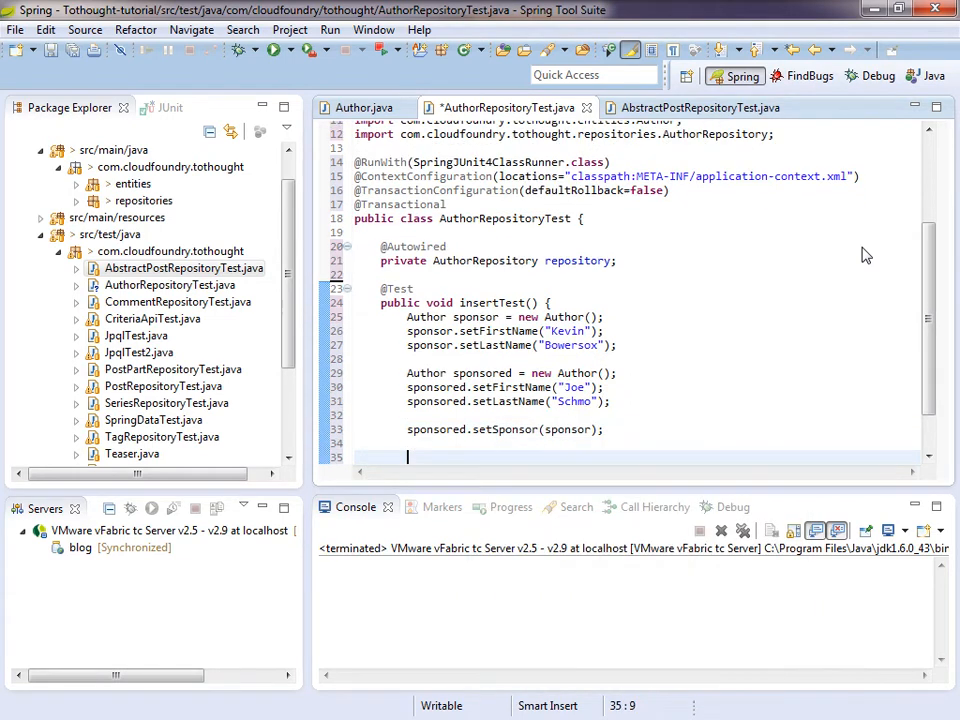
pyautogui.write('repository.')
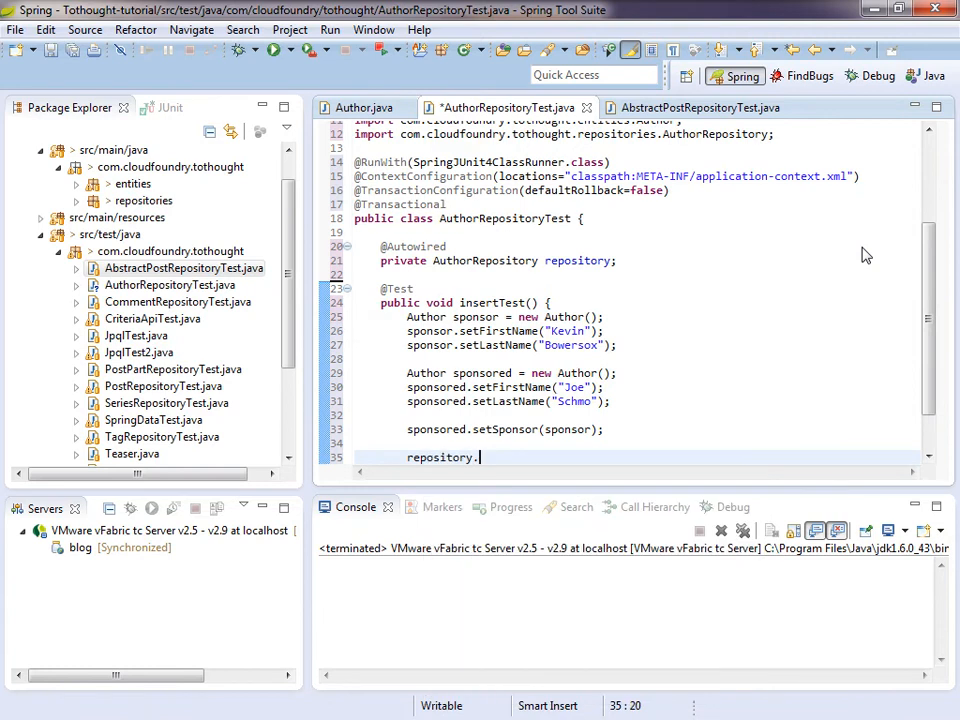
pyautogui.write('save(arg0')
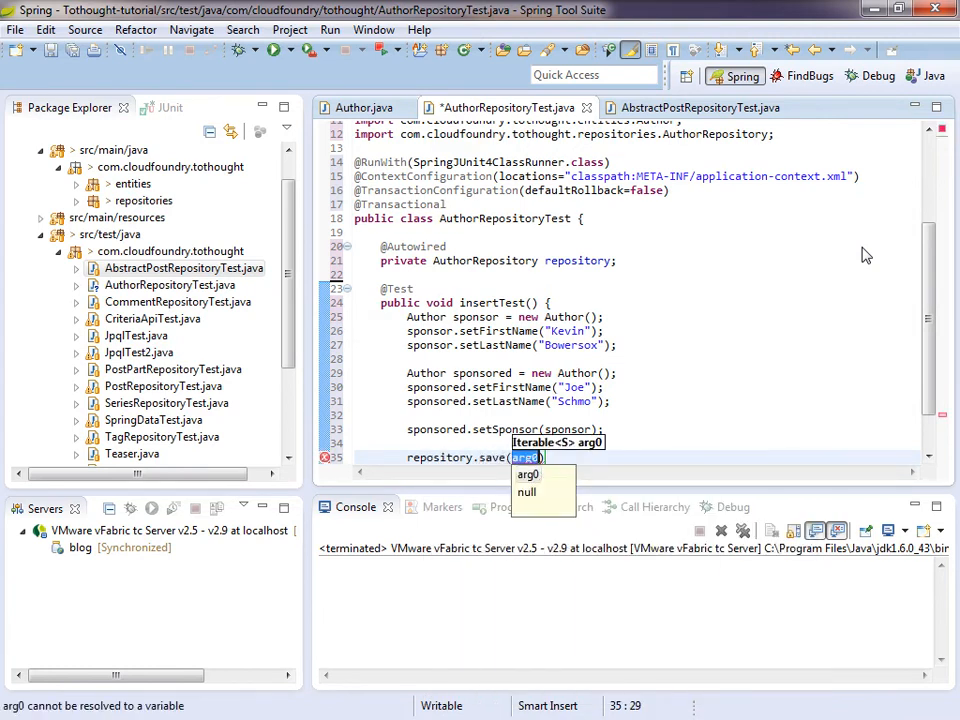
pyautogui.write('sponsor')
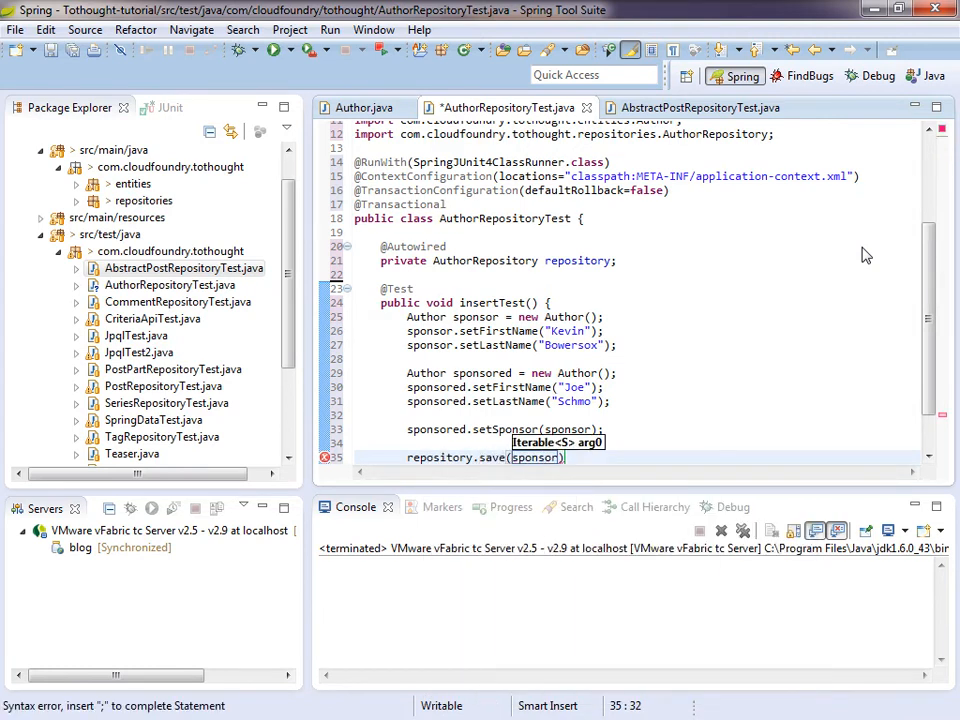
pyautogui.write(';')
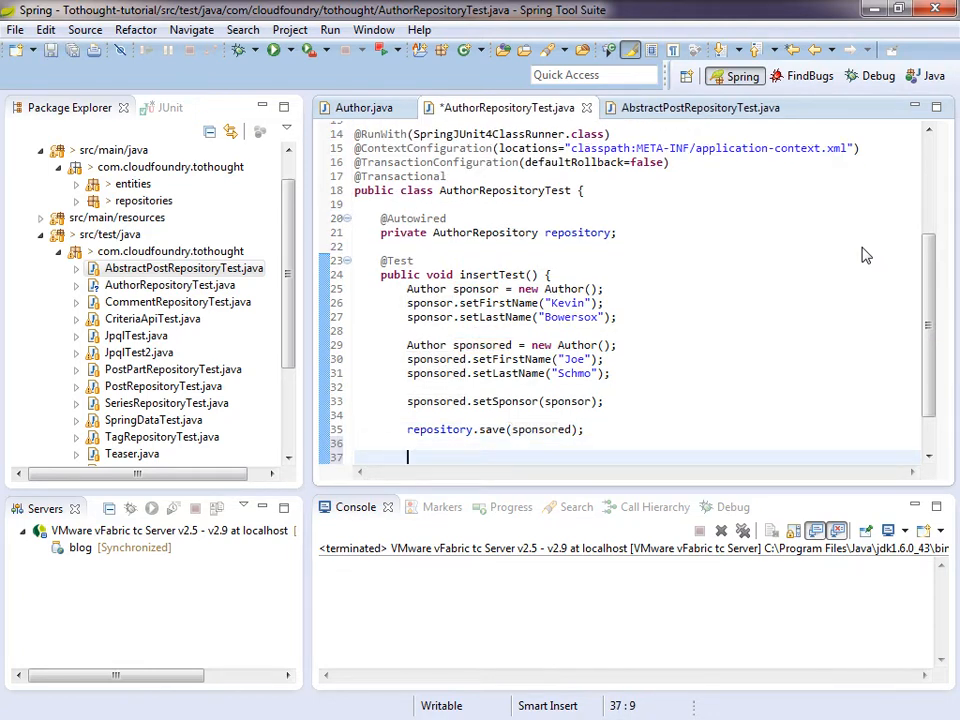
# Reload the sponsored author: Author dbSponsored = repository.findOne(sponsored.getAuthorId())
pyautogui.write('Author spons')
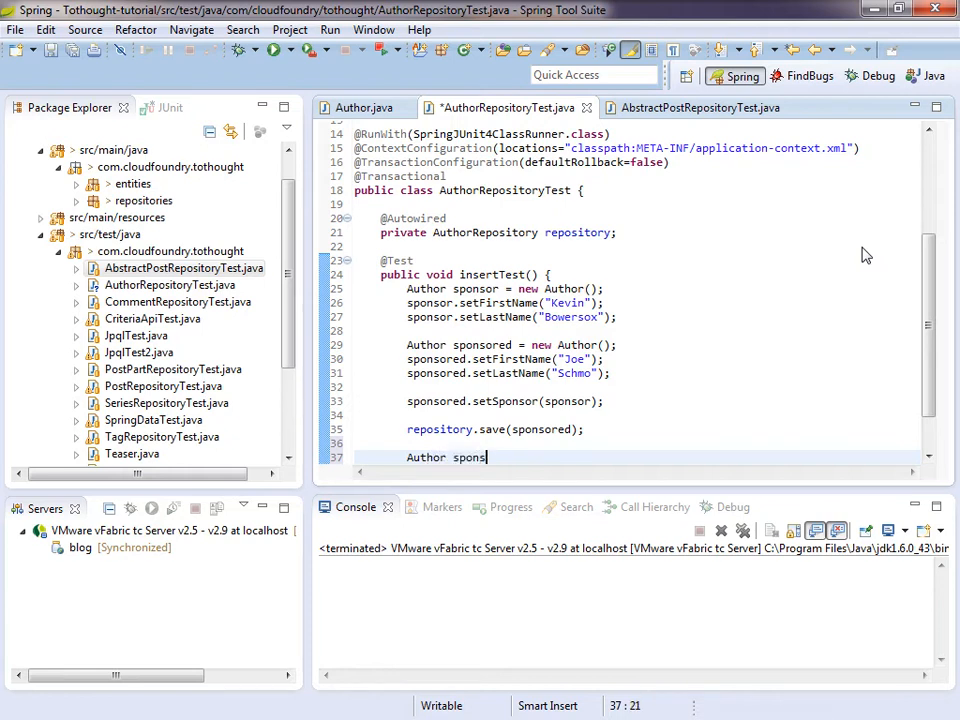
pyautogui.write('dbS')
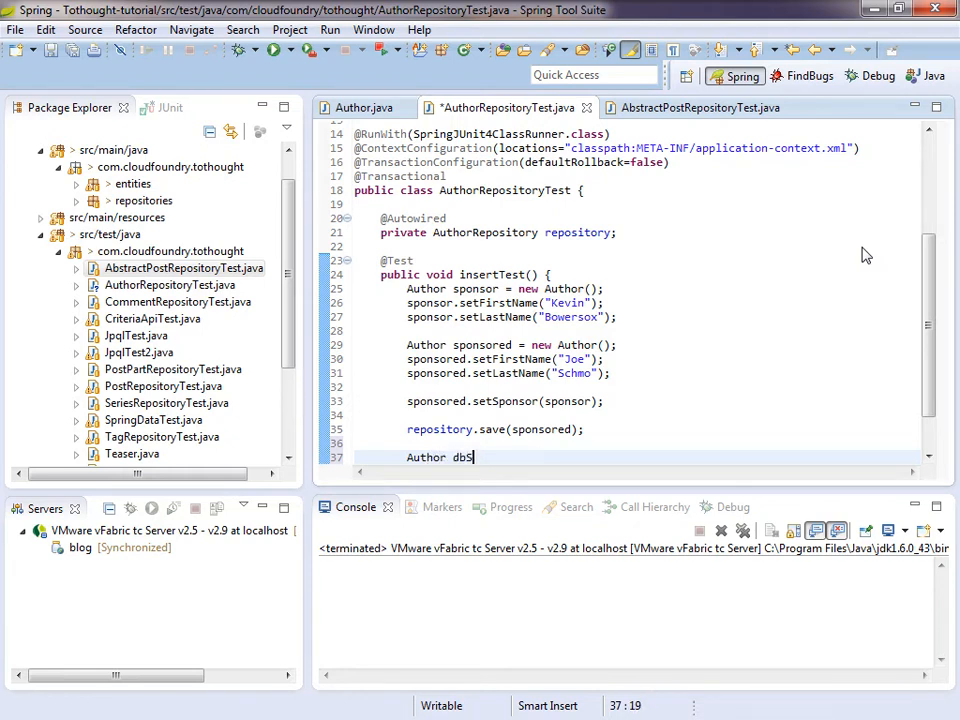
pyautogui.write('ponson')
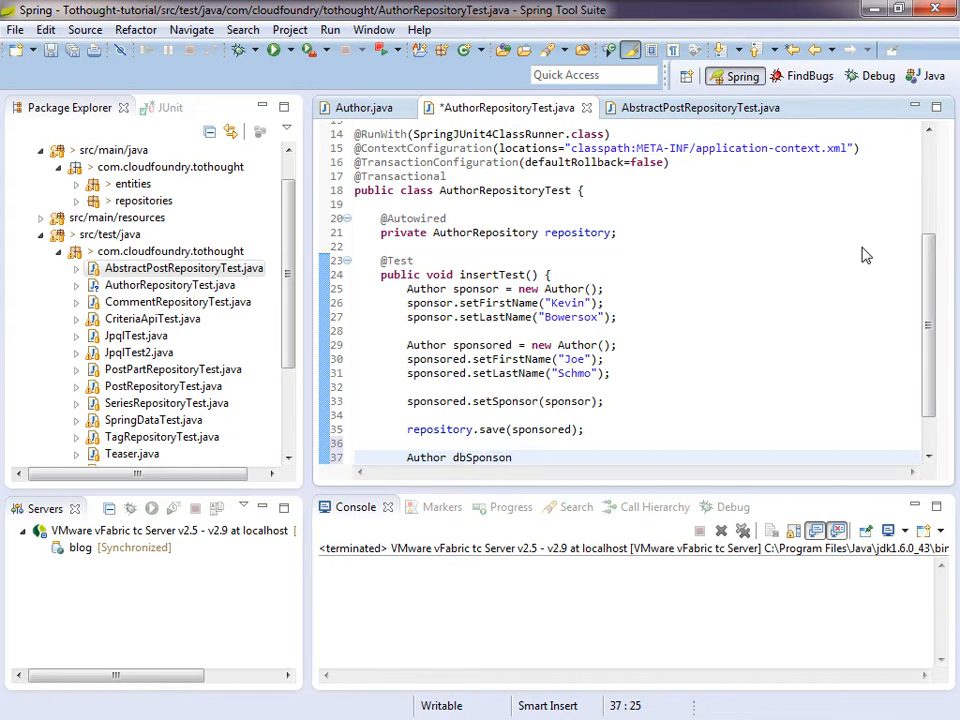
pyautogui.write('ered')
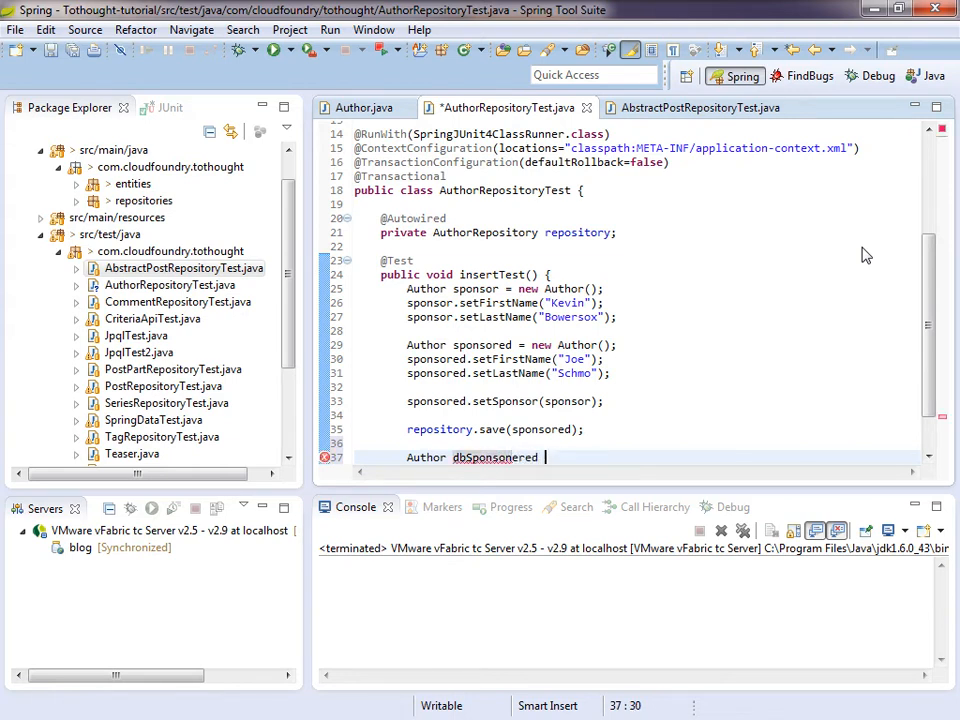
pyautogui.write('= repository.findOne(arg0')
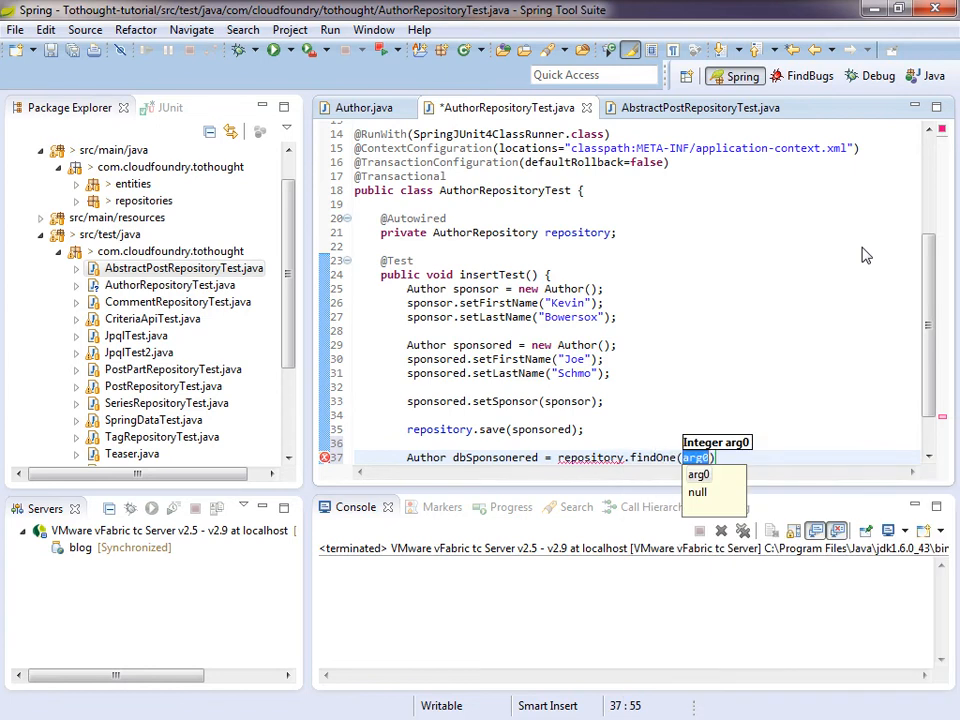
pyautogui.write('sponsored.getAuthorId(')
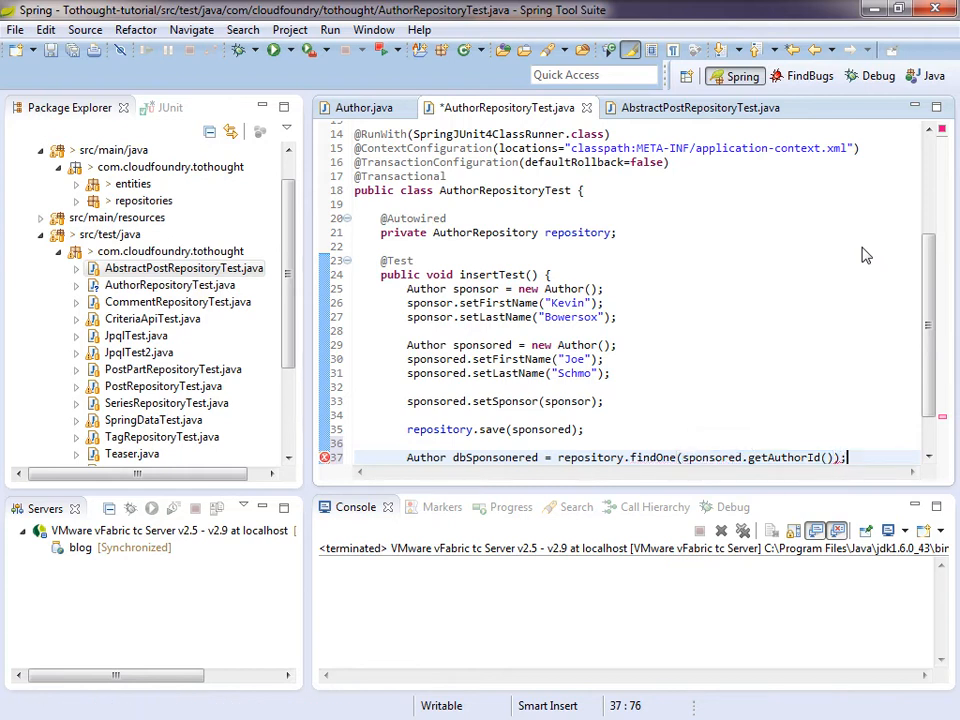
# Assert dbSponsored and dbSponsored.getSponsor() are not null
pyautogui.write('assertNotNull(dbS')
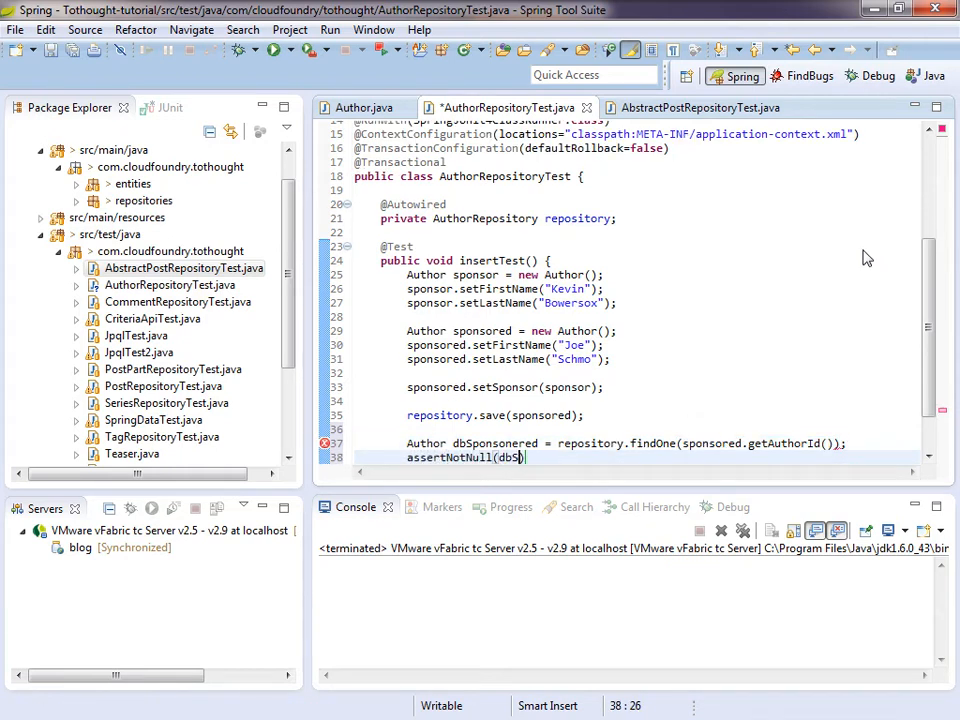
pyautogui.write('ponsored);')
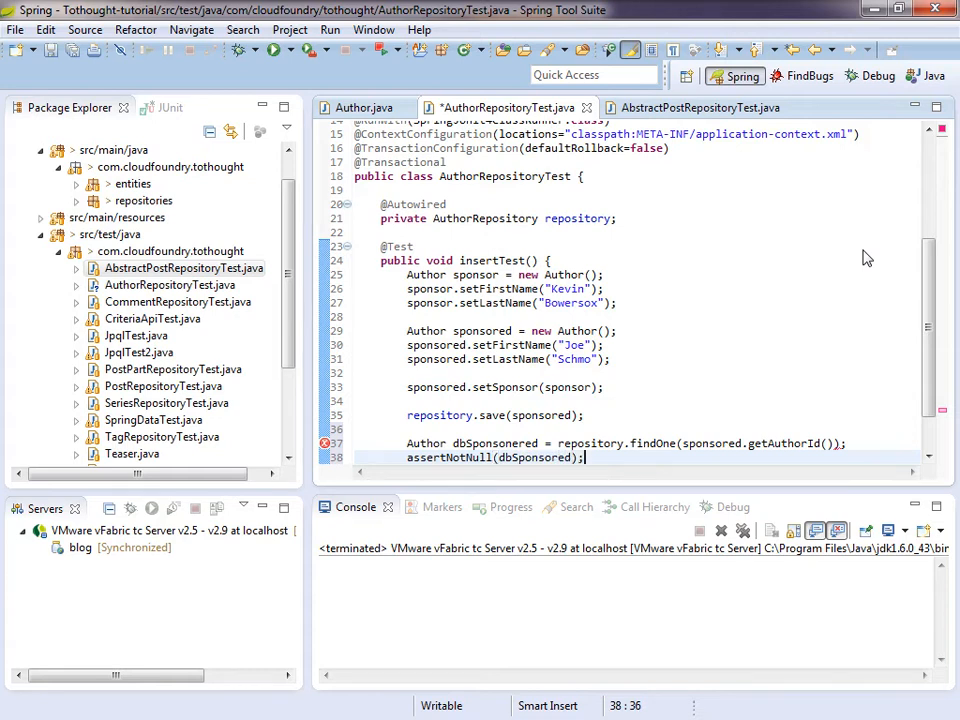
pyautogui.write('assertNotNull(db')
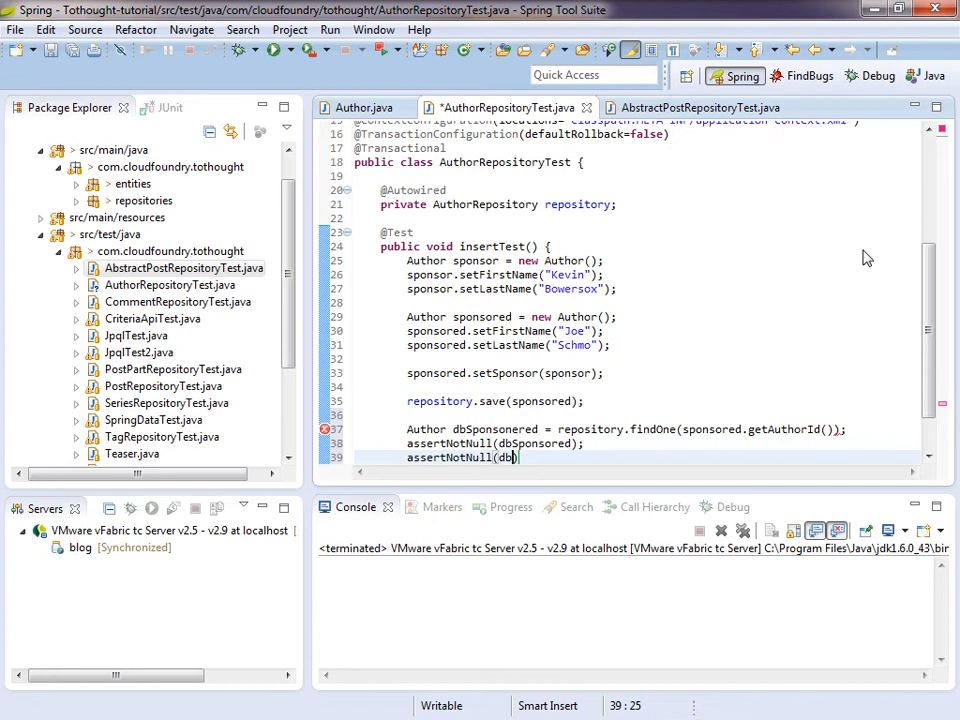
pyautogui.write('Sponsored')
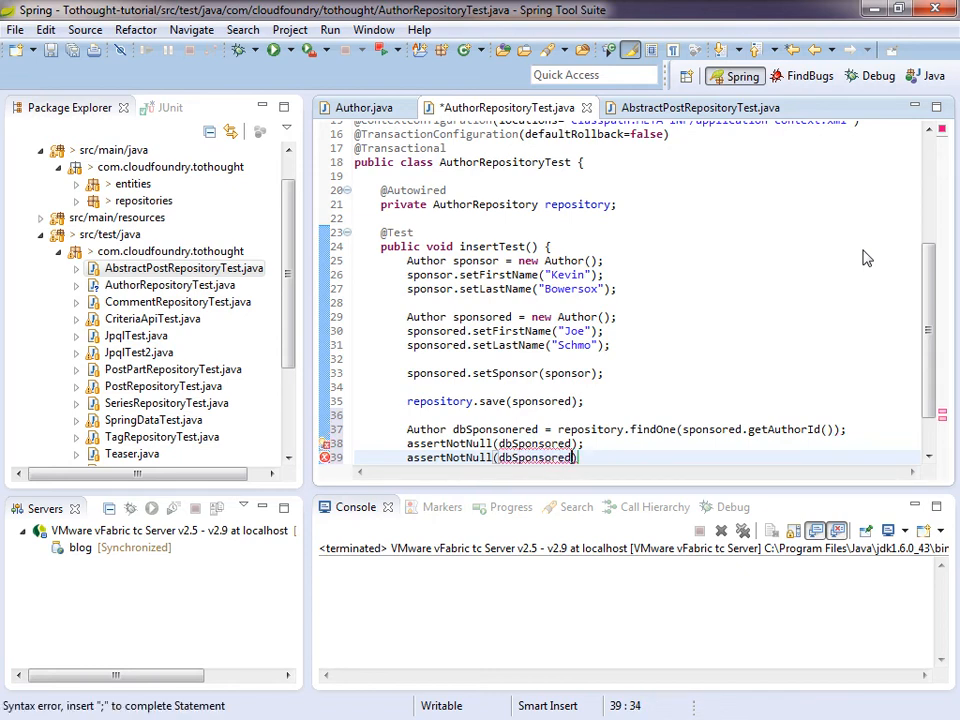
pyautogui.write('.')
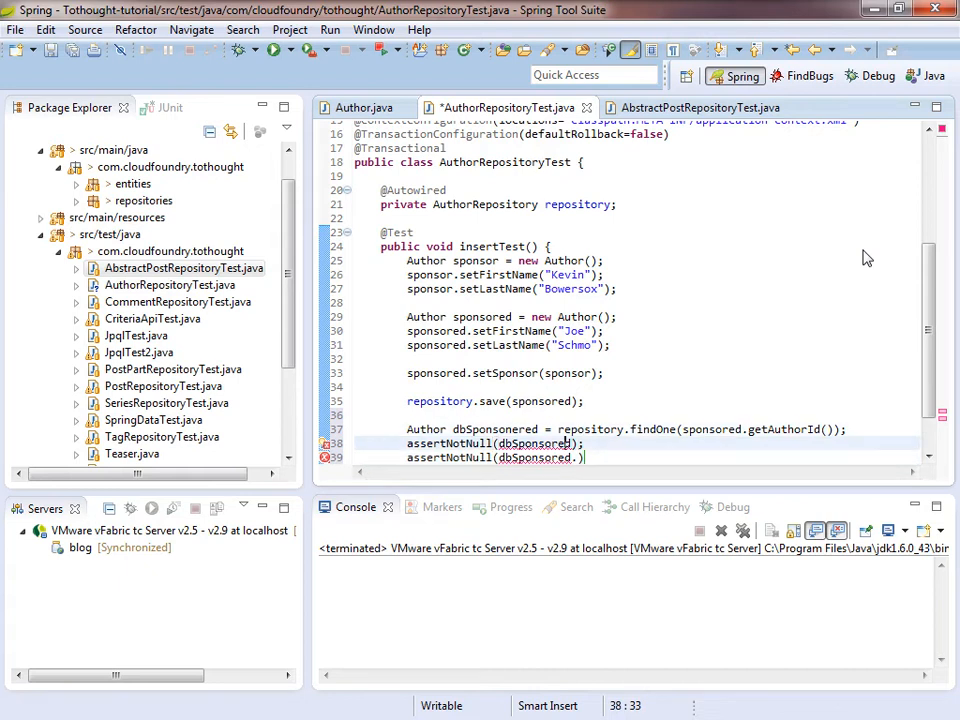
pyautogui.click(536, 428)
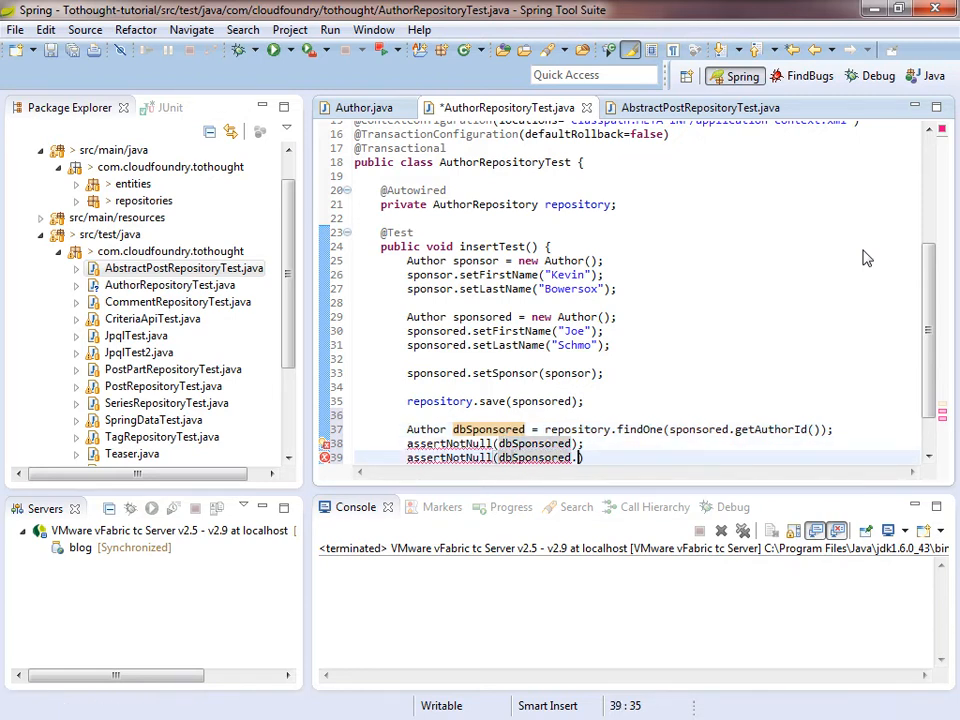
pyautogui.write('getSponsor(')
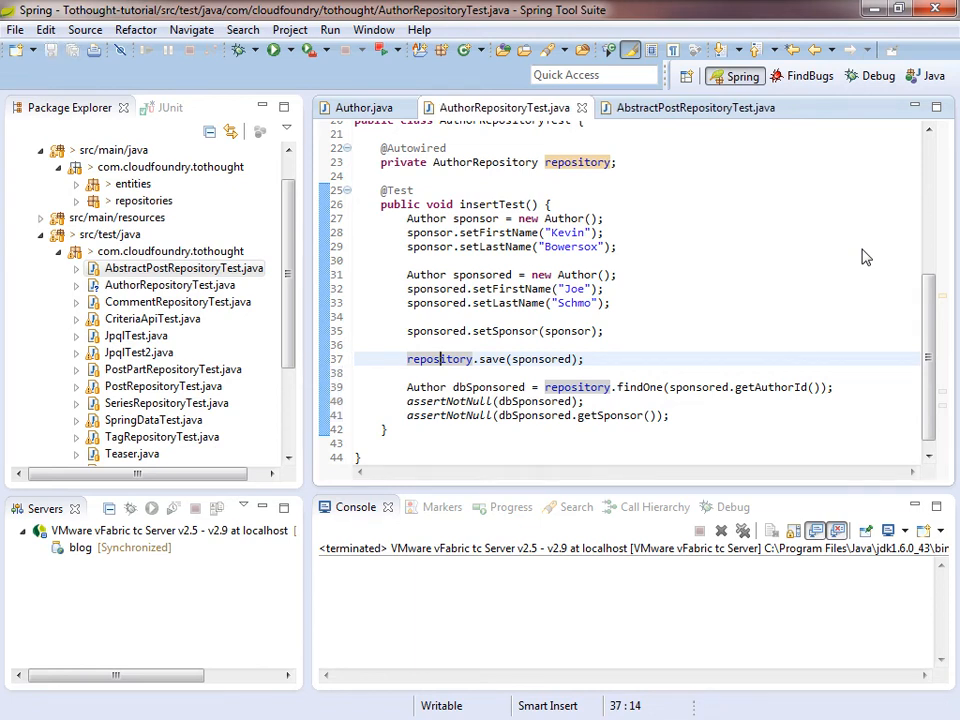
pyautogui.click(362, 108)
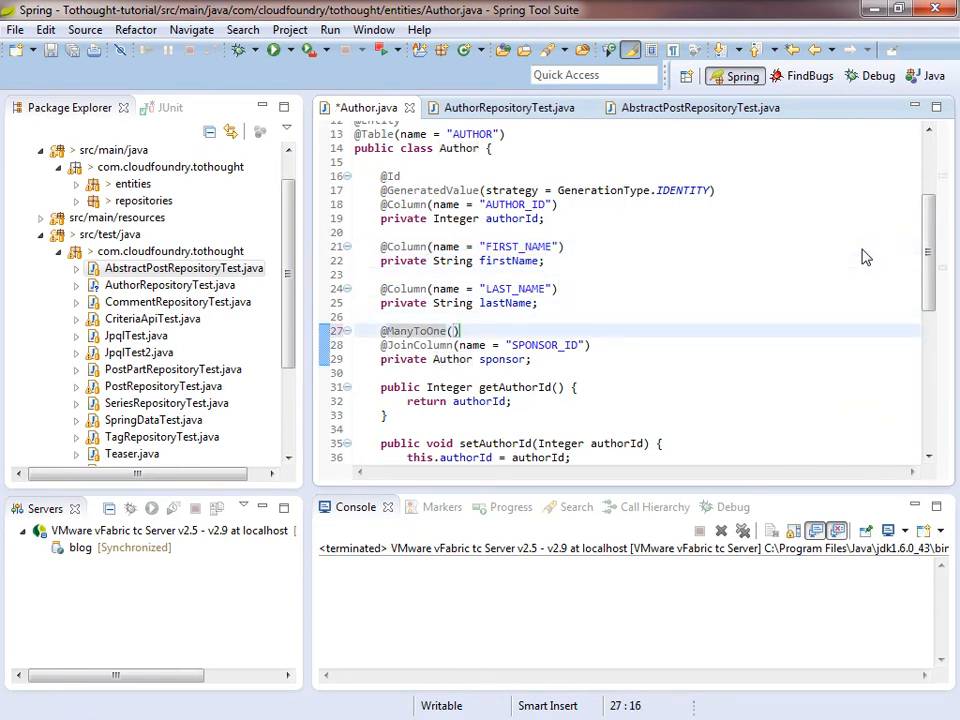
pyautogui.write('cascade')
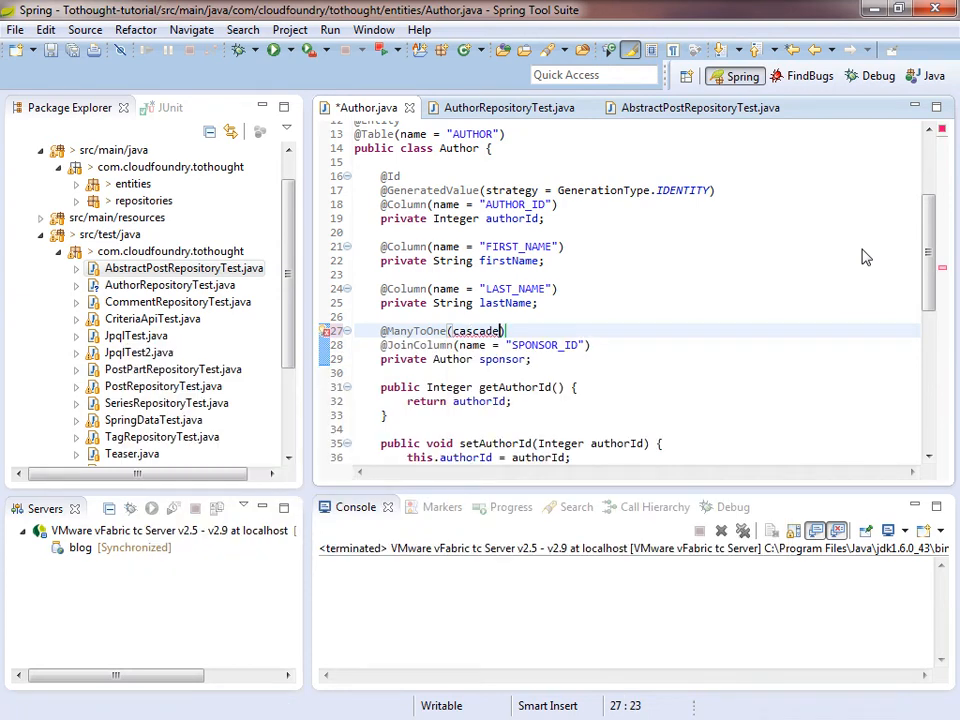
pyautogui.write('=')
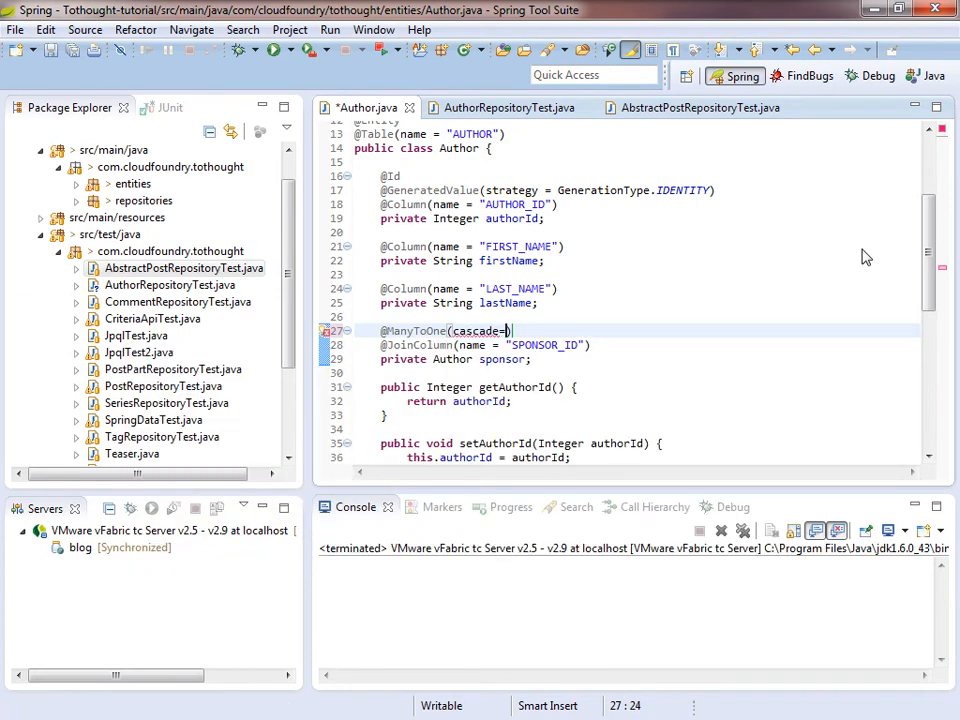
pyautogui.write('ALL')
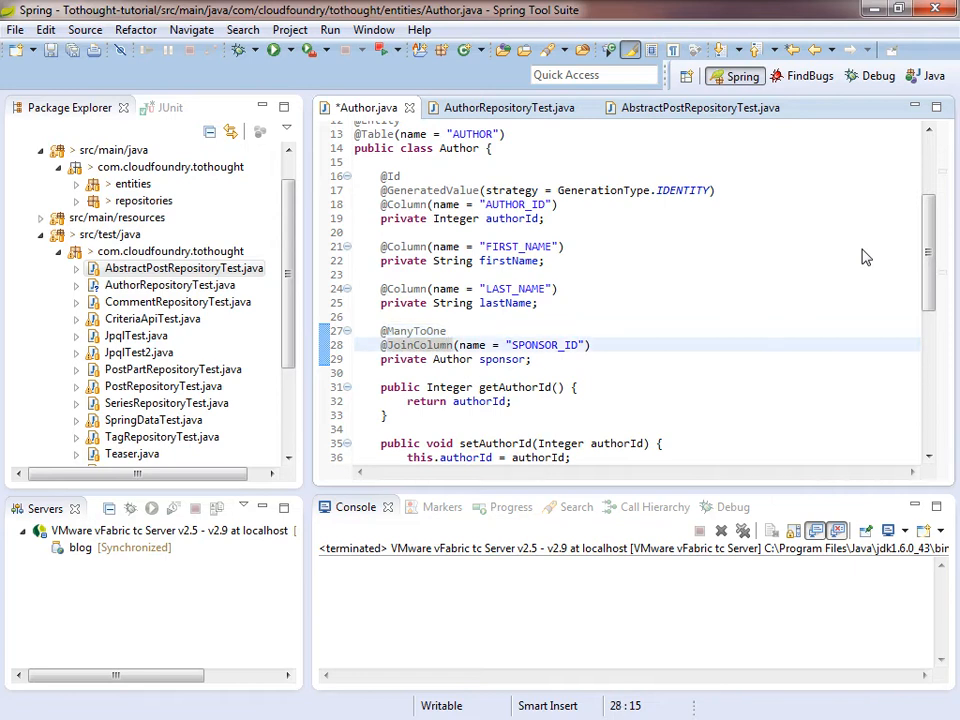
pyautogui.write(',')
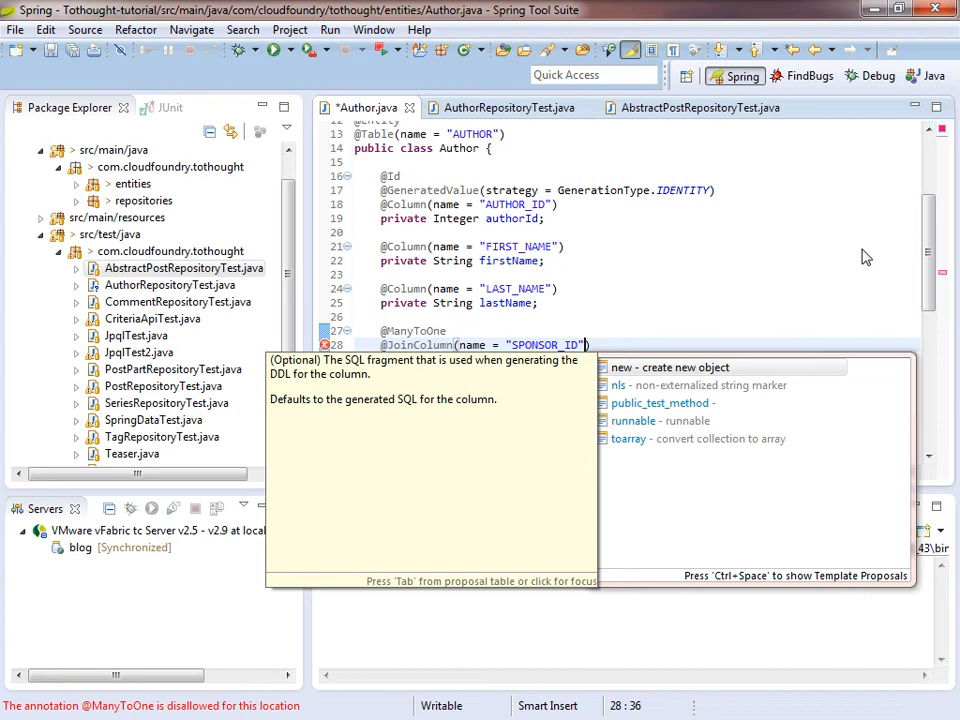
pyautogui.press('Escape')
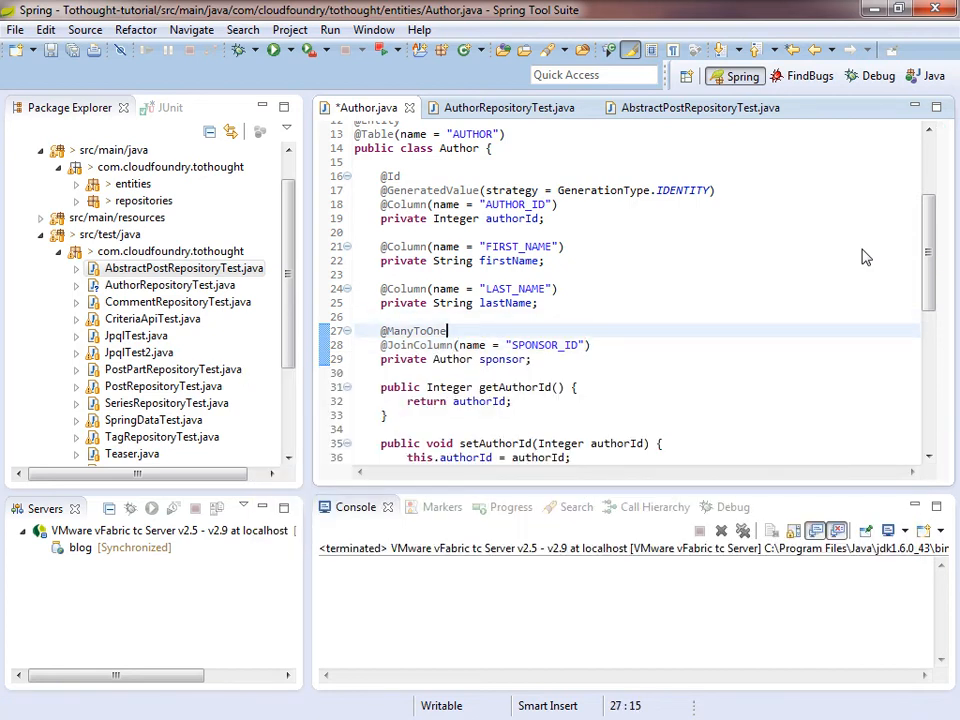
pyautogui.write('(cascade)')
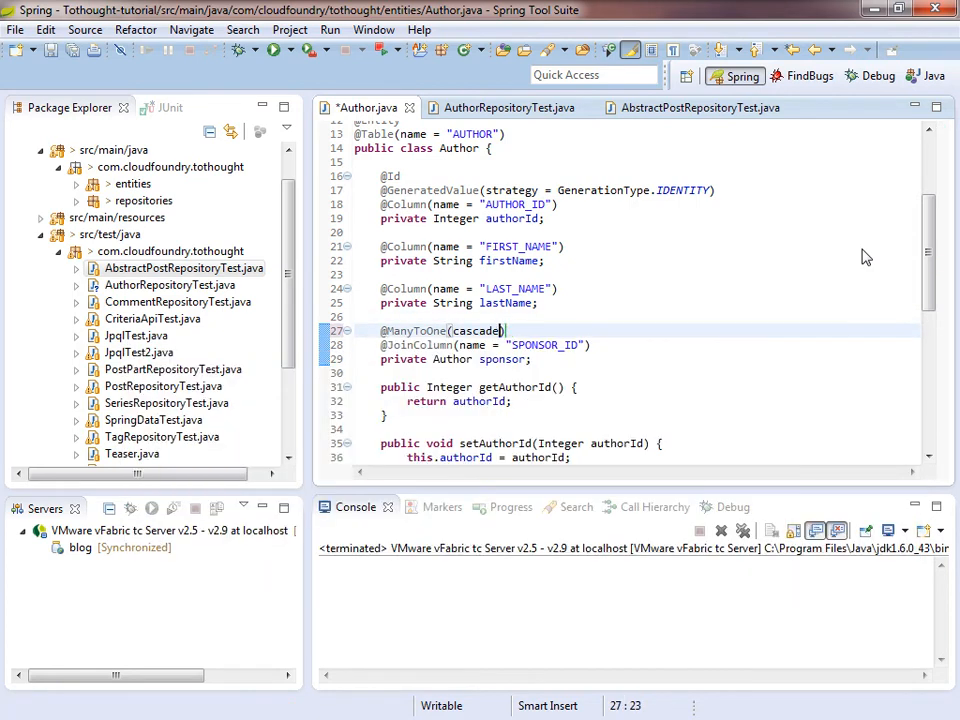
pyautogui.write('=ALL')
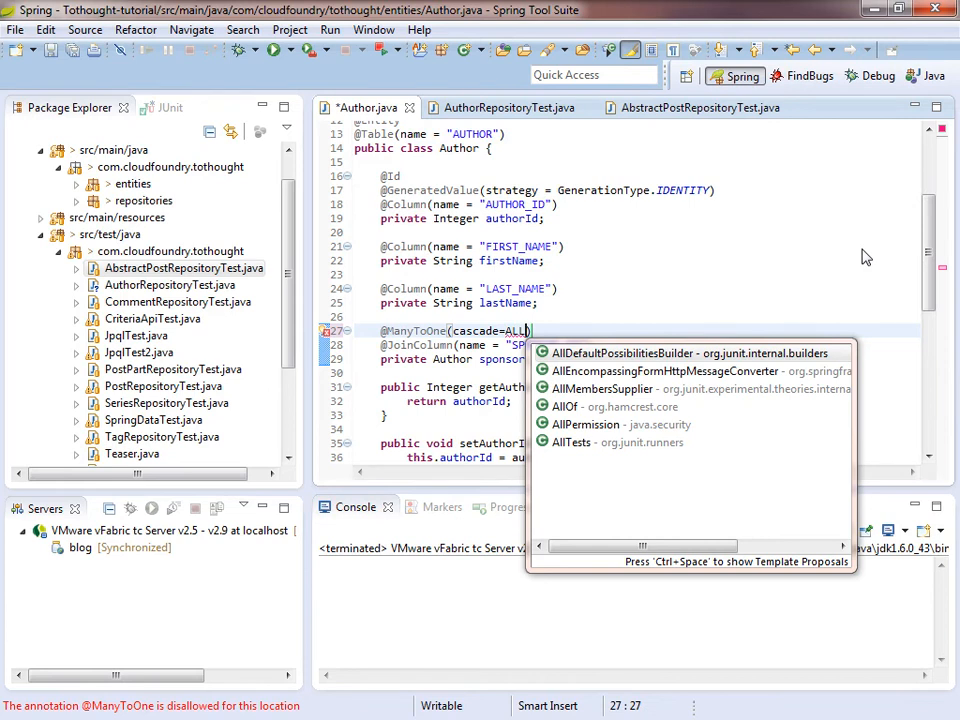
pyautogui.write('Cascade')
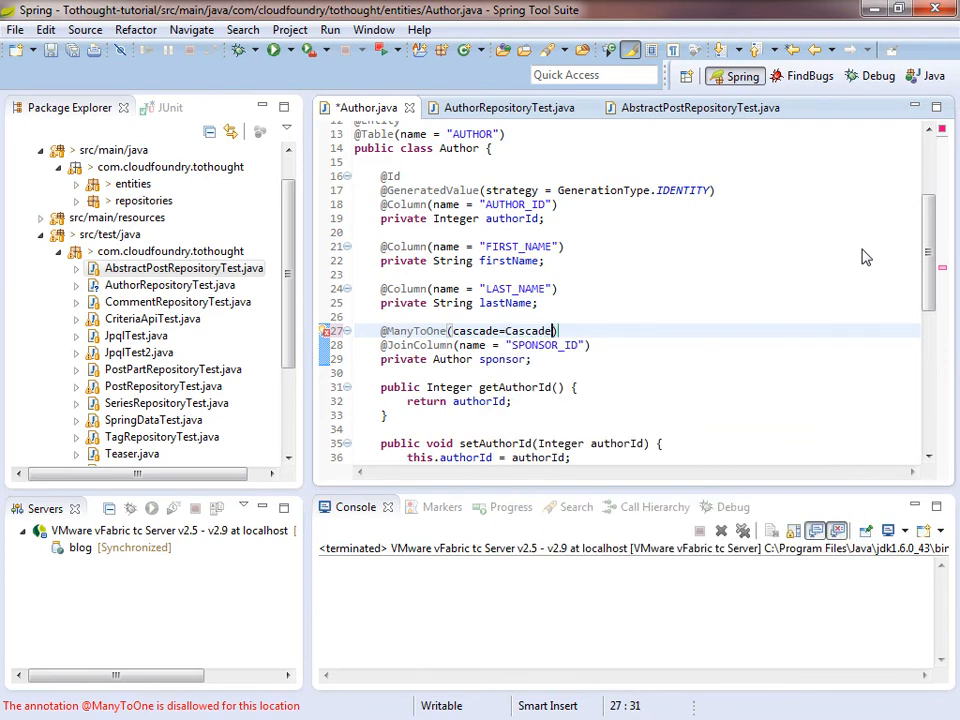
pyautogui.write('Type.ALL')
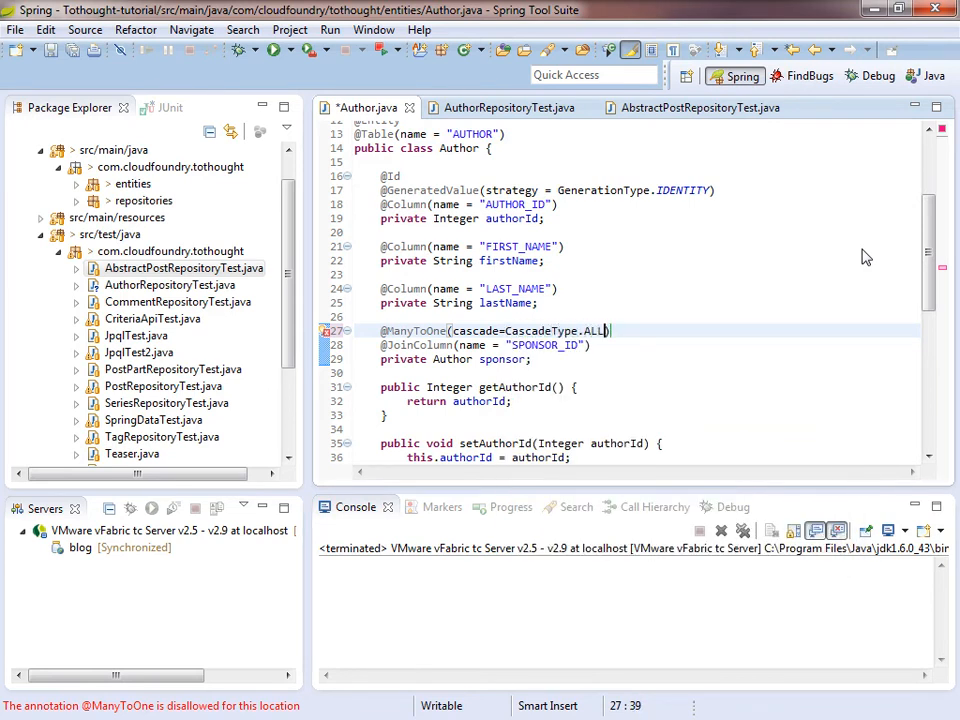
# Import javax.persistence.CascadeType and save the Author entity
pyautogui.press('ctrl+shift+o')
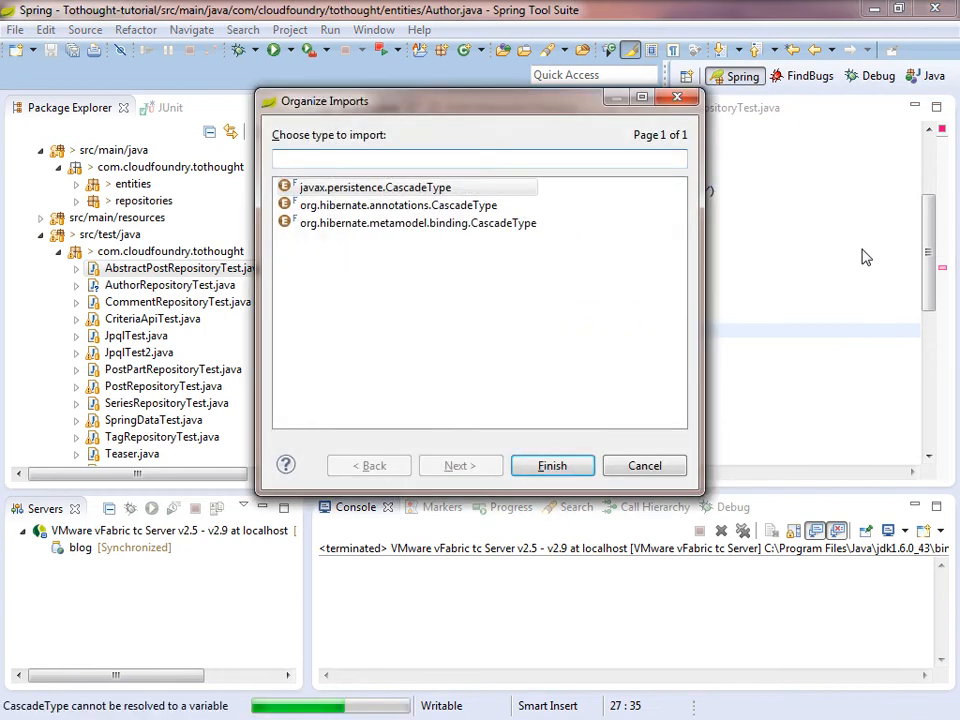
pyautogui.click(552, 464)
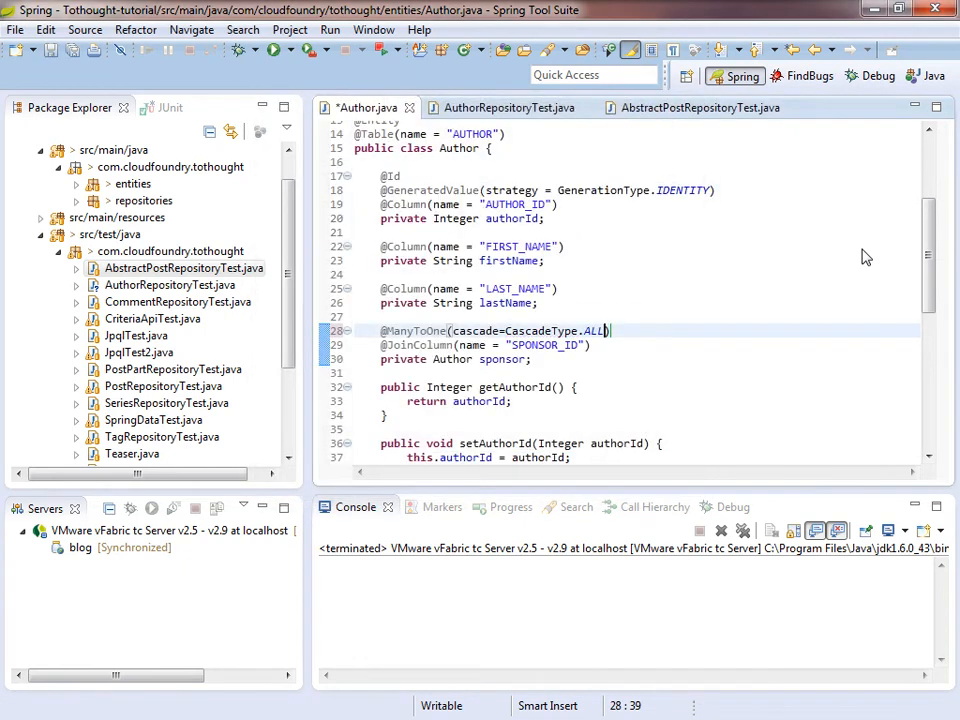
pyautogui.press('ctrl+s')
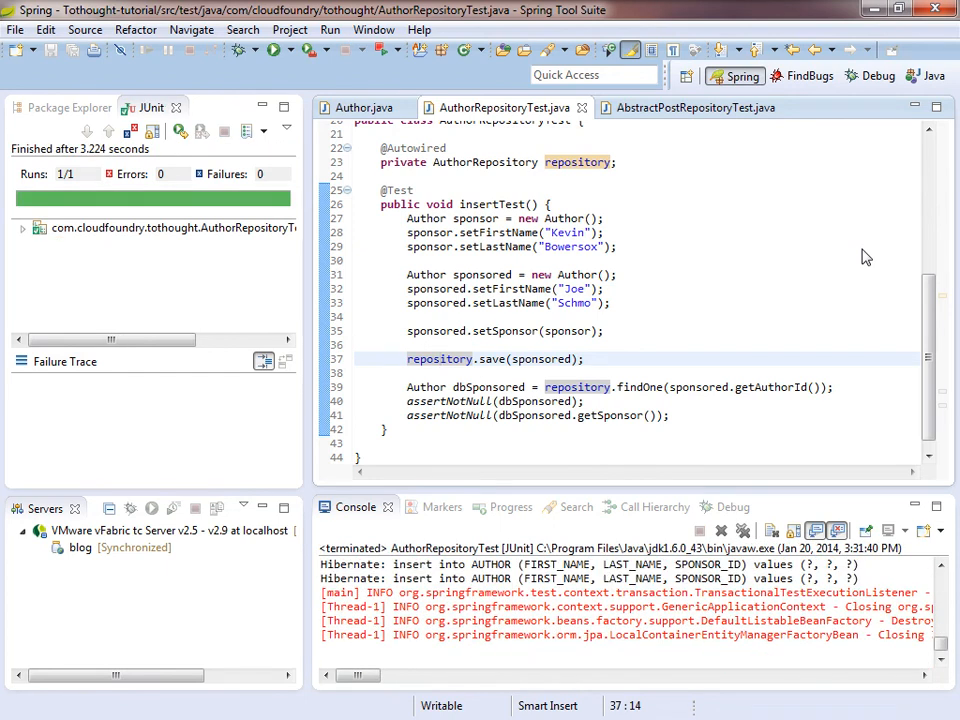
pyautogui.moveTo(136, 128)
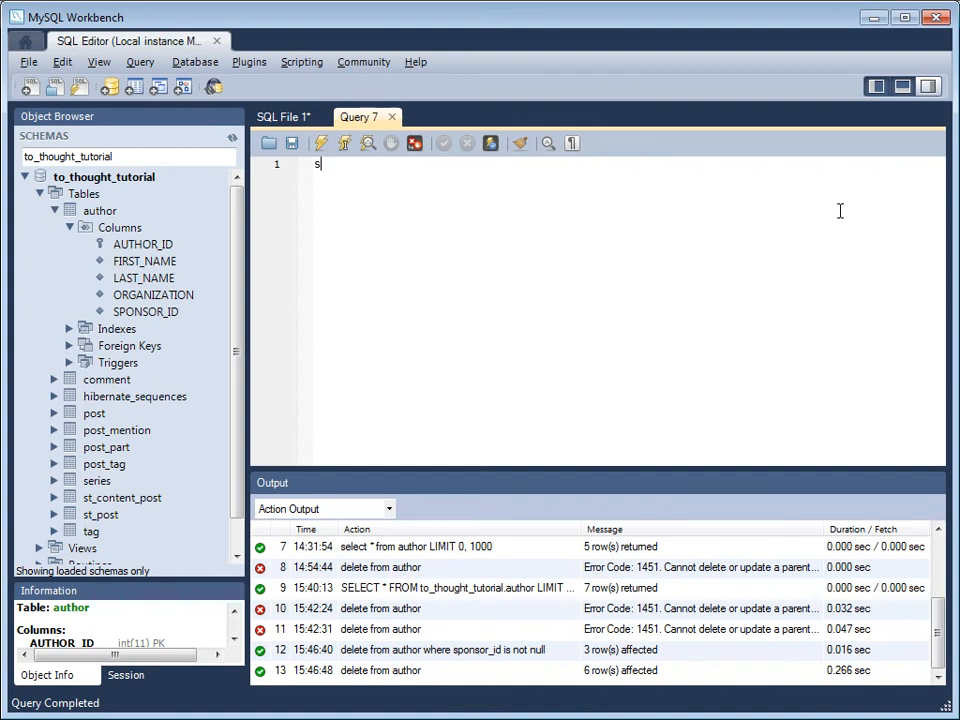
pyautogui.write('elect * from author;')
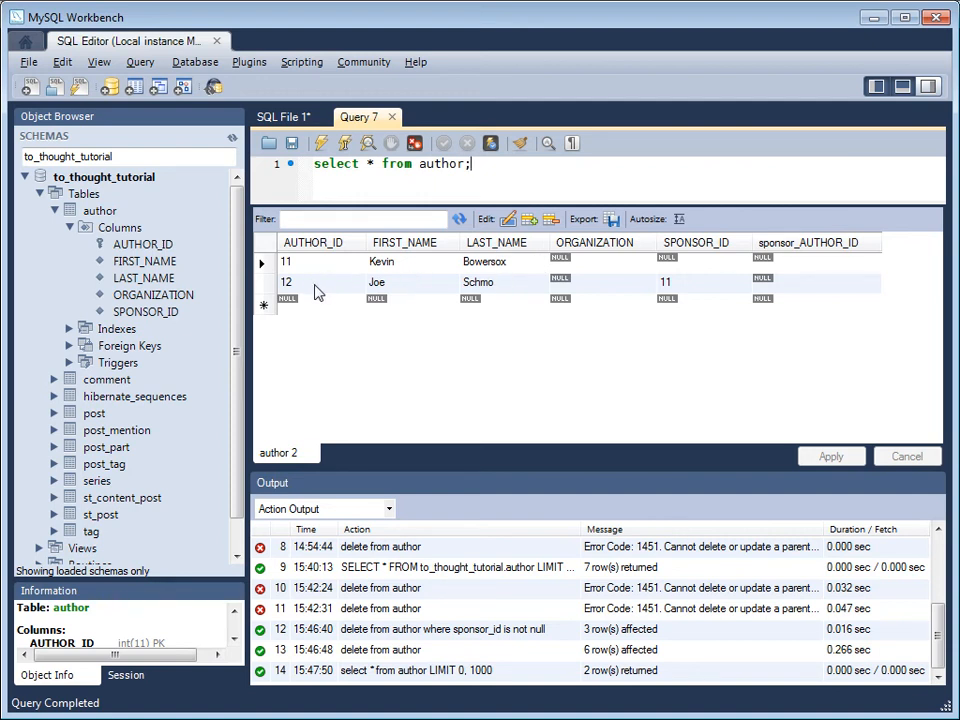
pyautogui.moveTo(462, 292)
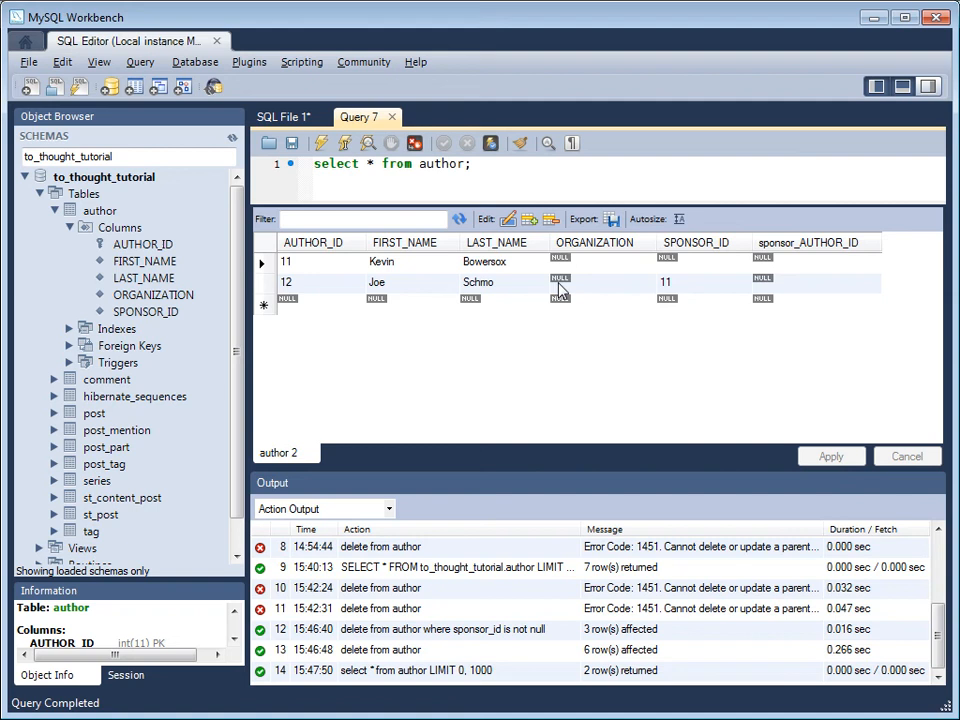
pyautogui.click(664, 282)
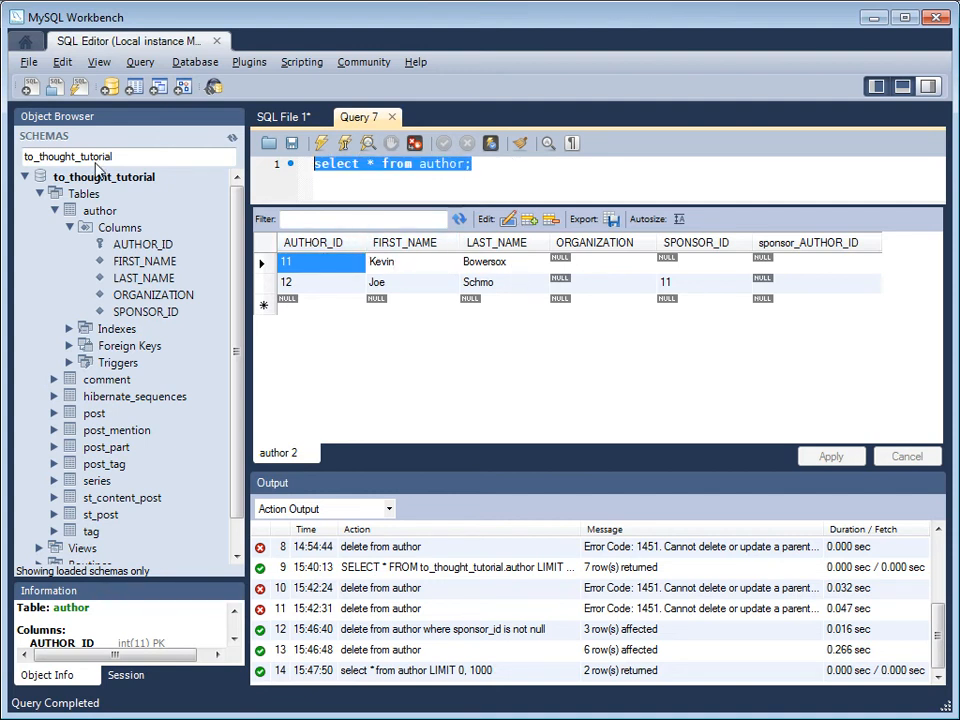
# Run delete from author where sponsor_id is not null; removing the sponsored row
pyautogui.write('delete')
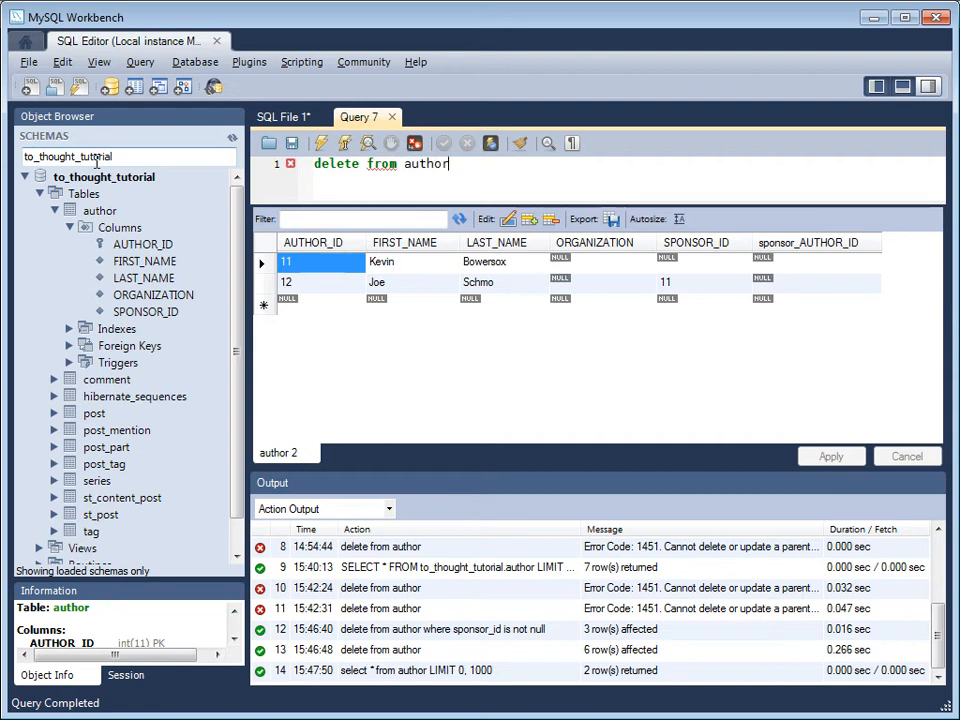
pyautogui.write('where')
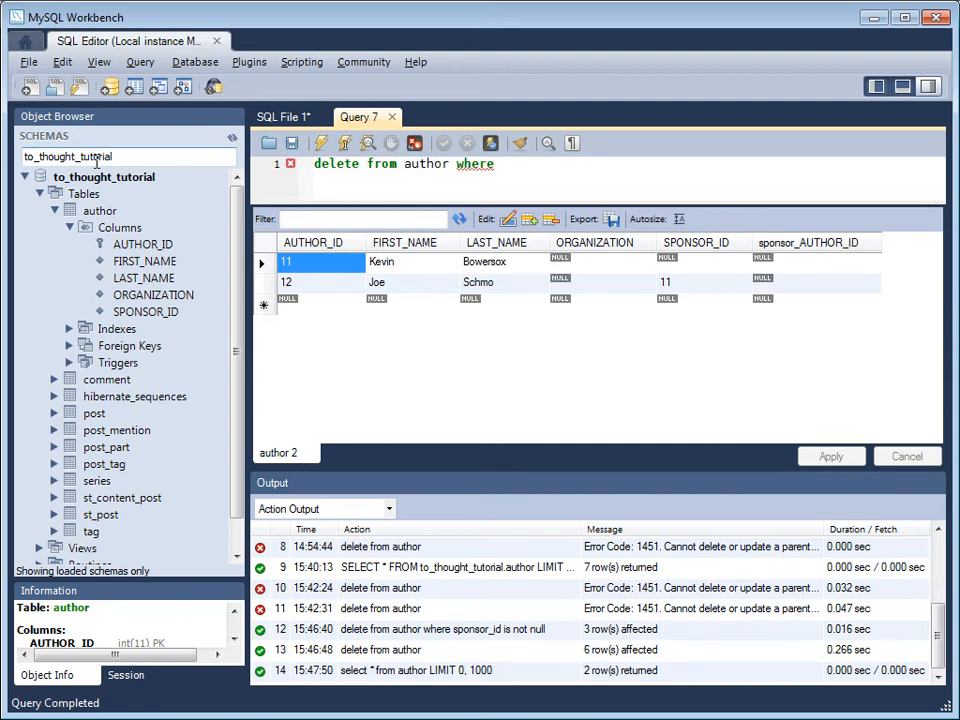
pyautogui.write('sponsor')
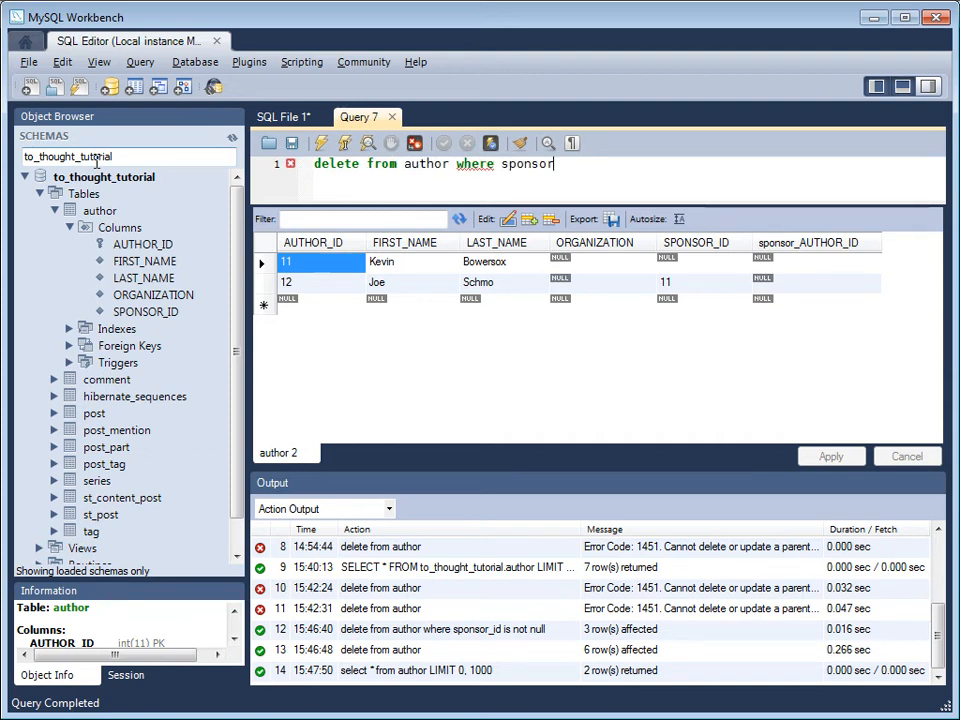
pyautogui.write('_id is n')
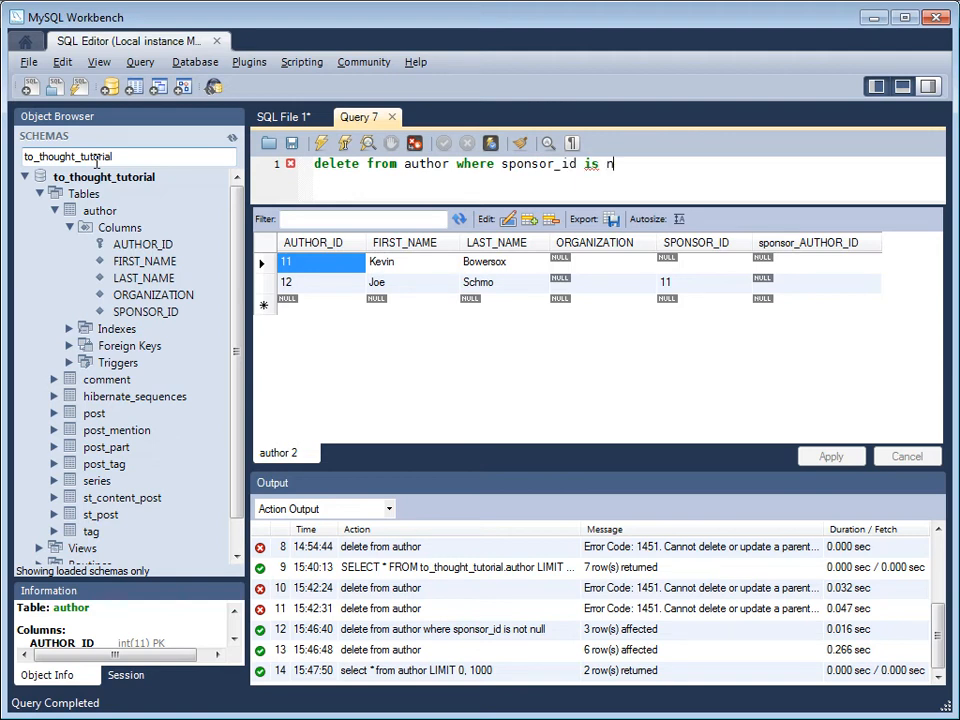
pyautogui.write('ot null;')
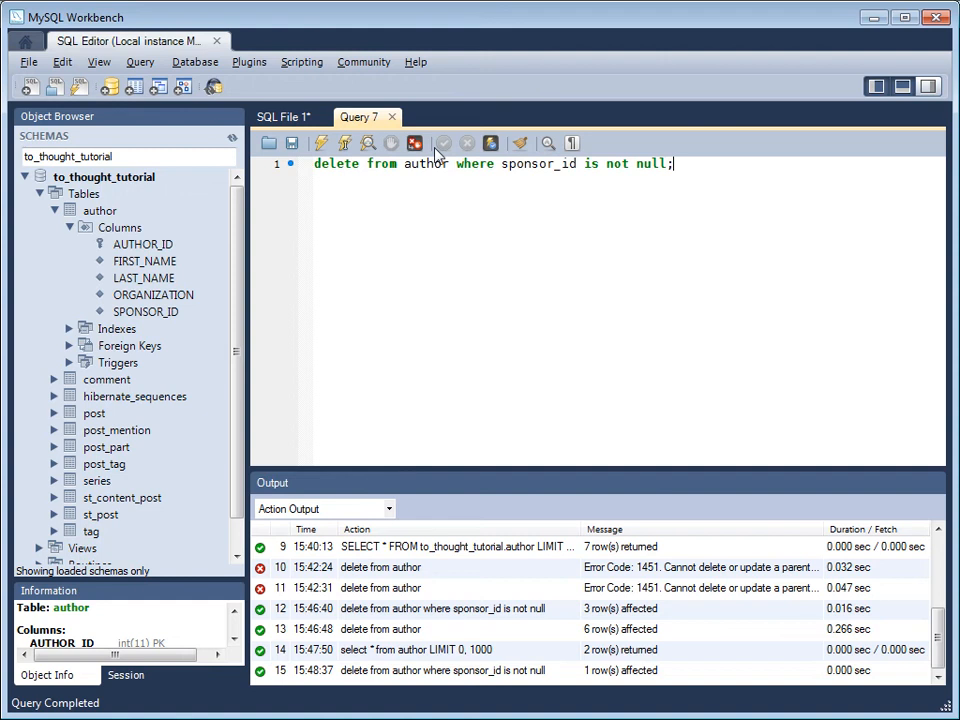
pyautogui.moveTo(502, 164); pyautogui.dragTo(676, 164)
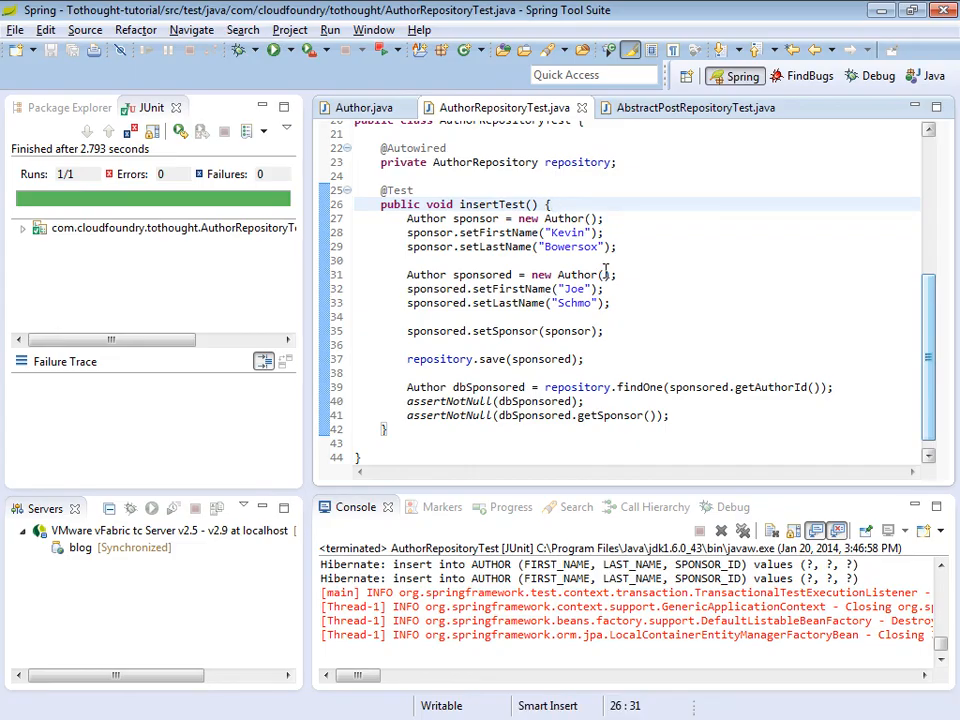
# Return to the Author.java editor tab
pyautogui.click(366, 108)
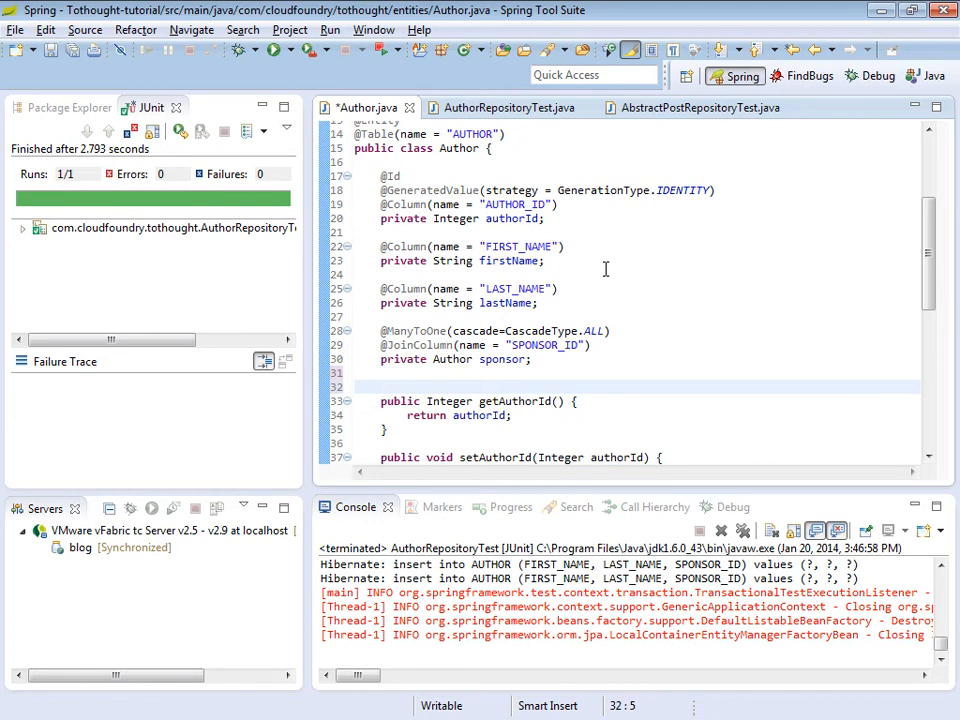
# Declare private List<Author> sponsoredAuthors = new ArrayList<Author>(); in Author
pyautogui.write('priavte')
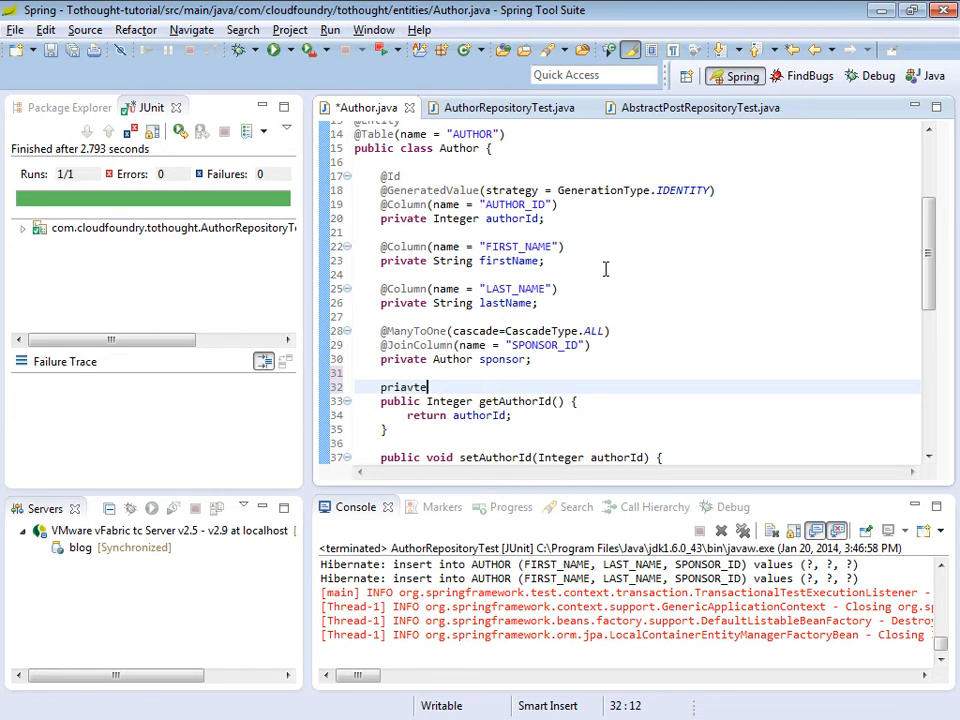
pyautogui.press('BackSpace')
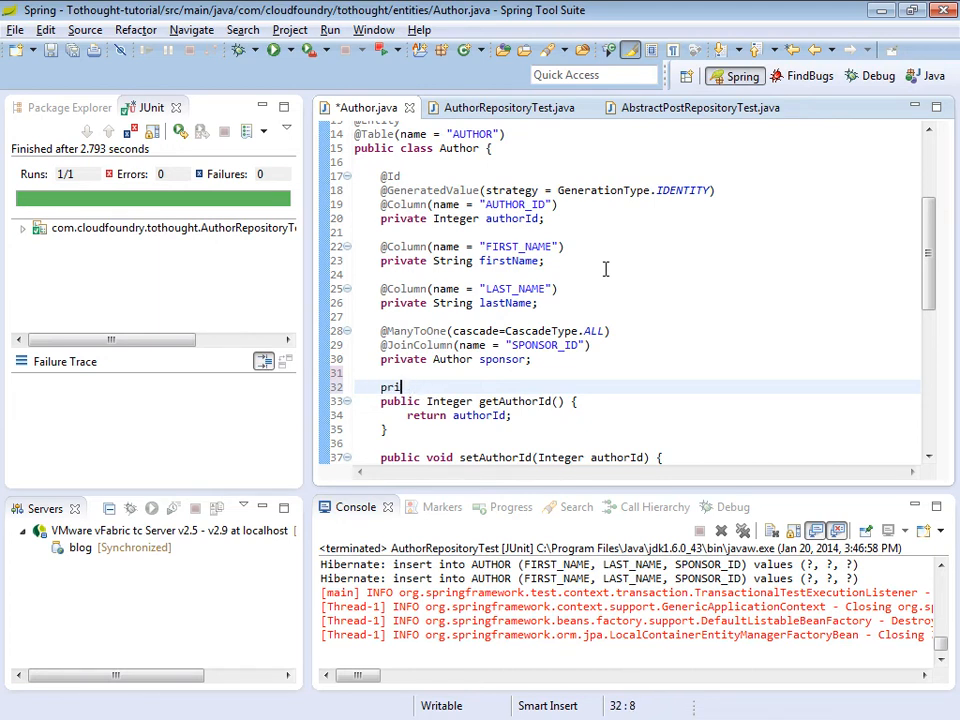
pyautogui.write('vate List<Au')
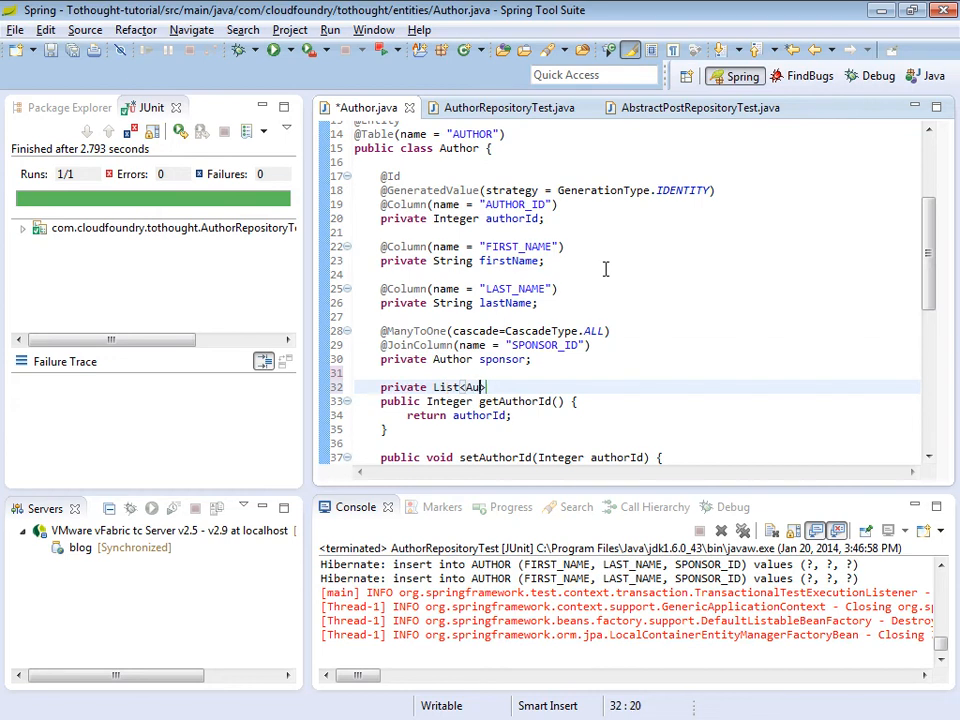
pyautogui.write('thor>')
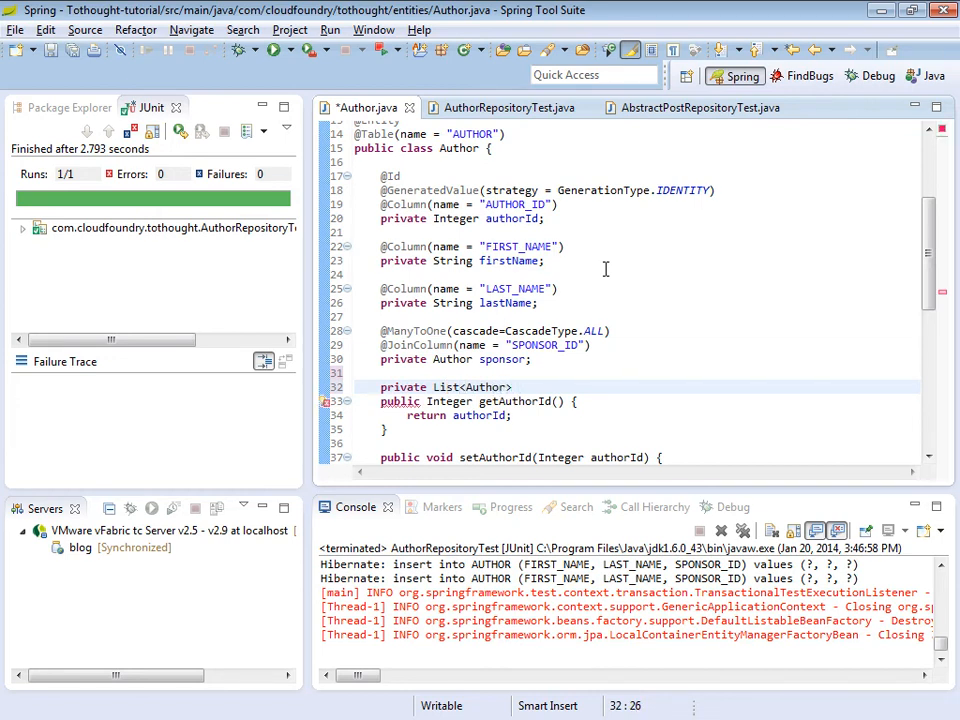
pyautogui.write('spon')
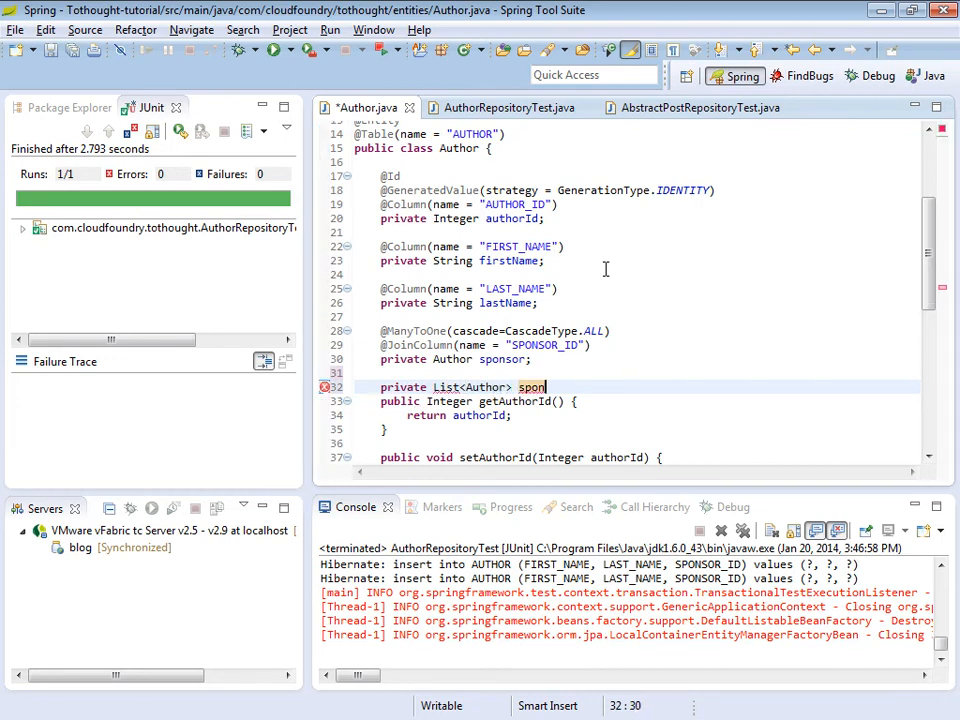
pyautogui.write('sor')
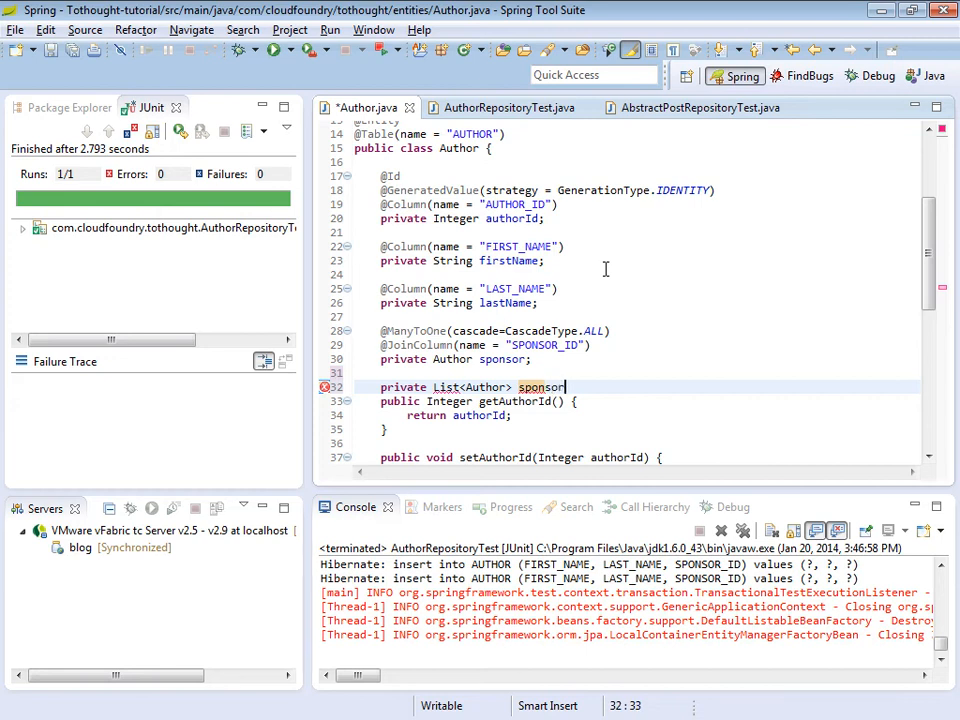
pyautogui.write('eds')
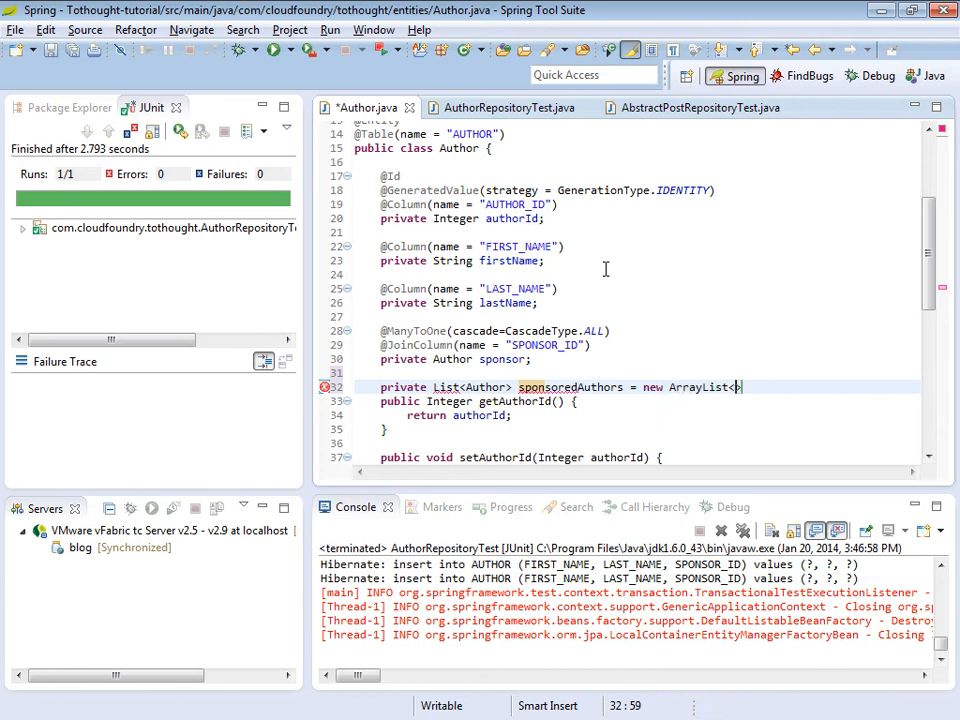
pyautogui.write('Author>();')
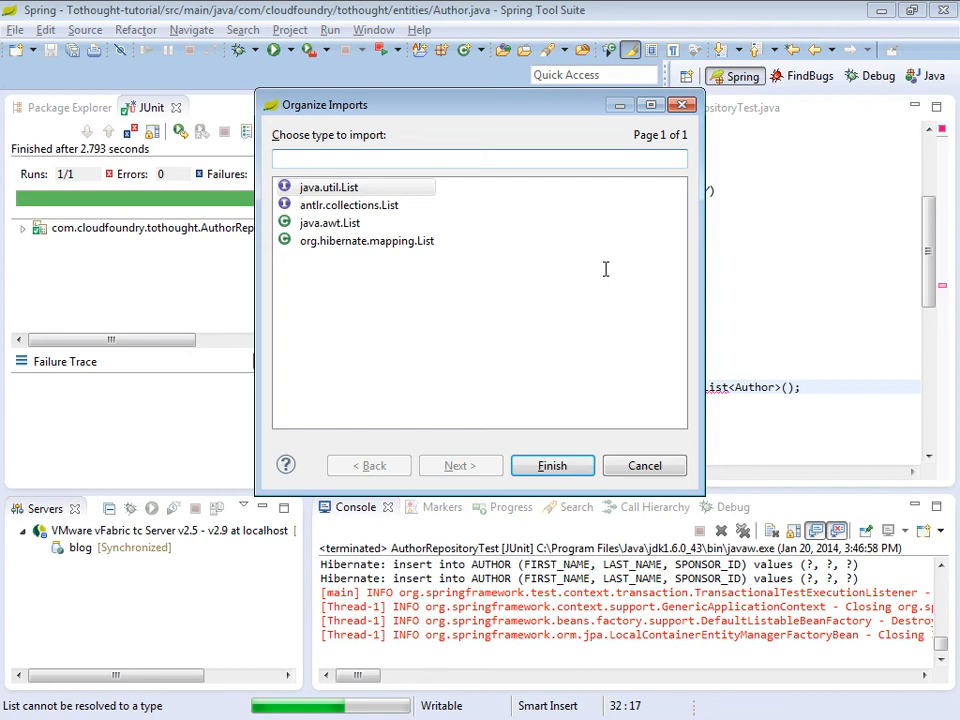
# Import java.util.List for the new sponsoredAuthors field
pyautogui.click(552, 464)
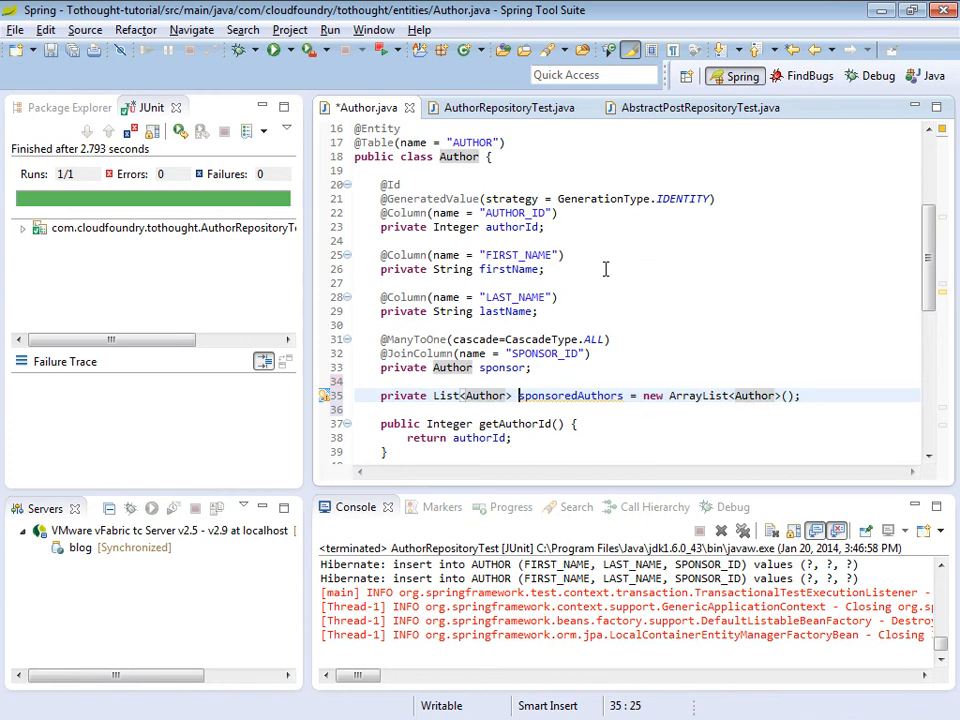
pyautogui.doubleClick(570, 396)
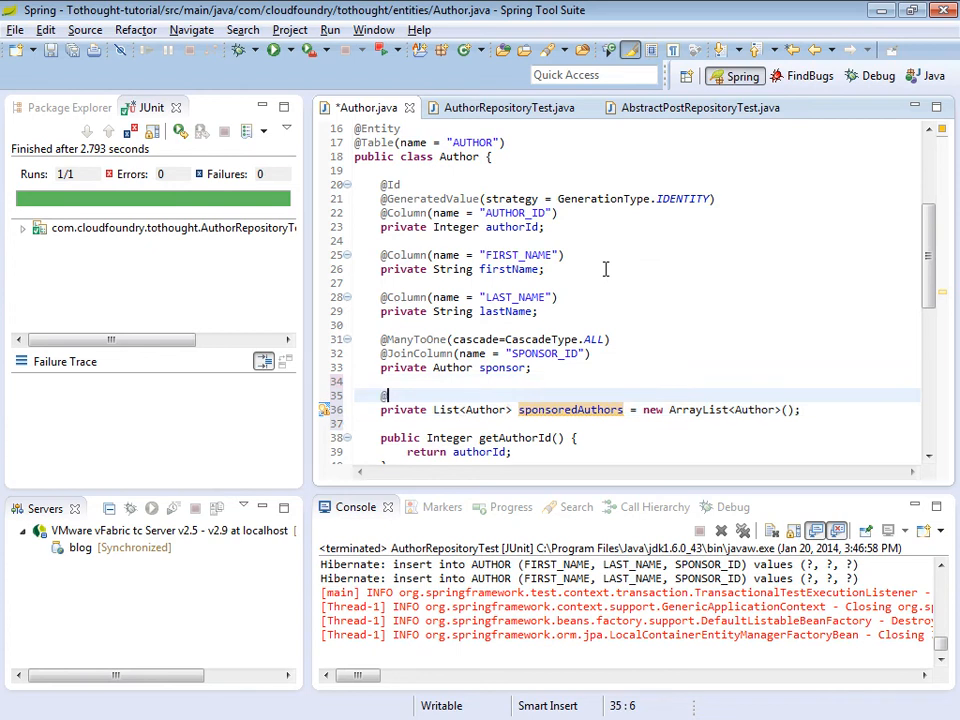
pyautogui.write('@OneTo')
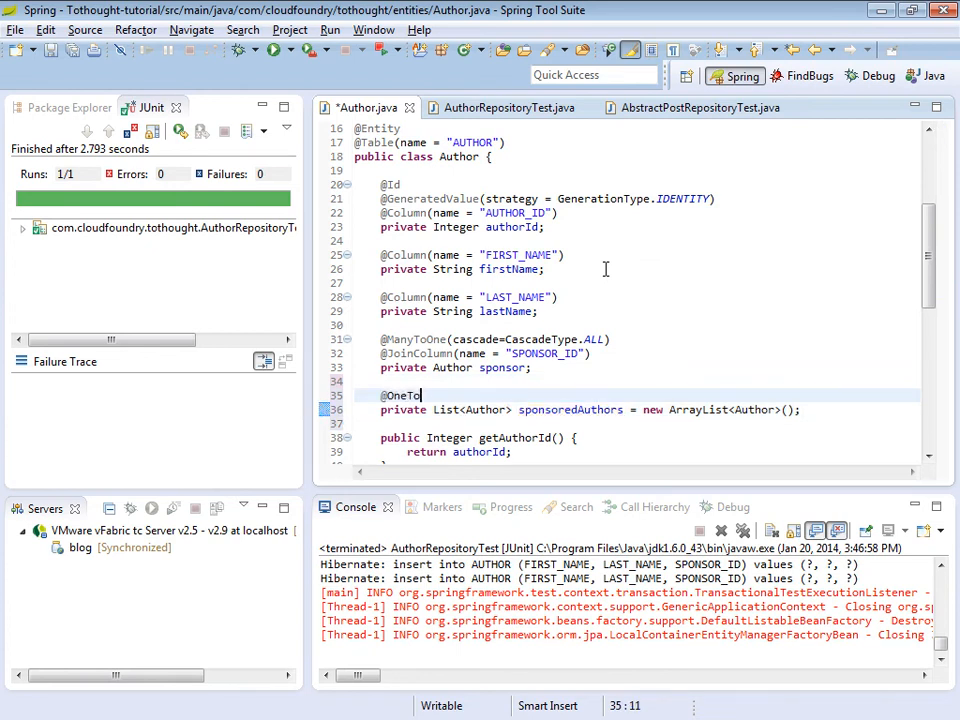
pyautogui.write('Many')
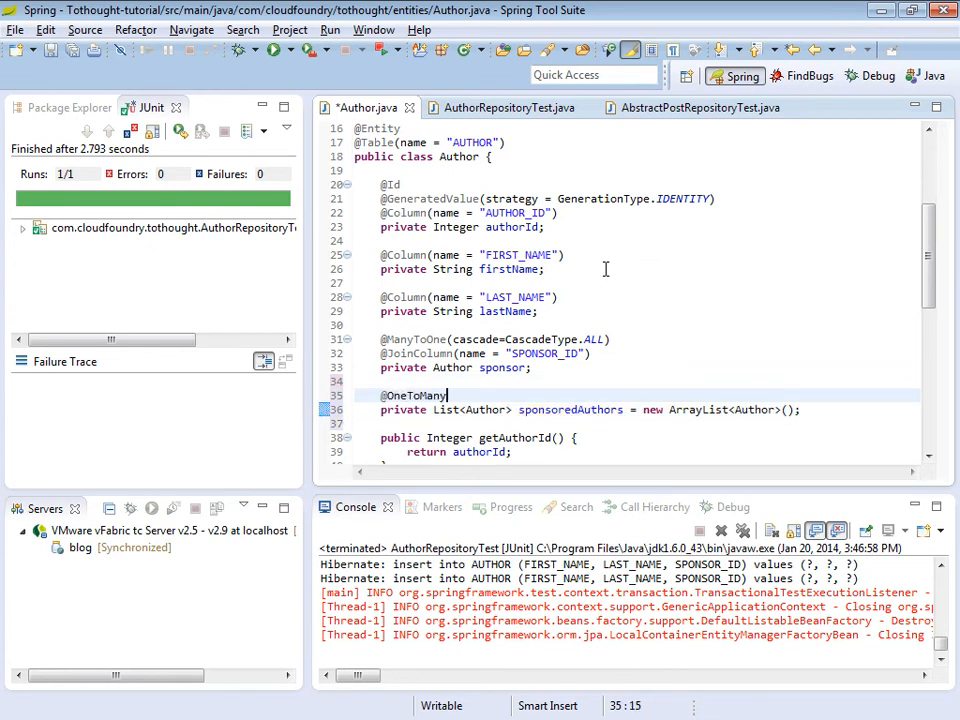
pyautogui.write('()')
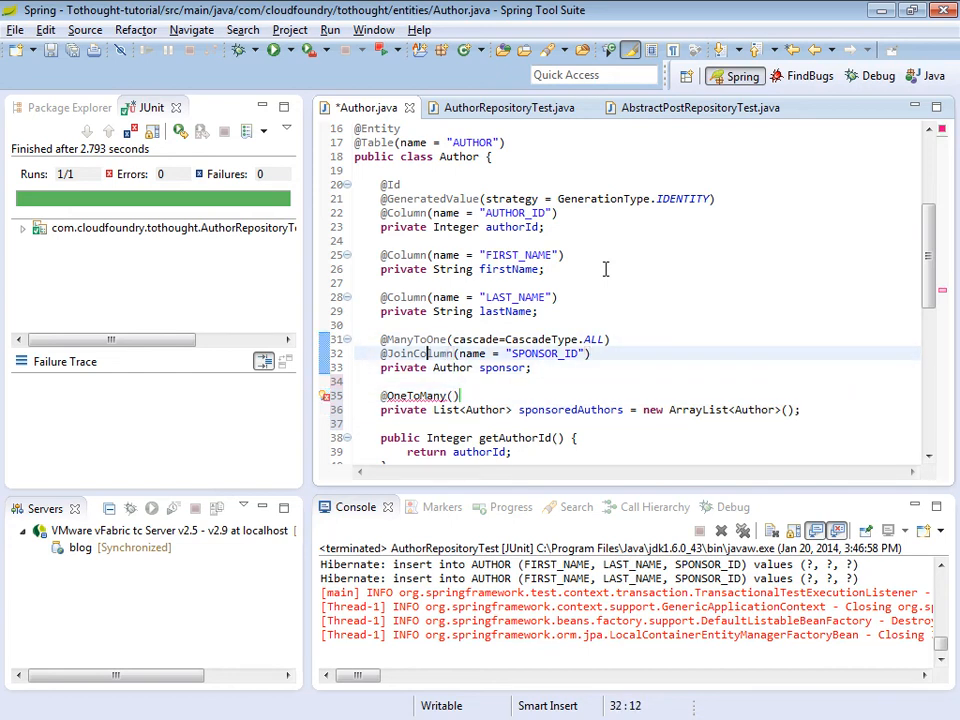
pyautogui.click(384, 352)
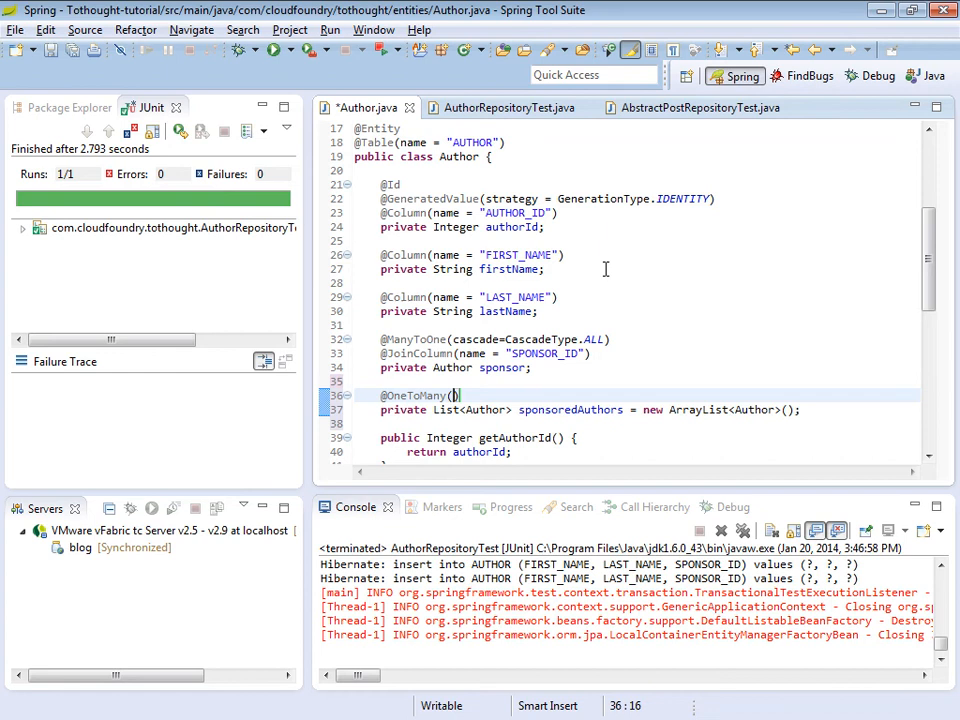
pyautogui.write('mappedBy="sponsor')
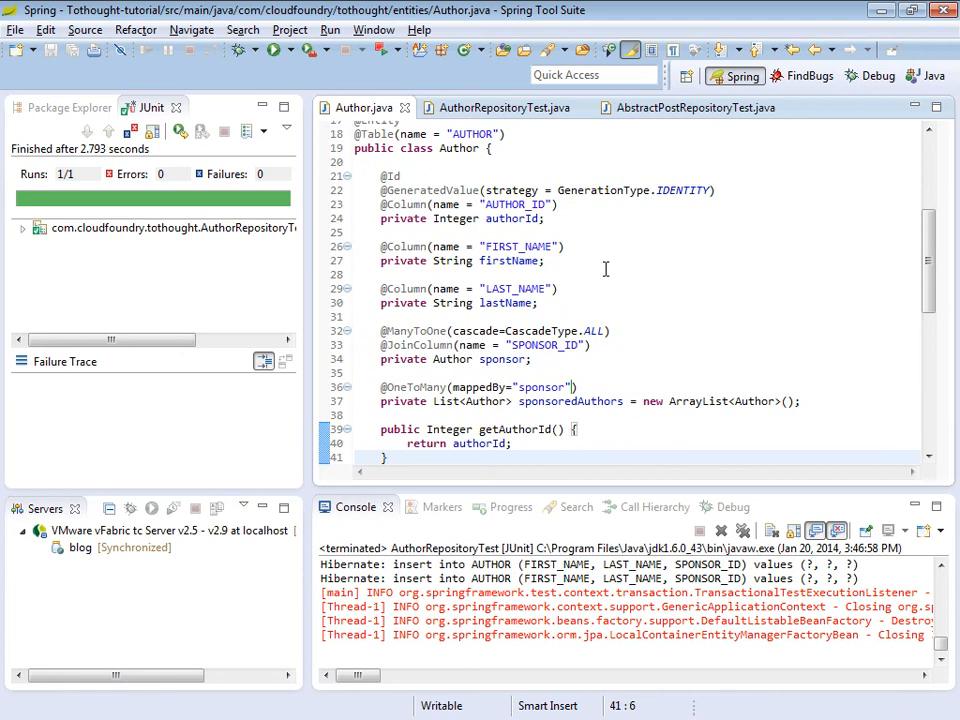
# Generate getSponsoredAuthors and setSponsoredAuthors accessors in Author
pyautogui.scroll(-3)
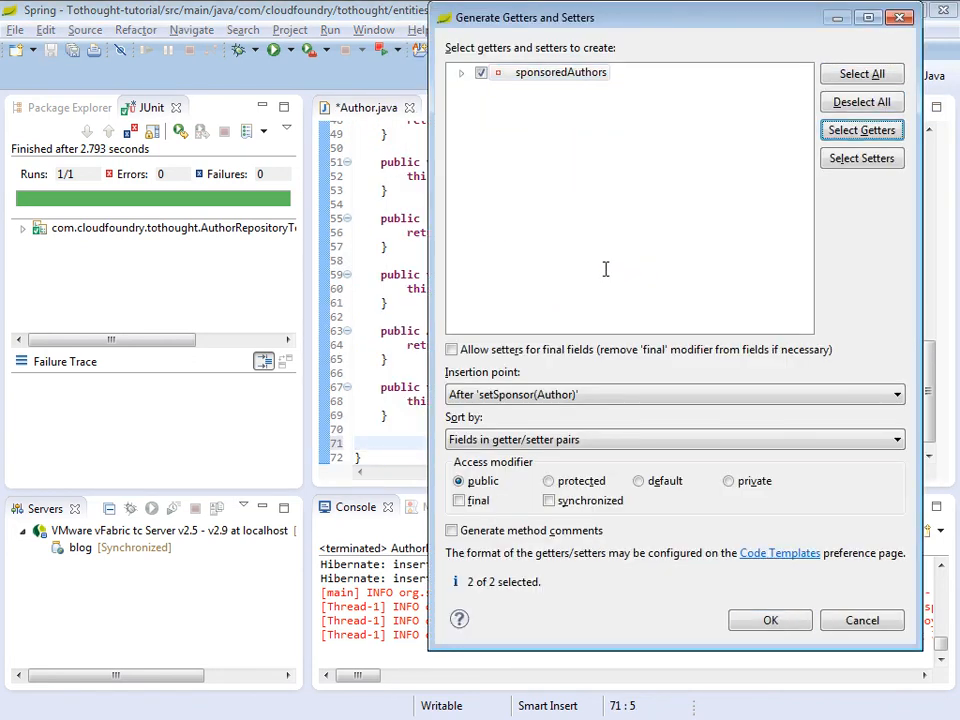
pyautogui.click(770, 620)
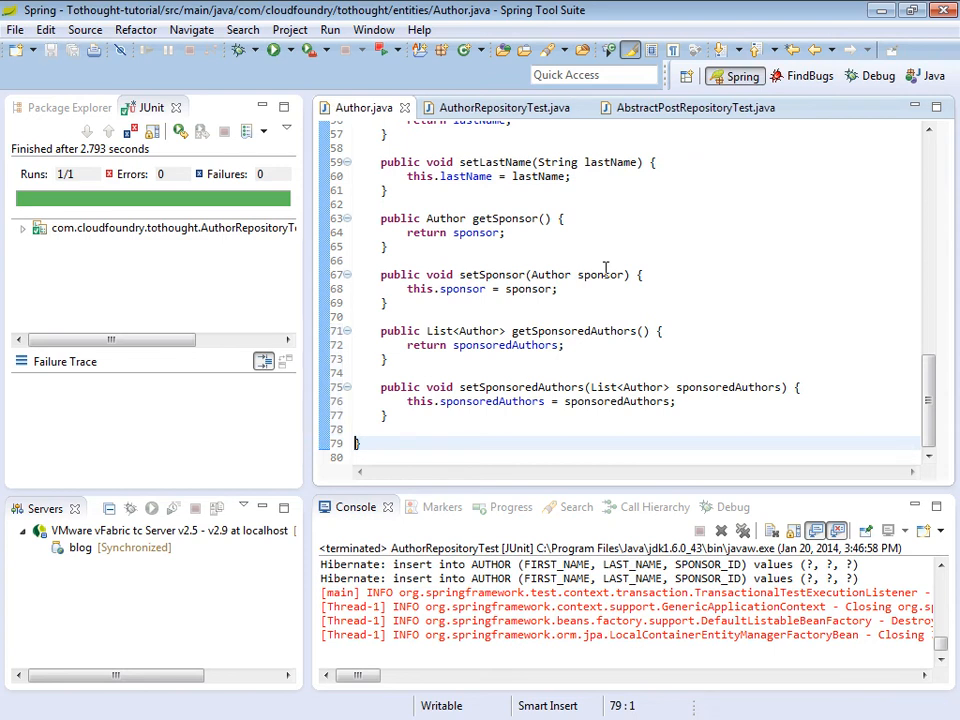
pyautogui.click(502, 108)
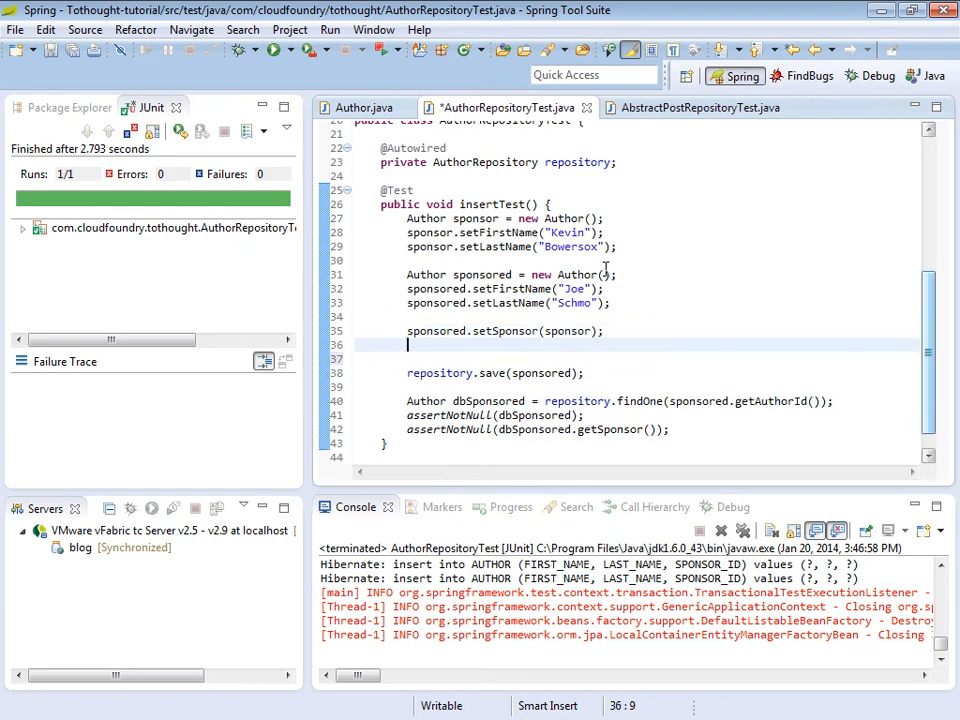
# Add sponsor.getSponsoredAuthors().add(sponsored); to insertTest before saving
pyautogui.write('sponsored')
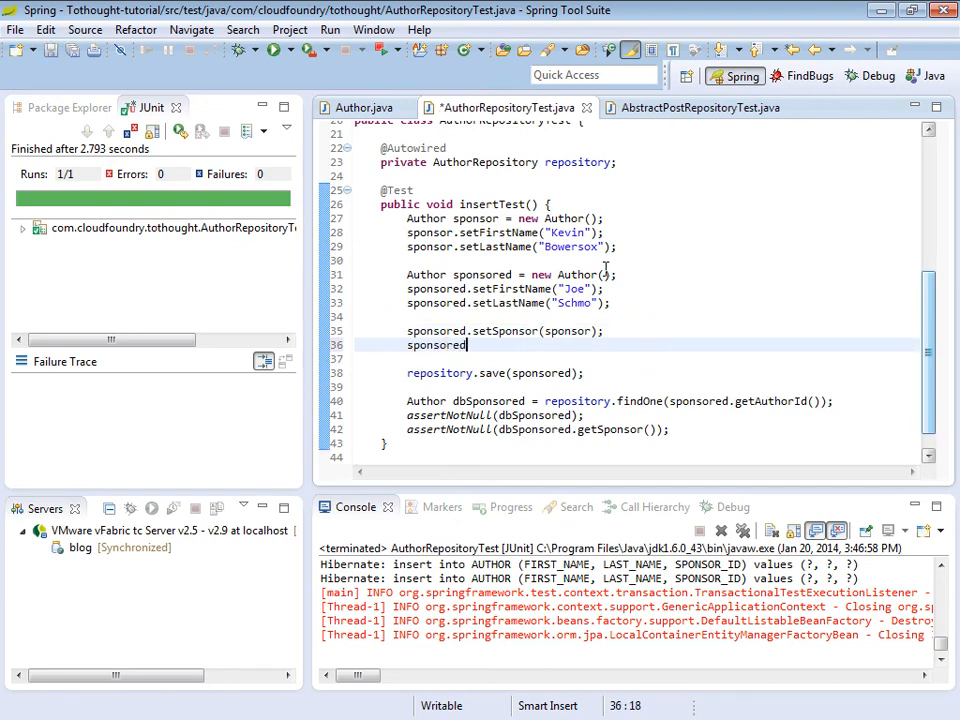
pyautogui.write('getSponsoredAuthors(')
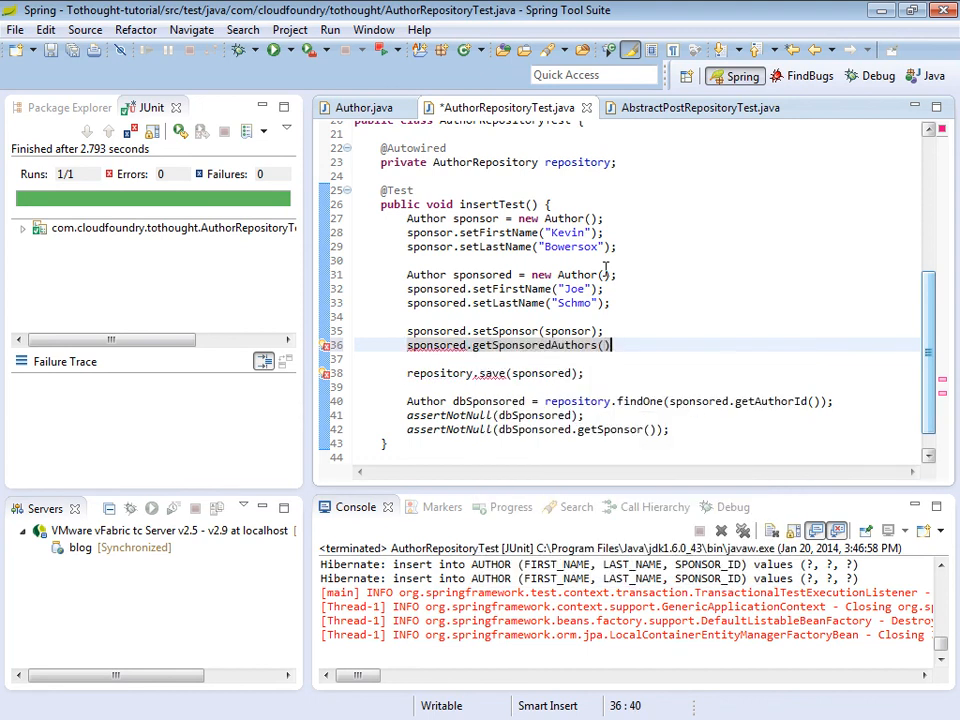
pyautogui.write('.add(e')
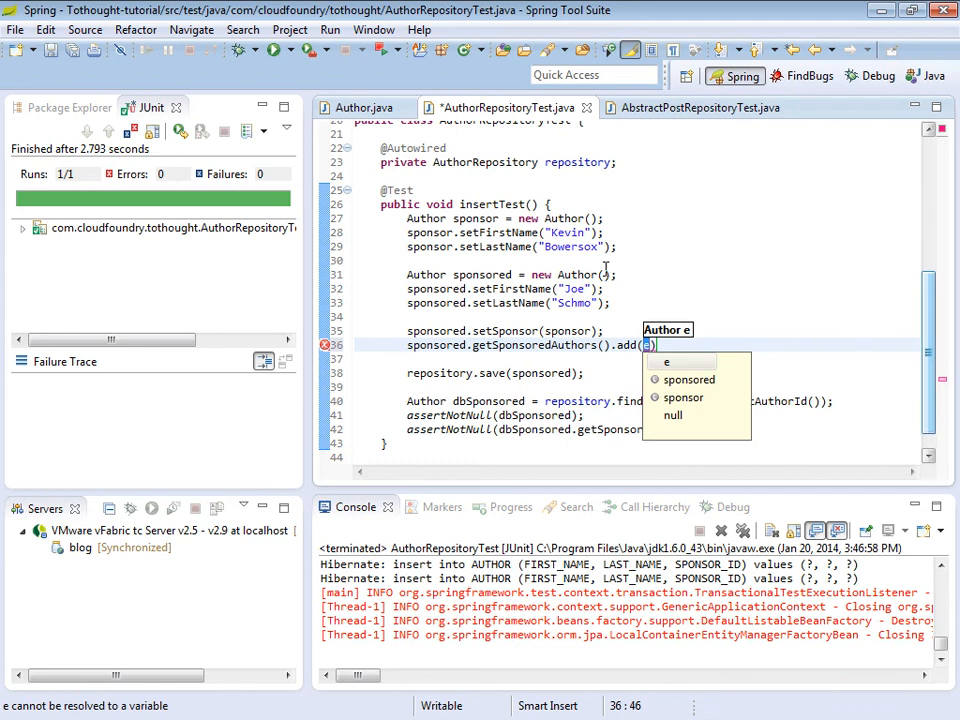
pyautogui.press('Escape')
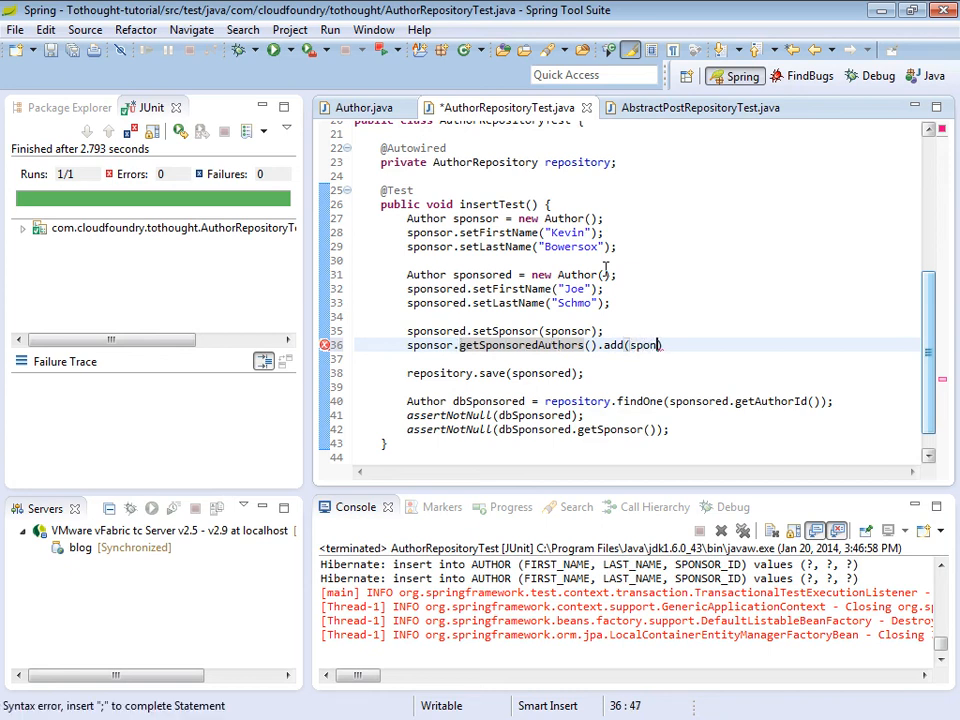
pyautogui.write('sored);')
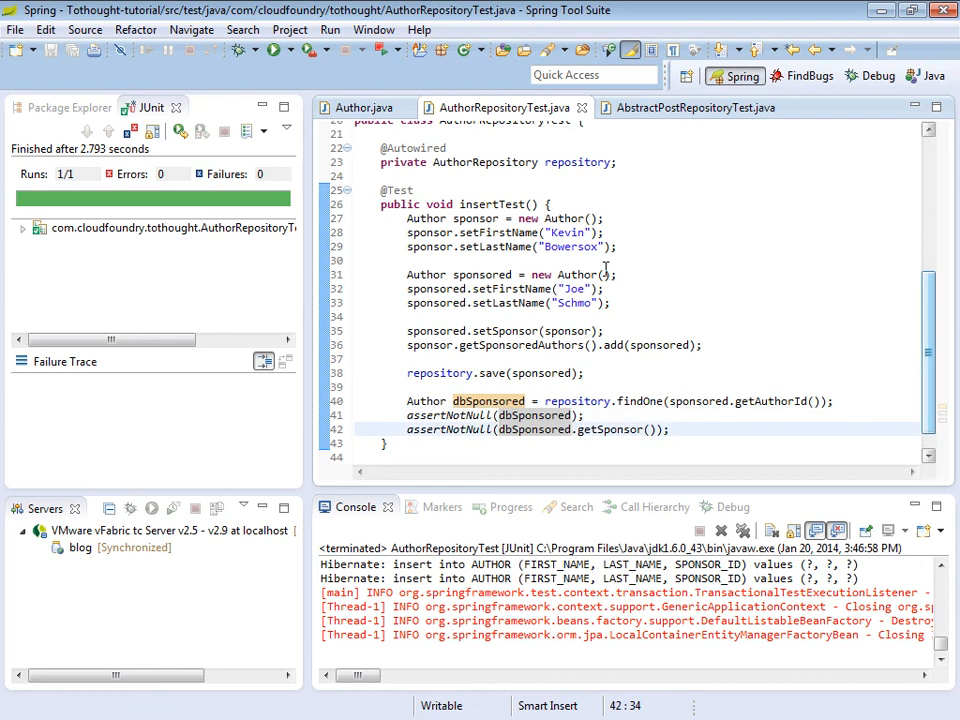
pyautogui.write('a')
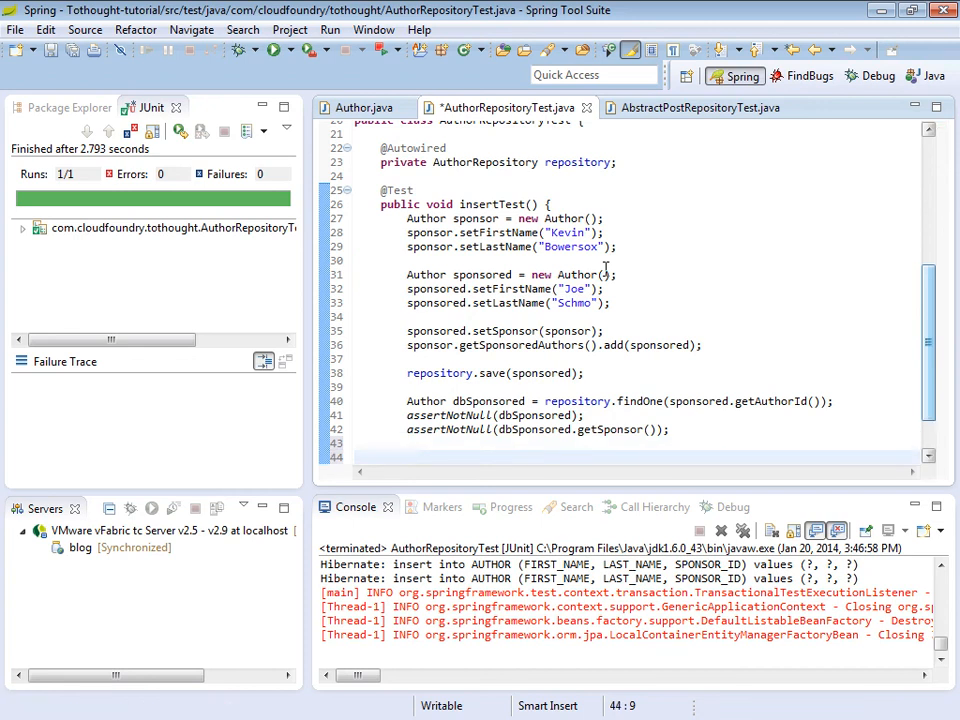
# Reload the sponsor into dbSponsor via repository.findOne(sponsor.getAuthorId())
pyautogui.write('Author')
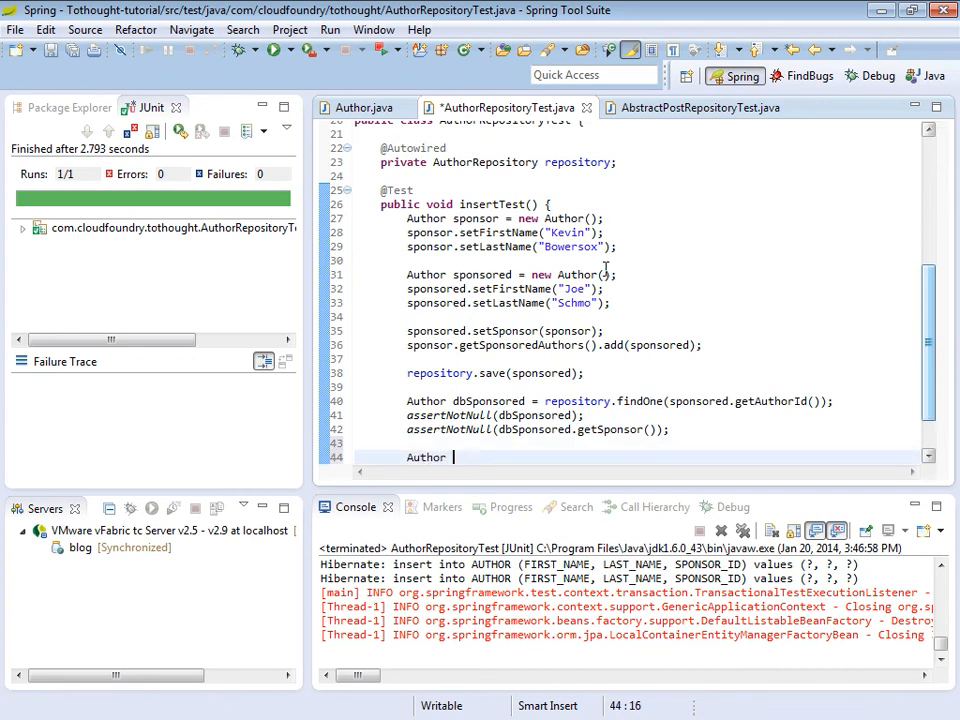
pyautogui.write('dbSponsor = repository.')
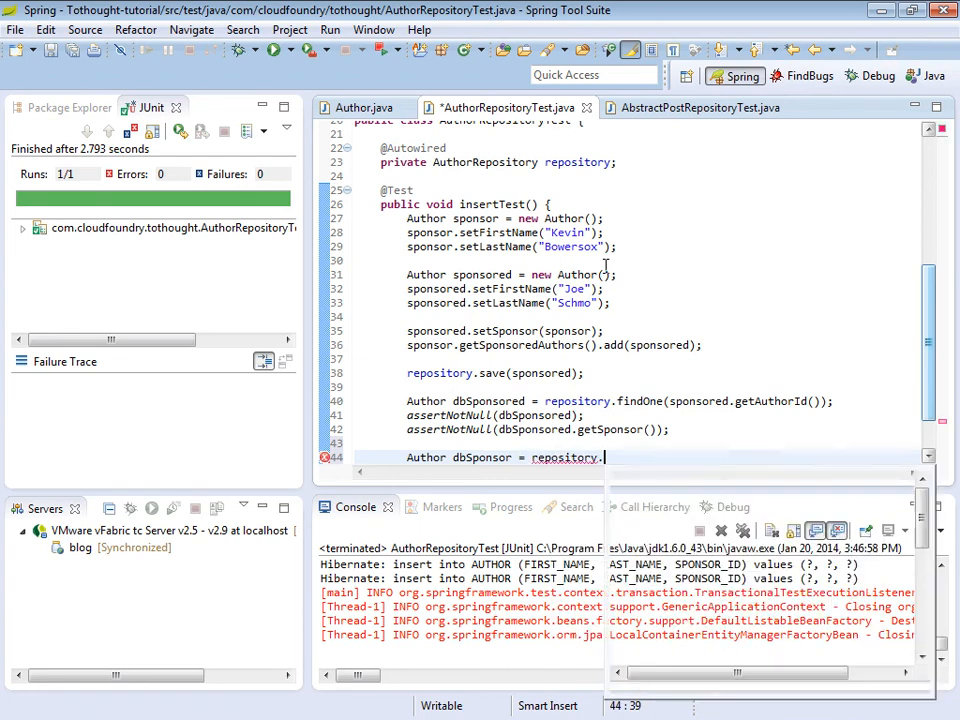
pyautogui.write('findOne(sponsor)')
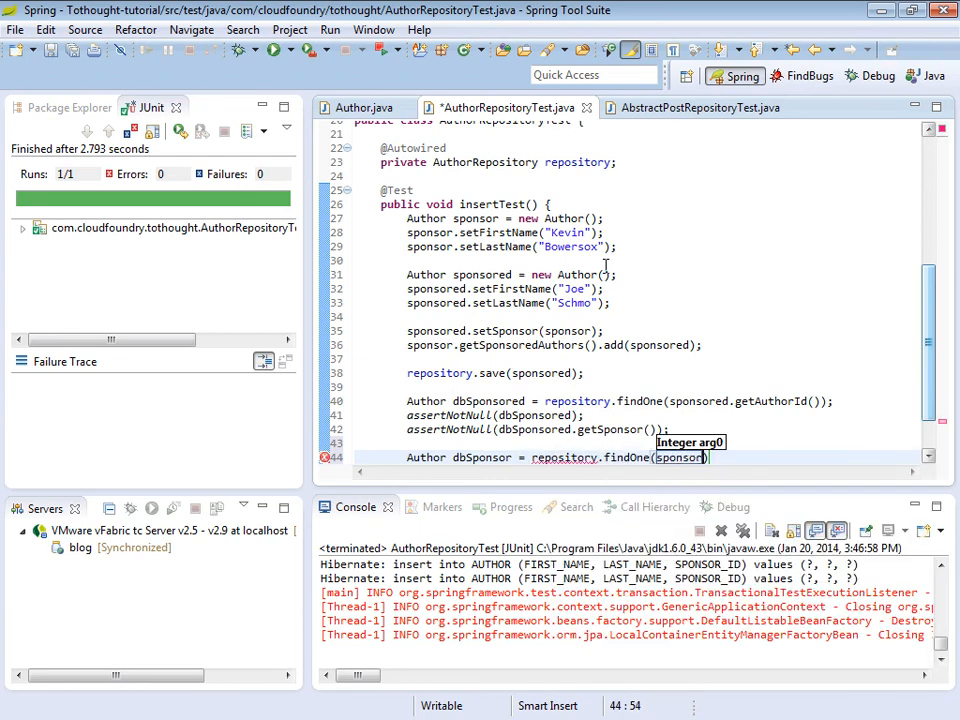
pyautogui.write('getAuthorId(')
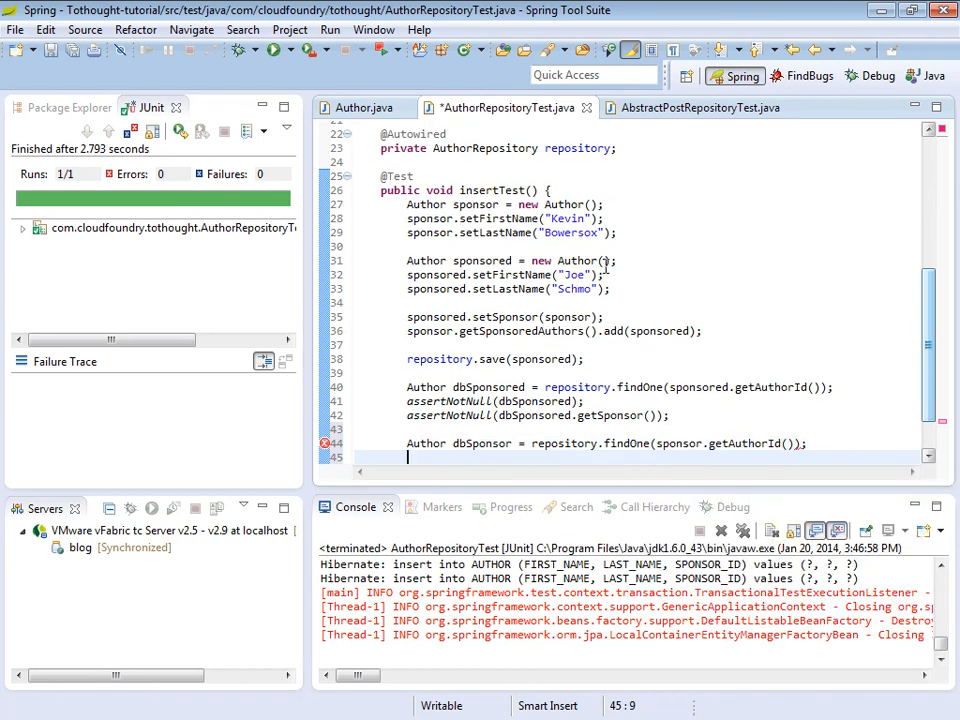
# Assert dbSponsor.getSponsoredAuthors().size() is greater than 0, then rerun and clear the author table
pyautogui.write('assertNotN')
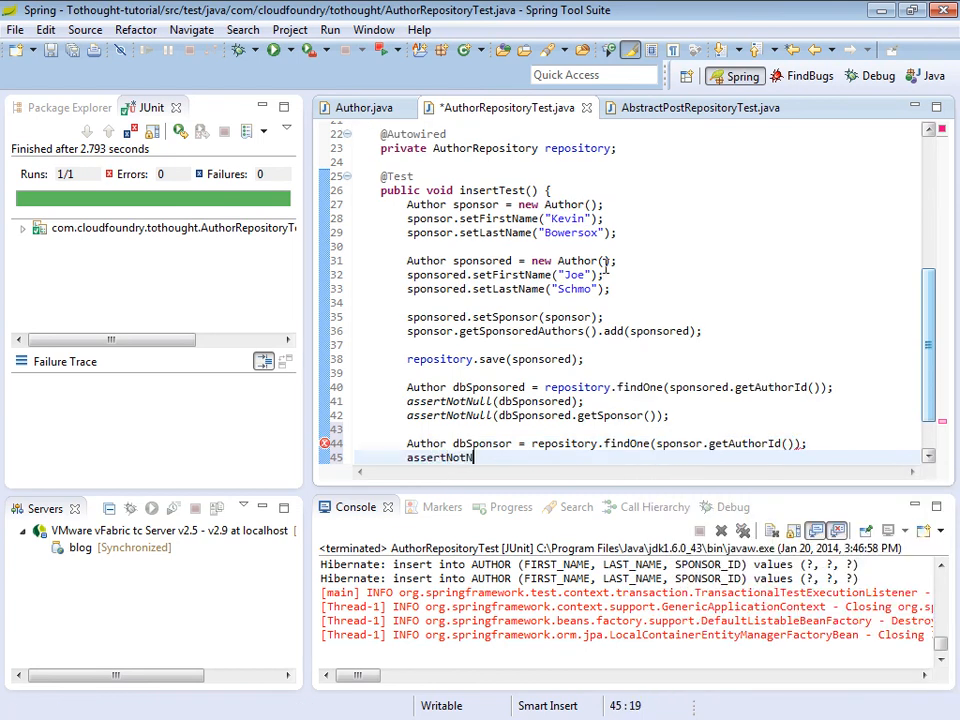
pyautogui.write('(sp')
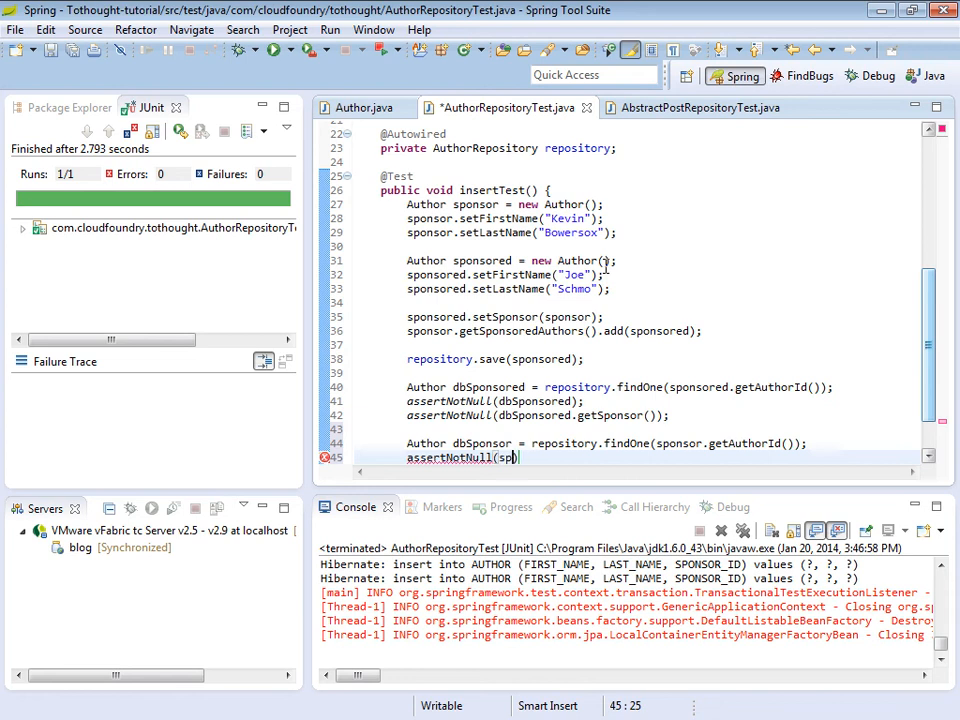
pyautogui.write('dbSponso')
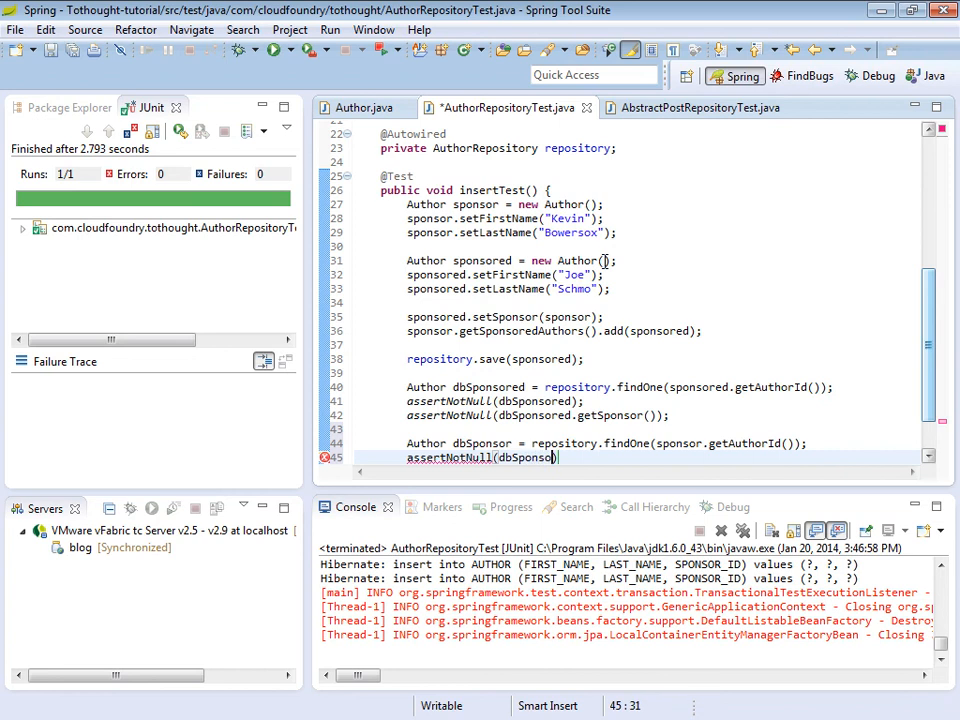
pyautogui.write('getSponsoredAuthors(')
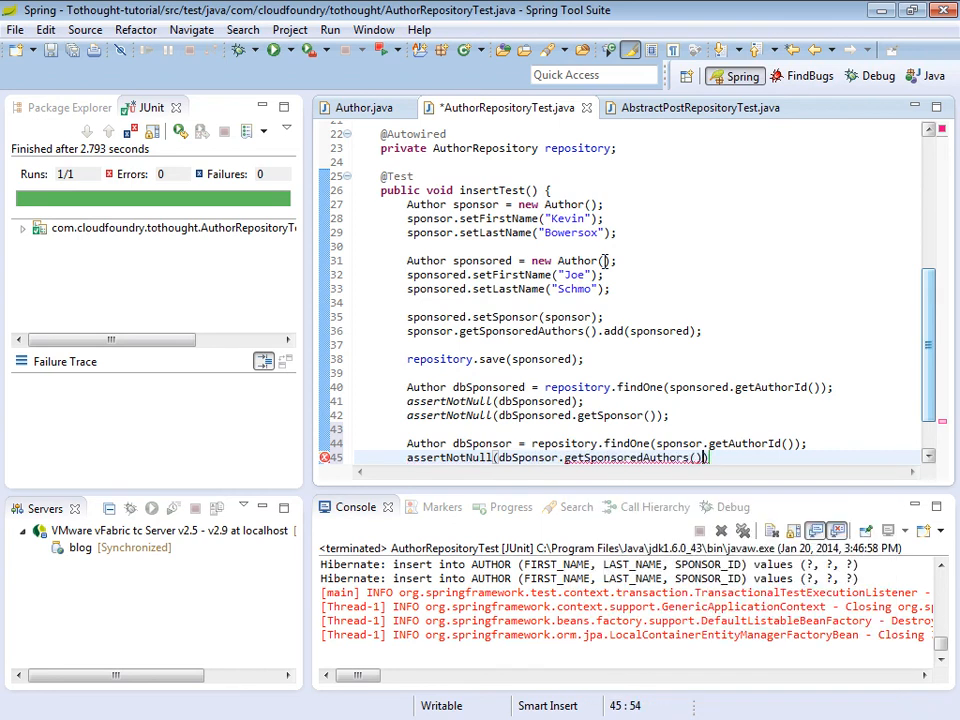
pyautogui.write('size(')
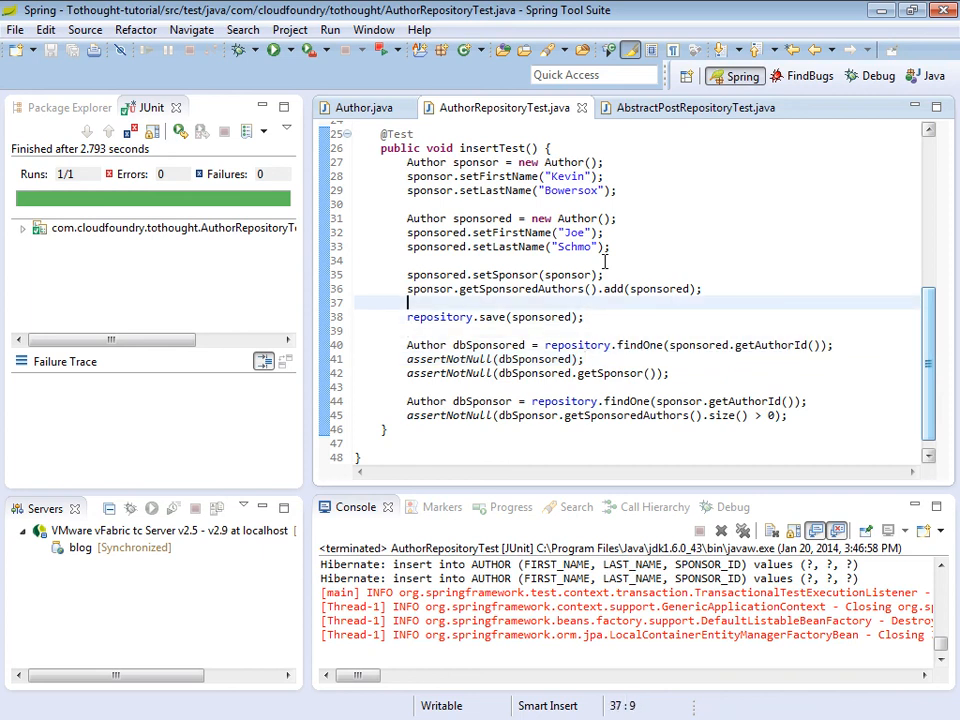
pyautogui.doubleClick(482, 218)
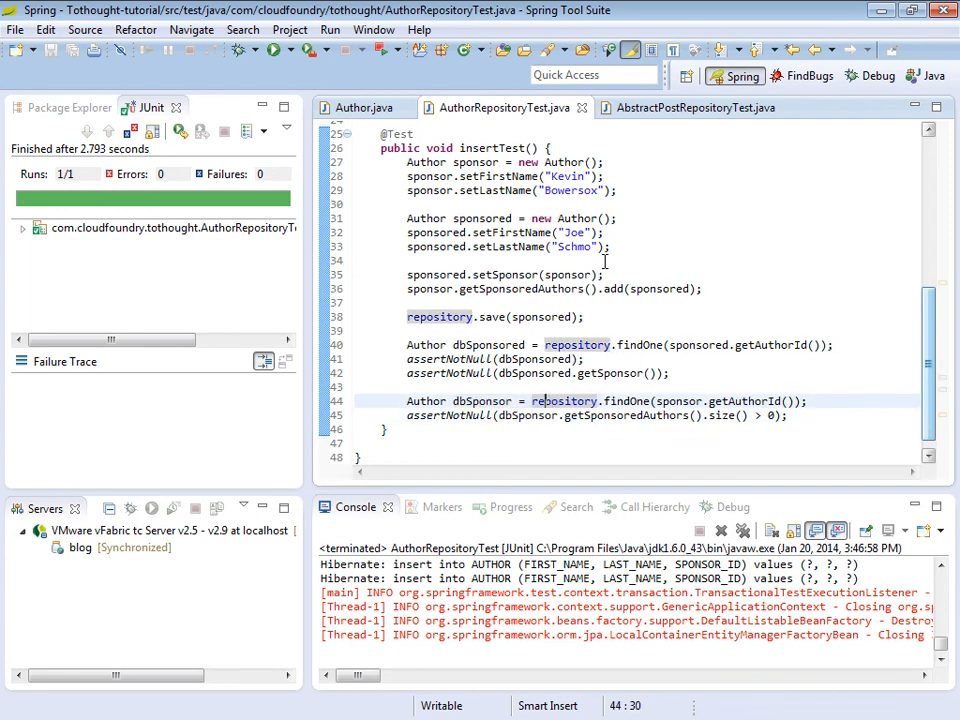
pyautogui.click(500, 316)
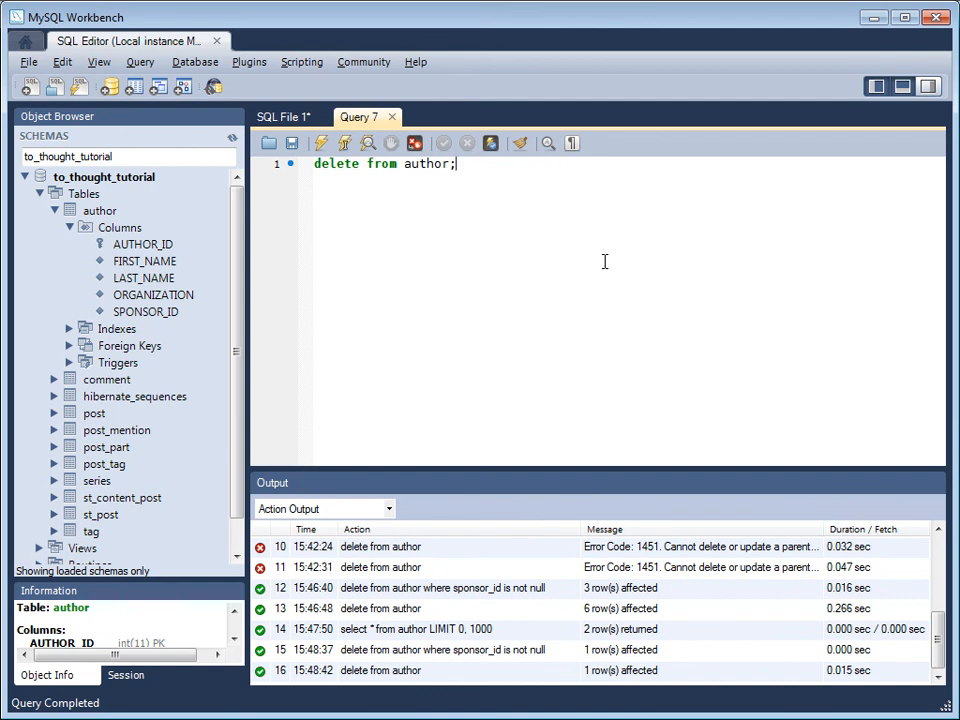
pyautogui.write('selke')
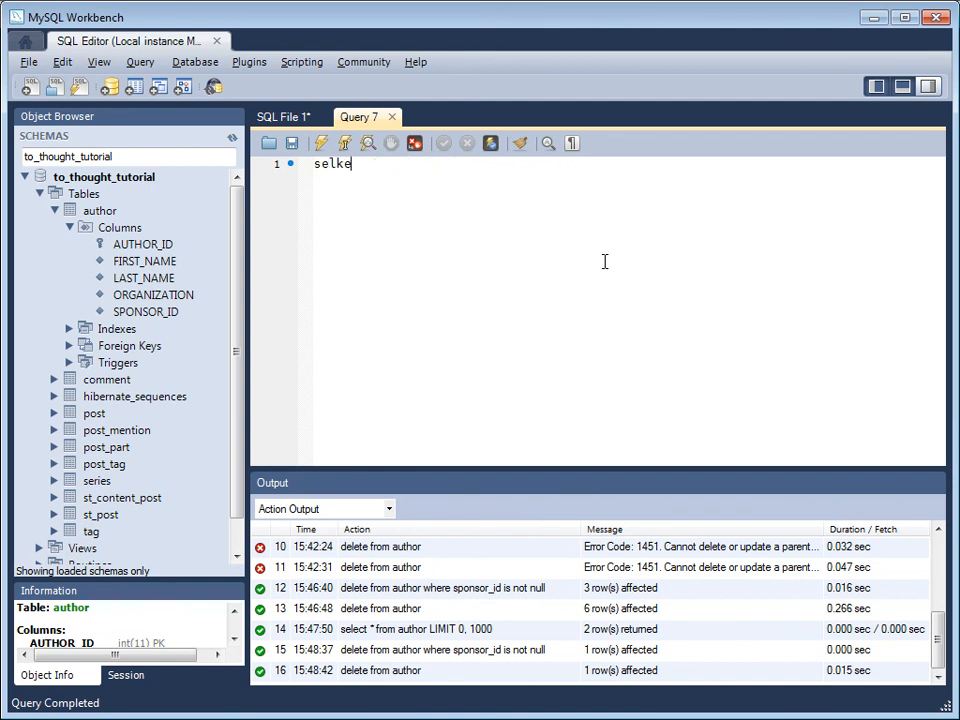
pyautogui.write('select')
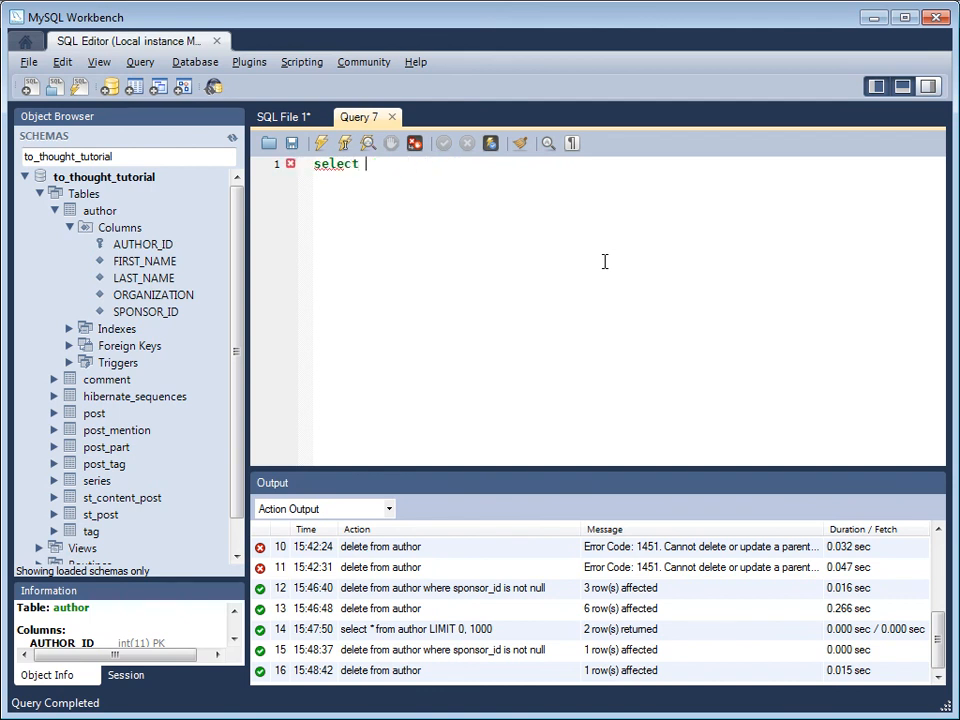
pyautogui.write('* from author;')
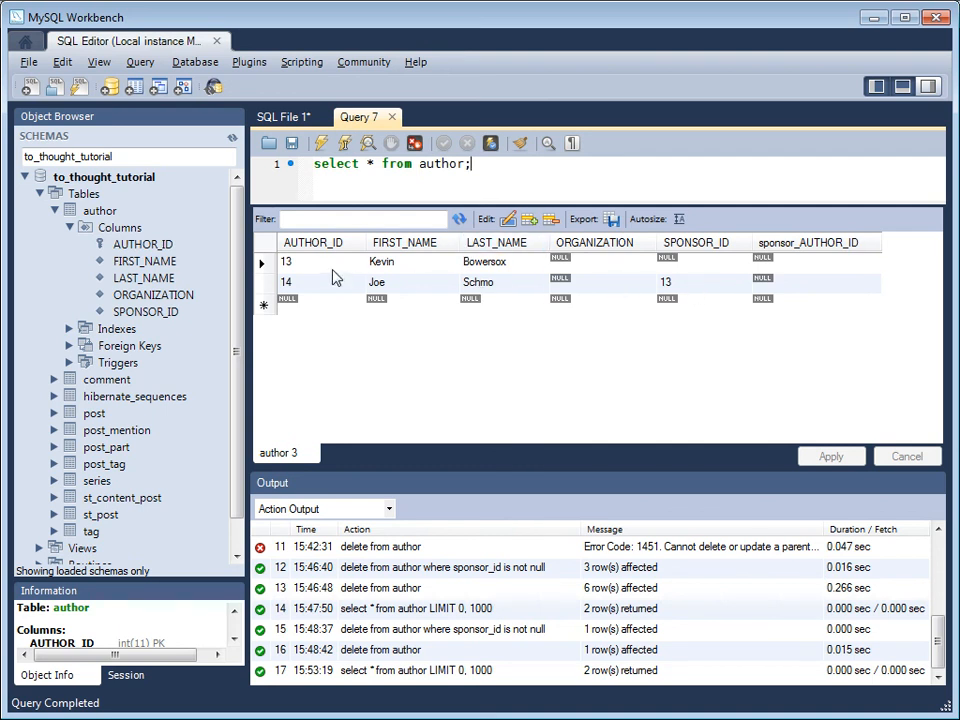
pyautogui.click(286, 260)
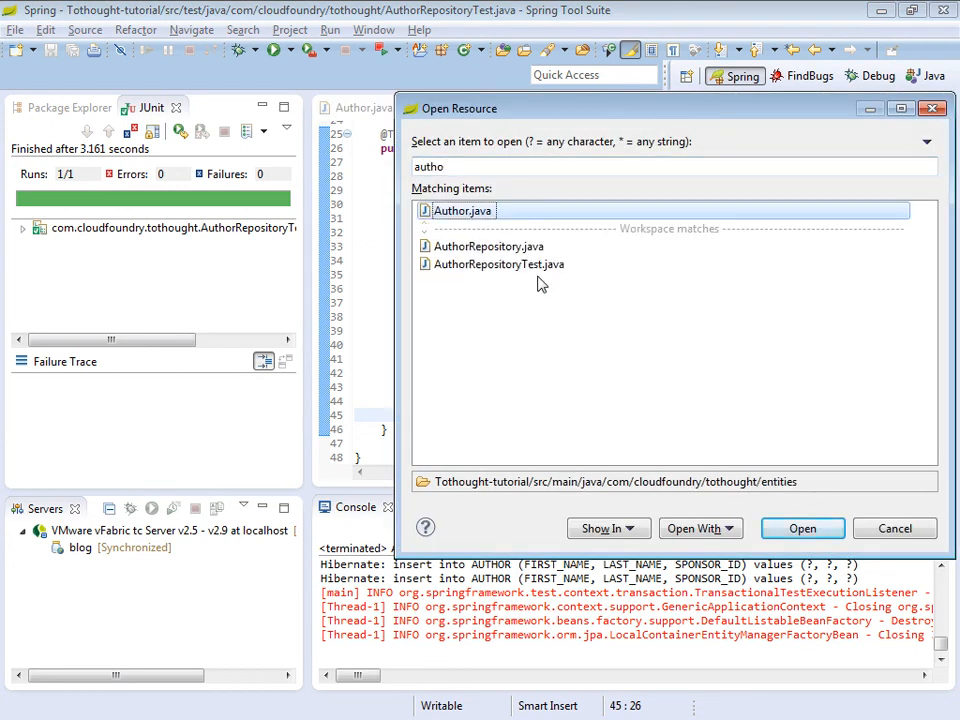
# Reopen Author.java to review the sponsor and sponsoredAuthors mappings
pyautogui.click(802, 528)
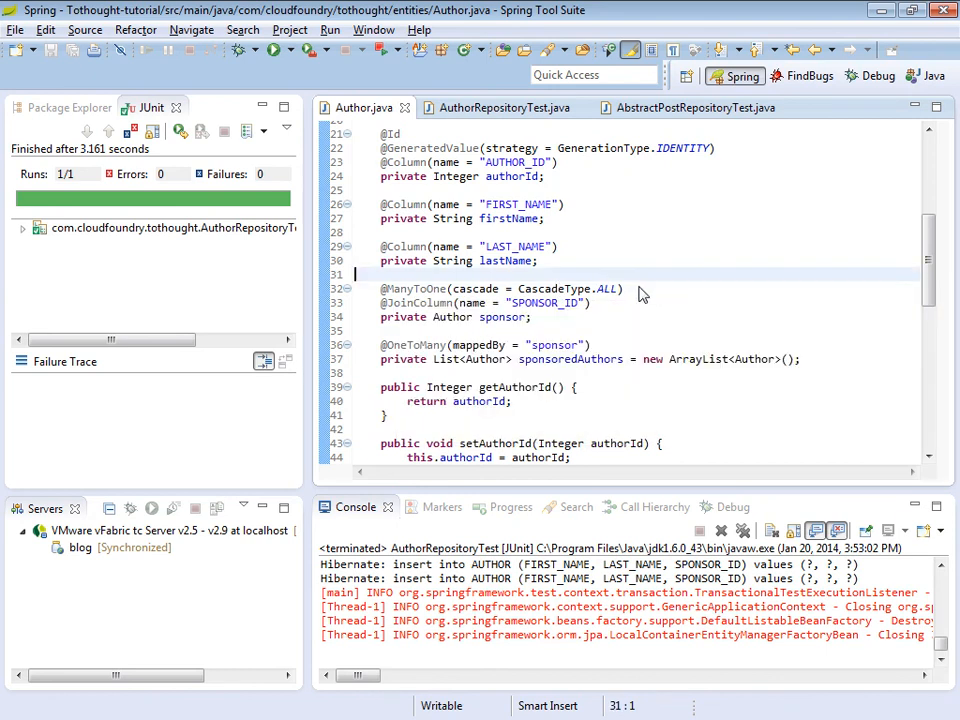
pyautogui.moveTo(632, 324)
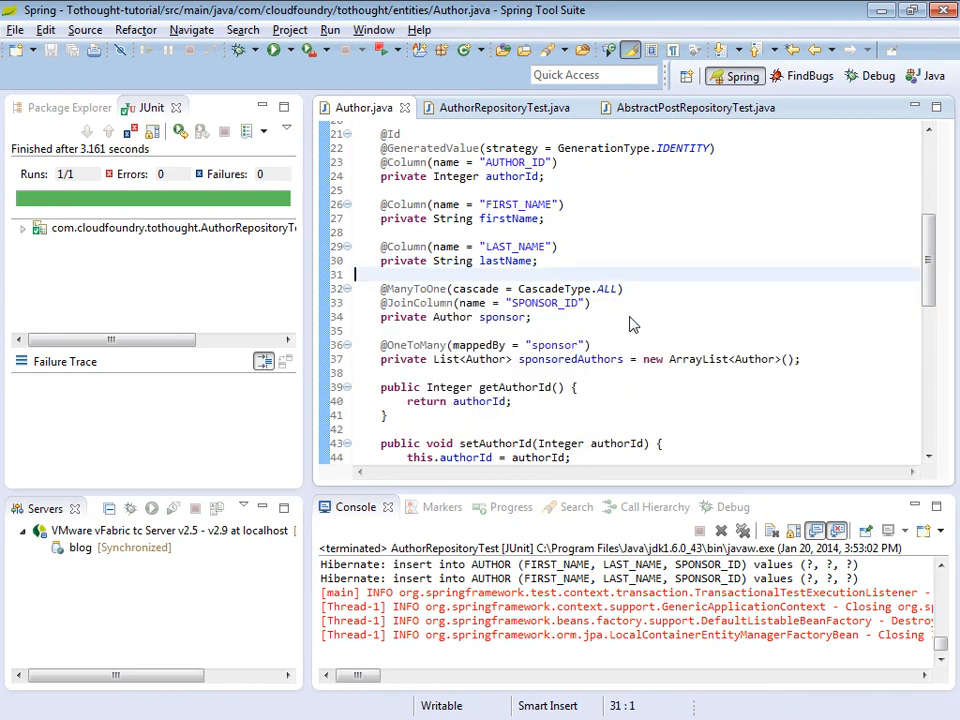
pyautogui.moveTo(620, 390)
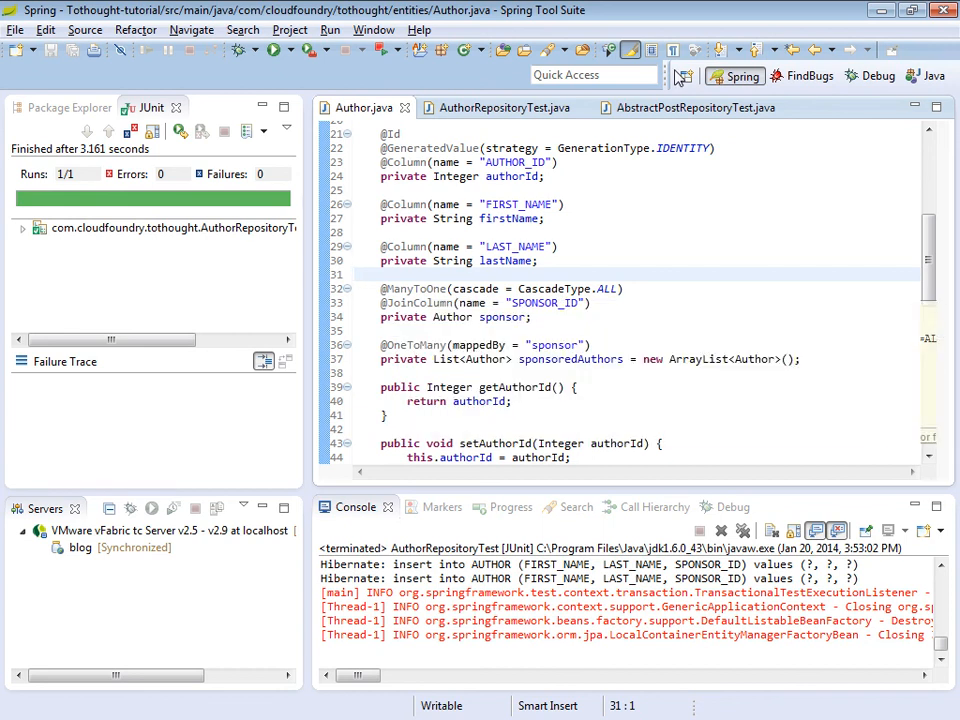
pyautogui.click(450, 302)
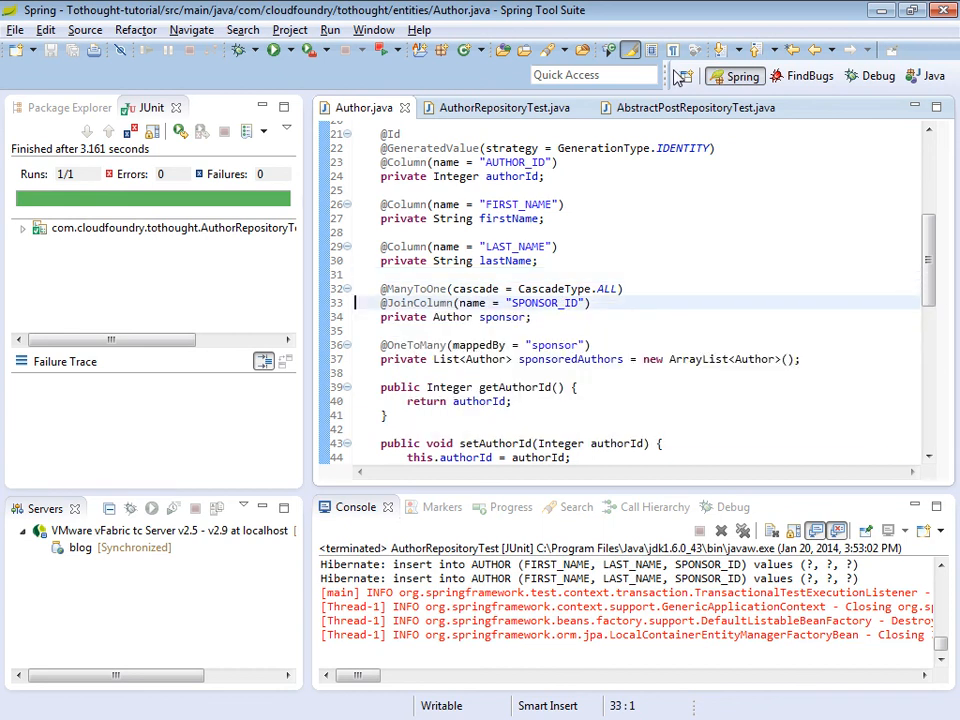